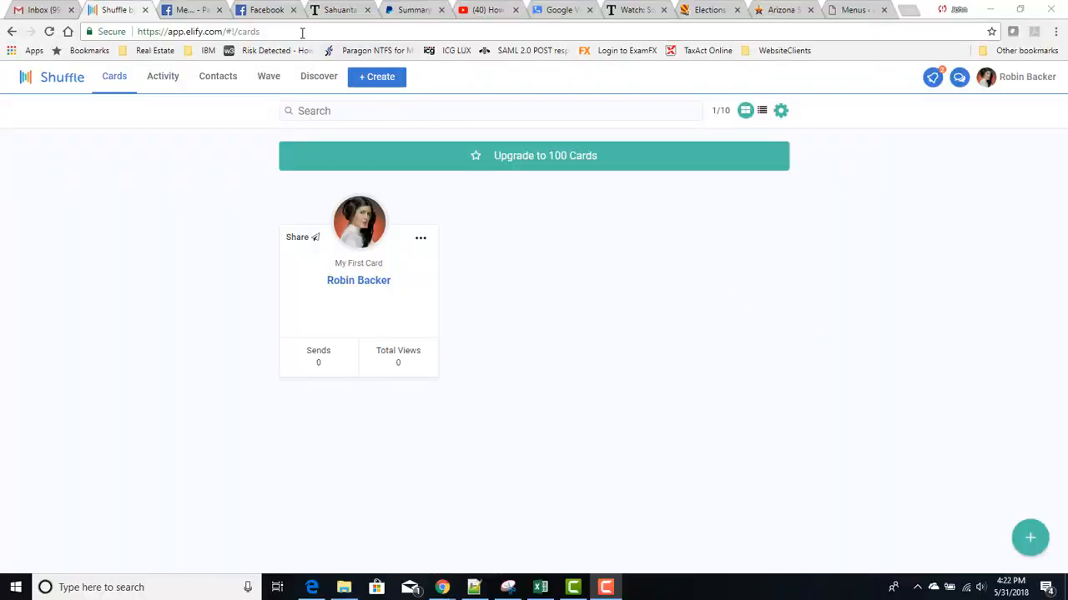
click(198, 31)
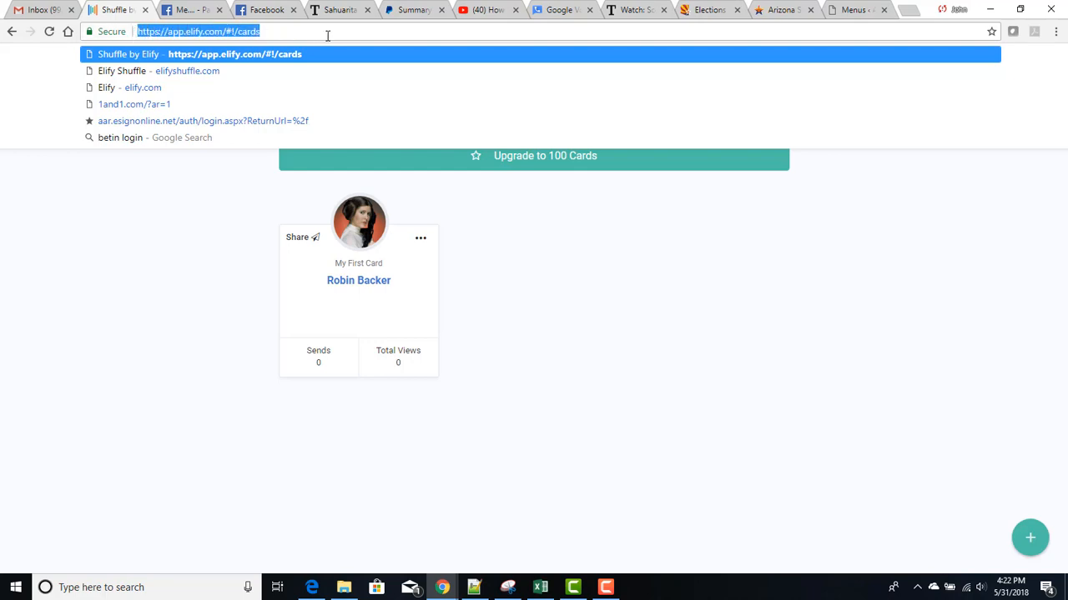
text(http://elifyshuffle.com)
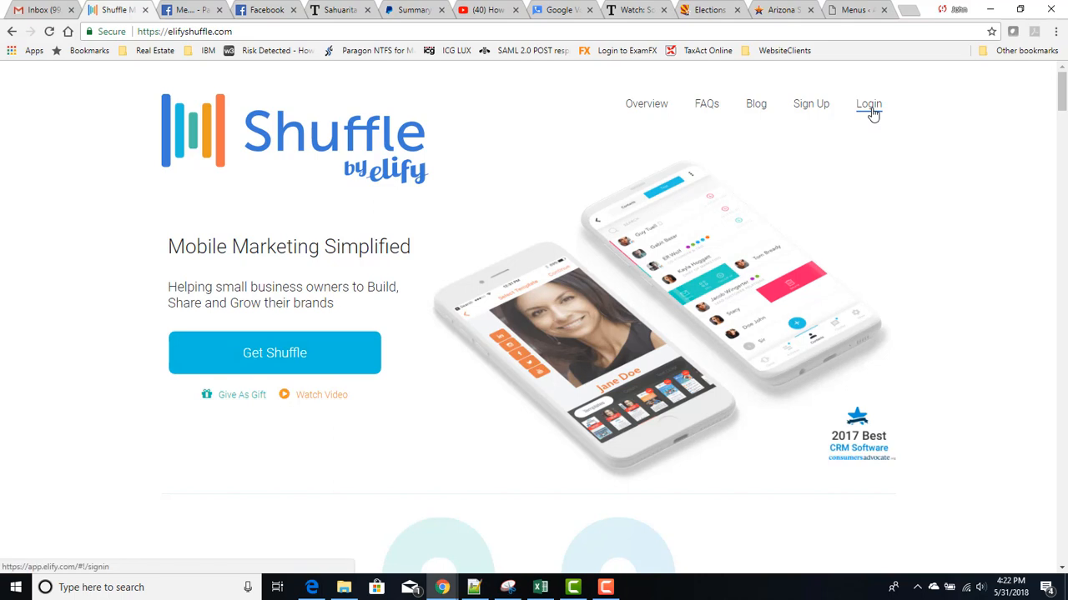
Log in from the Shuffle homepage to reach the Cards dashboard
click(868, 103)
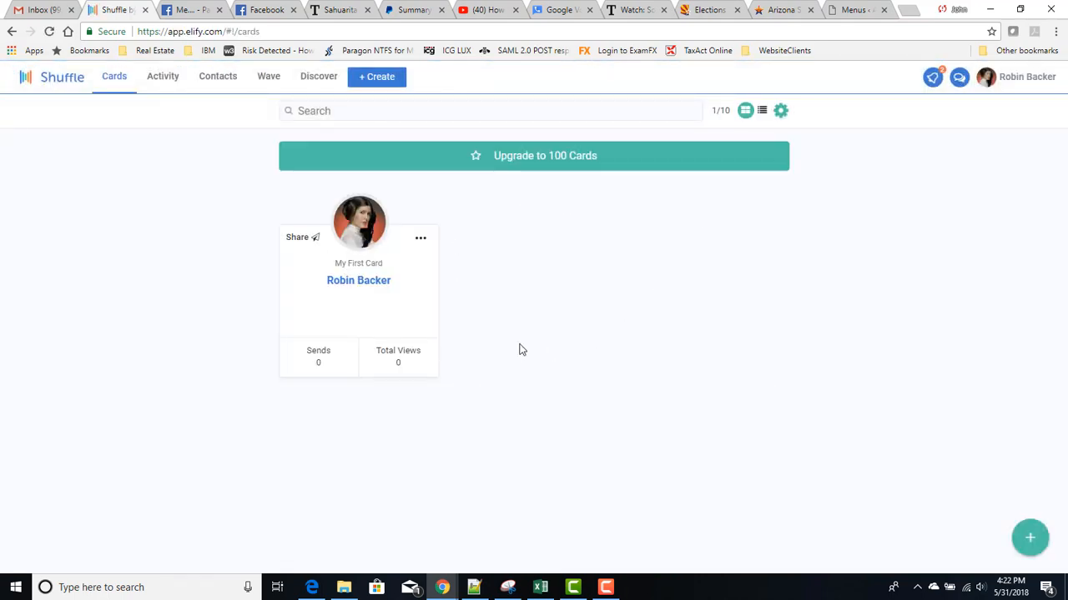
mouse_move(574, 310)
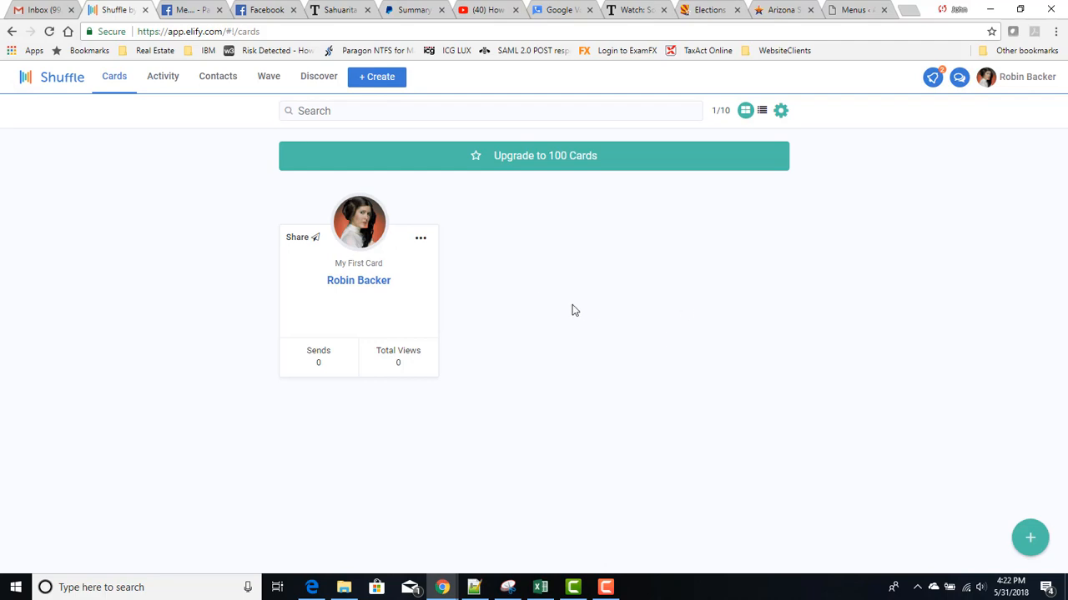
mouse_move(444, 223)
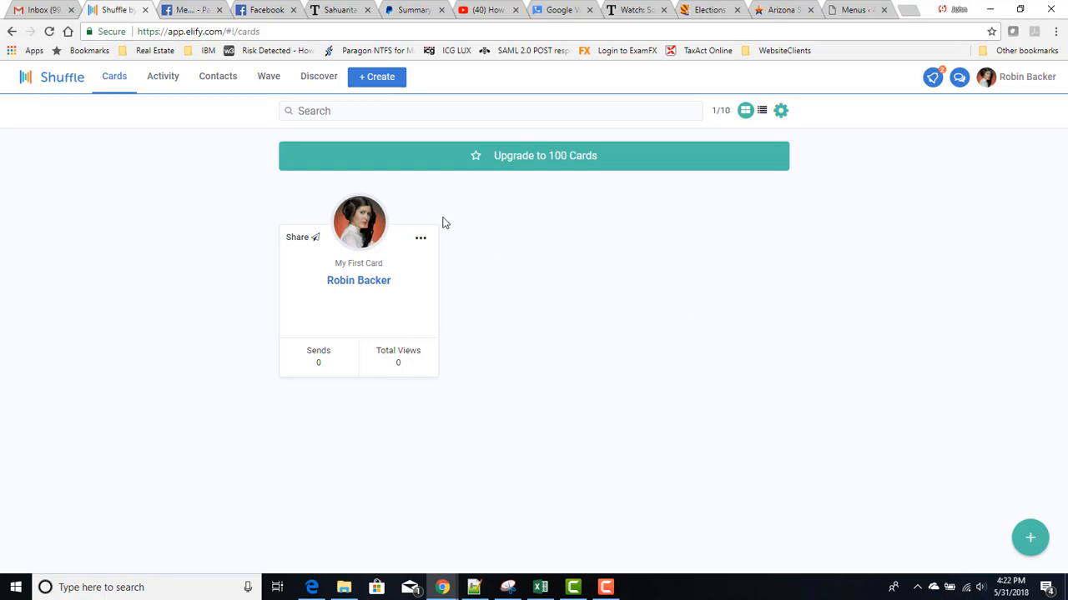
mouse_move(486, 289)
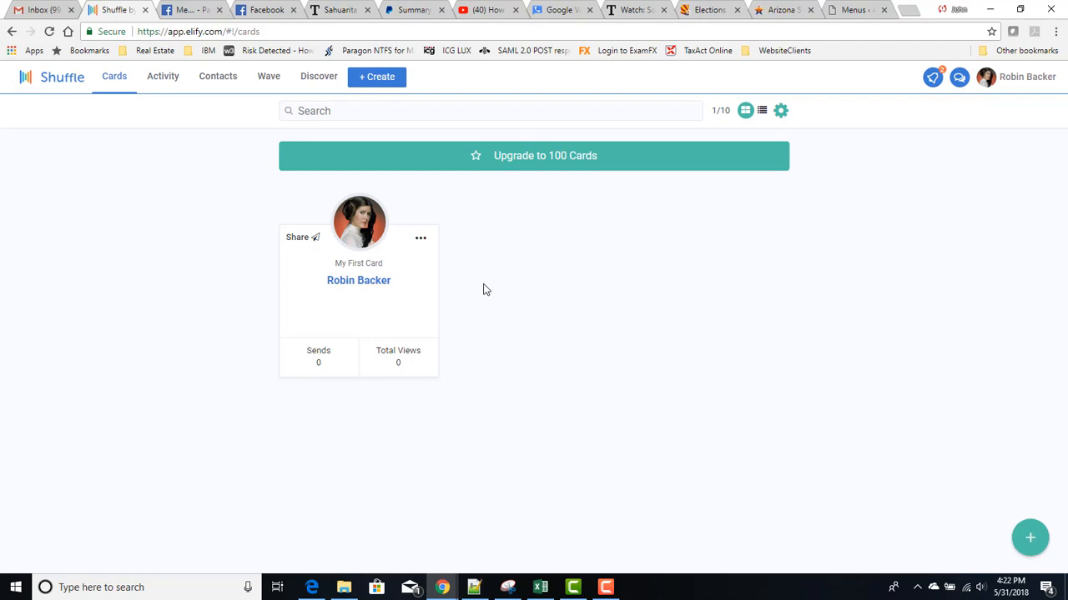
mouse_move(322, 395)
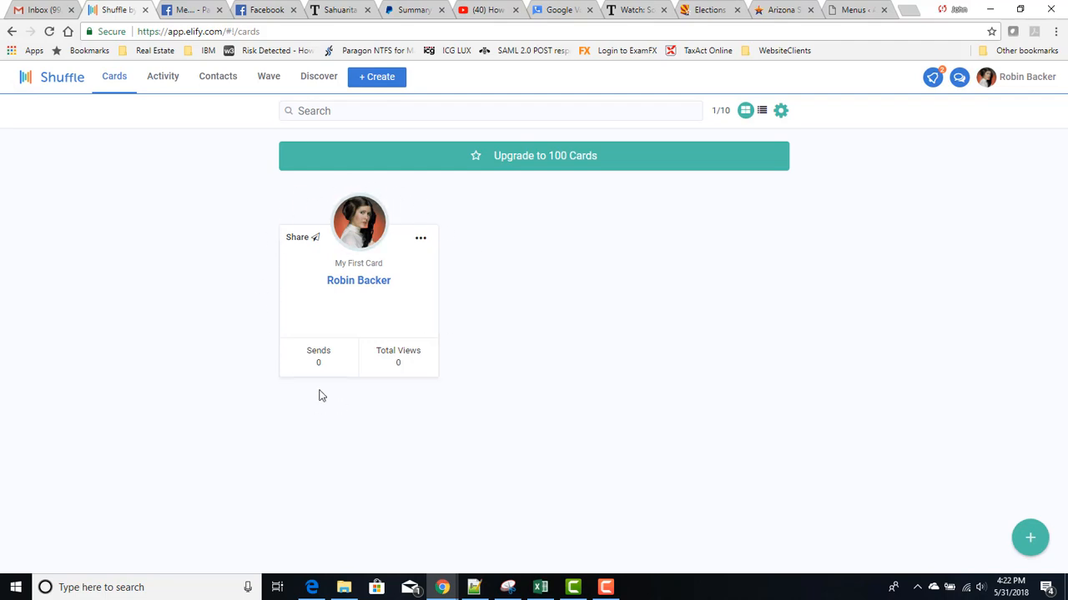
mouse_move(293, 190)
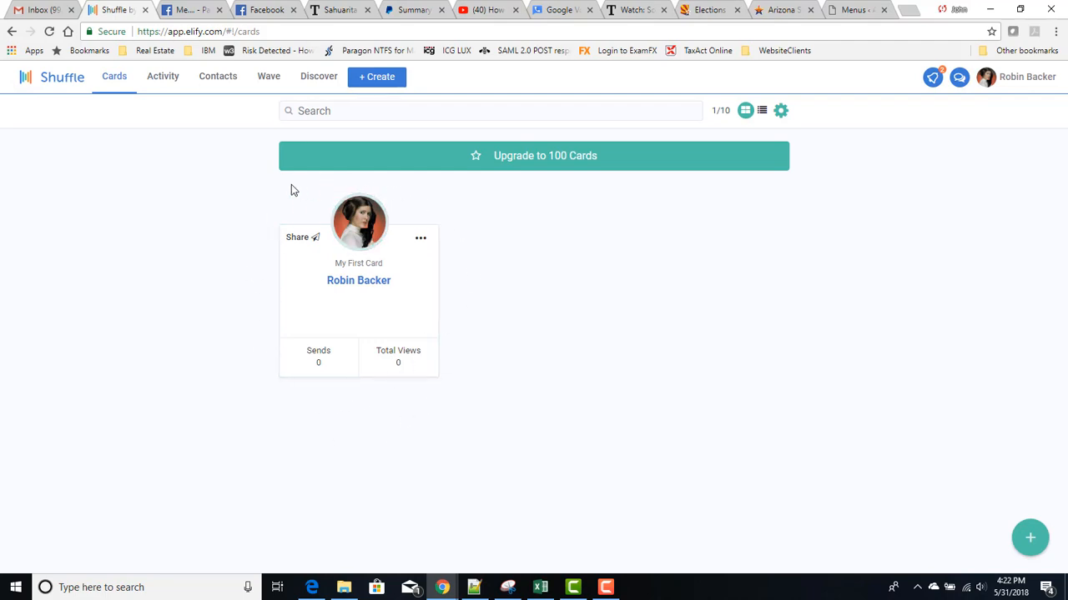
mouse_move(541, 417)
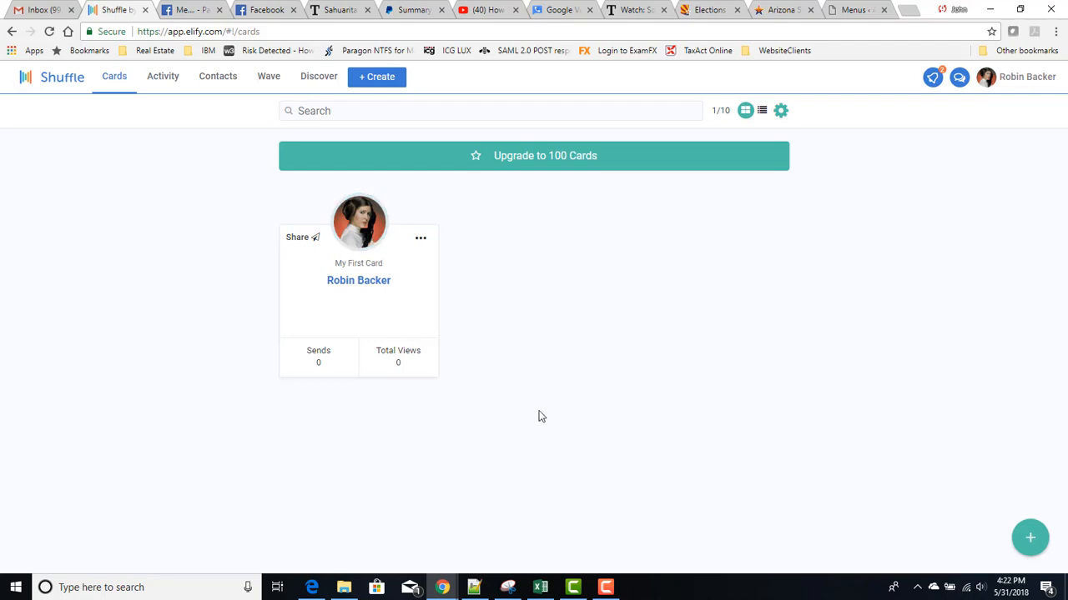
mouse_move(480, 322)
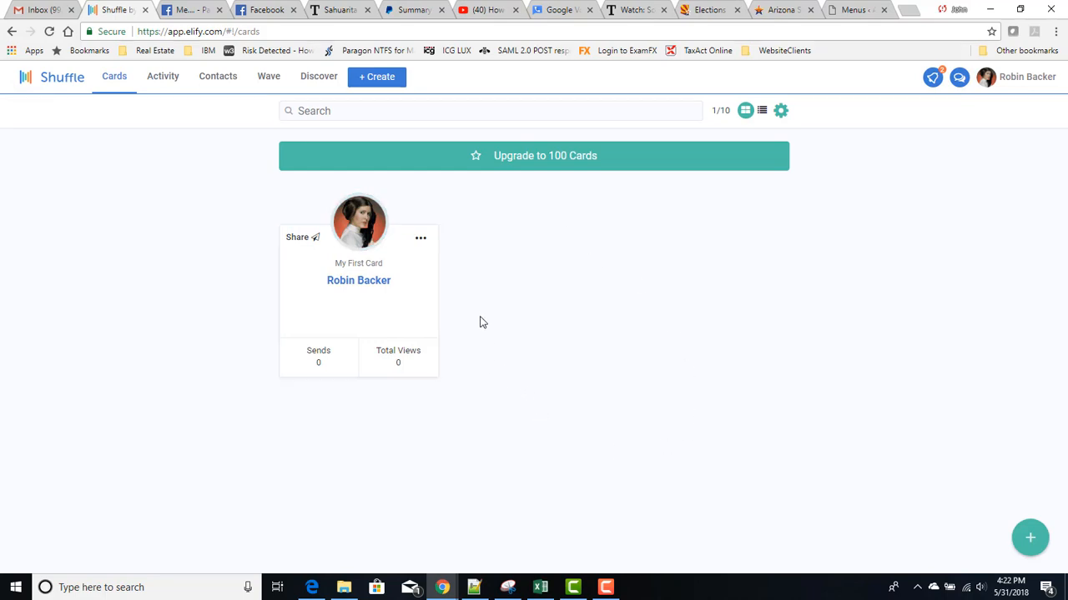
mouse_move(423, 242)
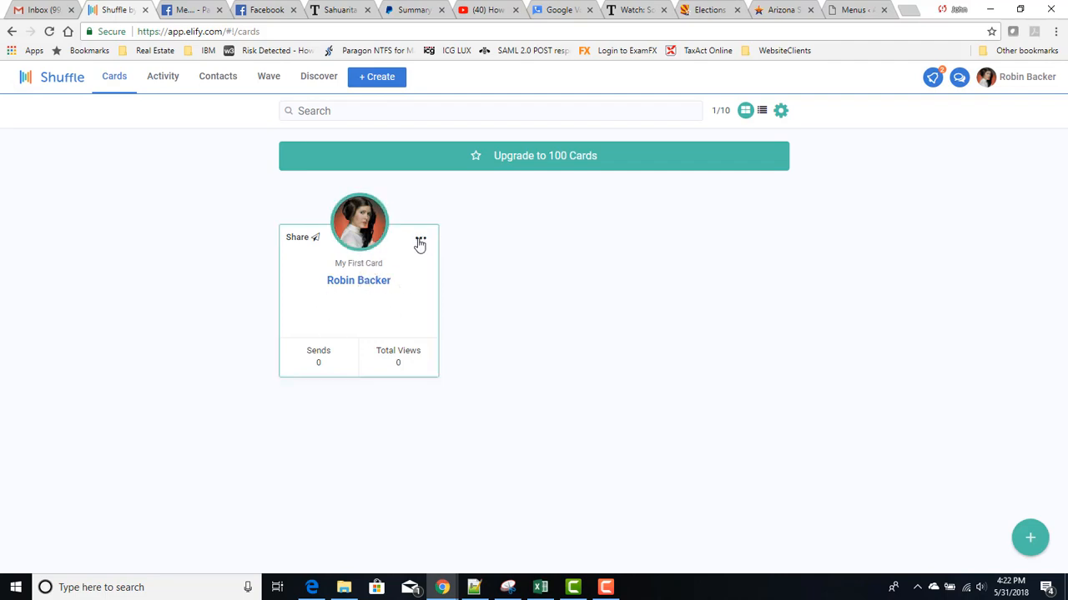
Choose Edit from My First Card's menu and scroll the template preview
click(421, 245)
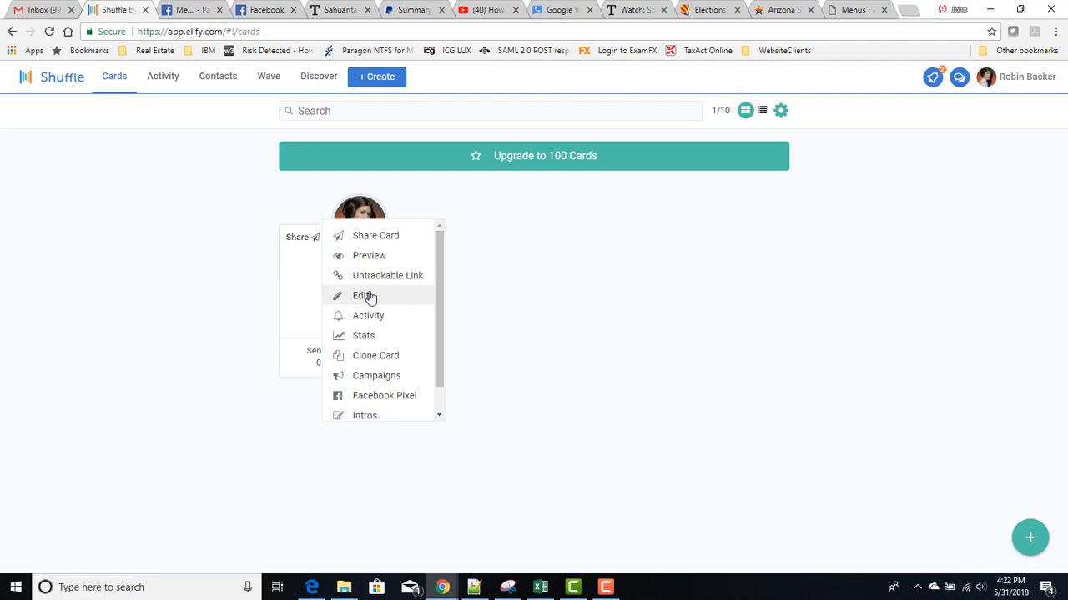
click(361, 295)
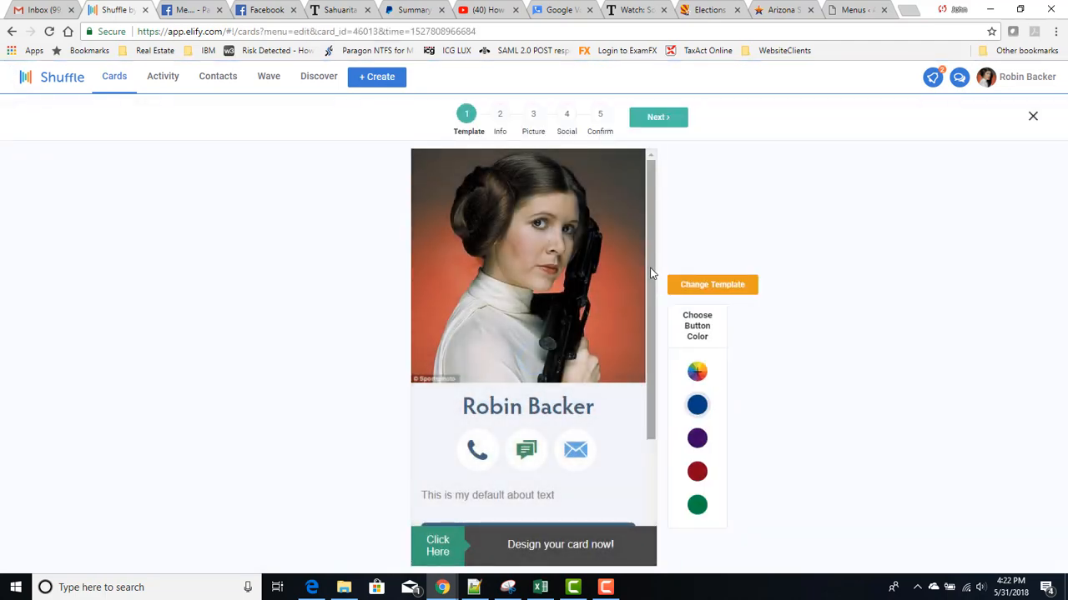
scroll(down, 3)
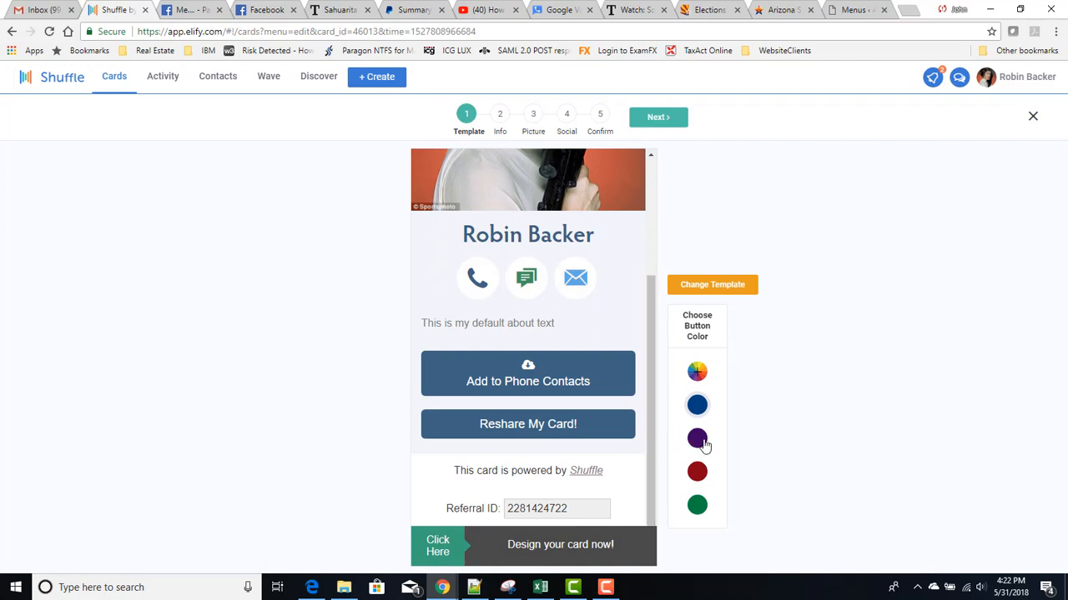
mouse_move(721, 499)
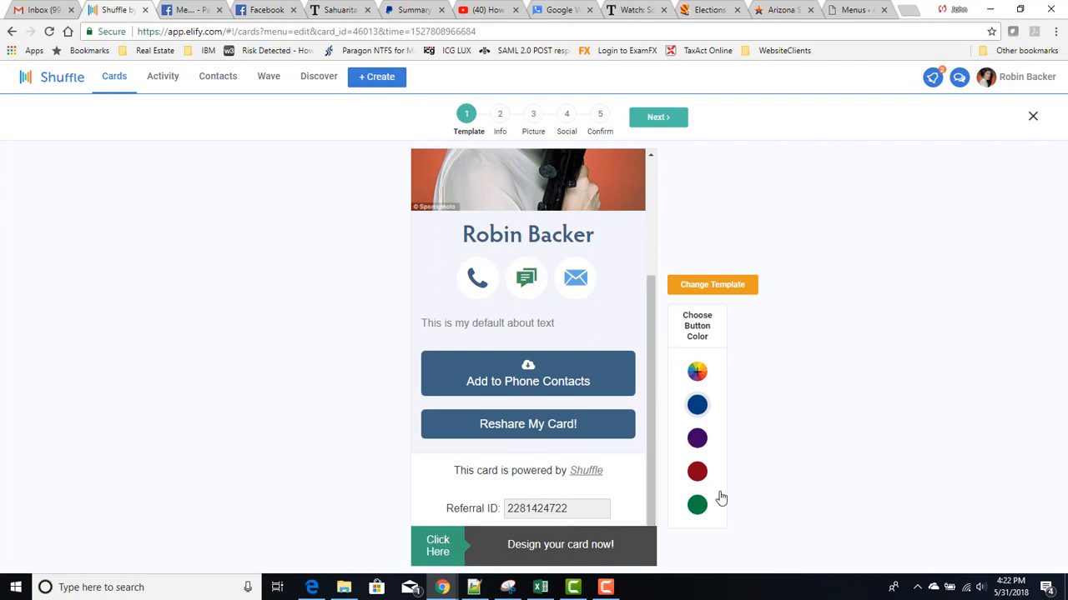
mouse_move(713, 307)
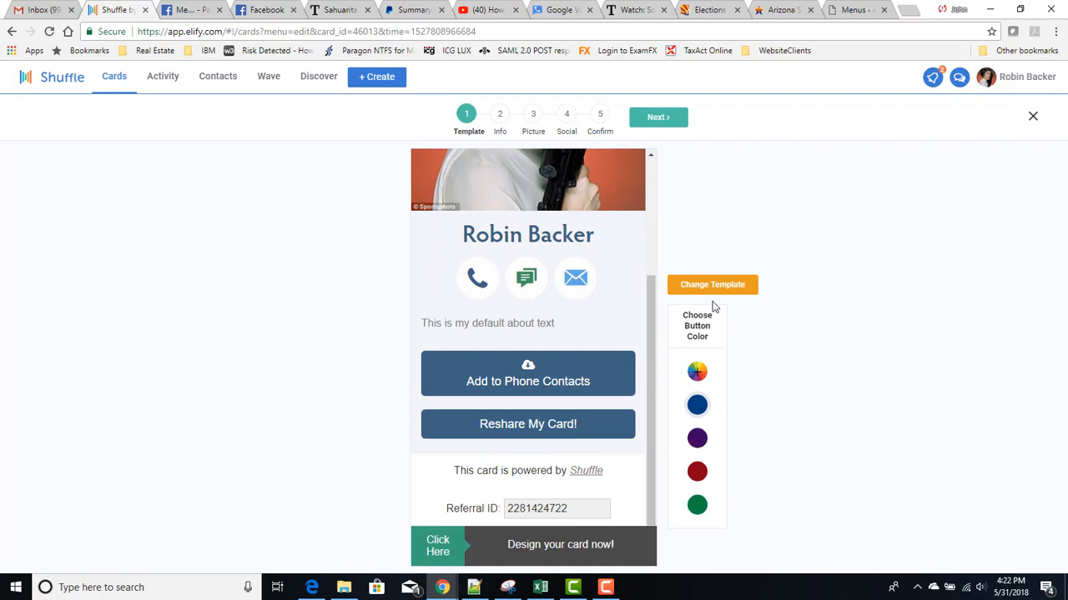
Browse the template carousel and select Elify VBC Template 20
click(713, 284)
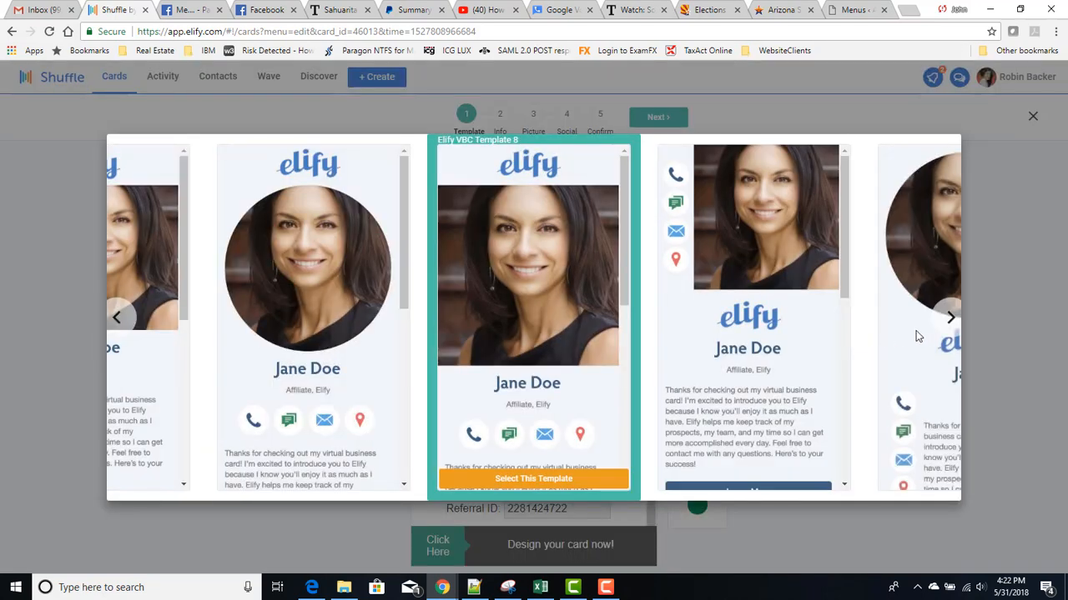
click(950, 317)
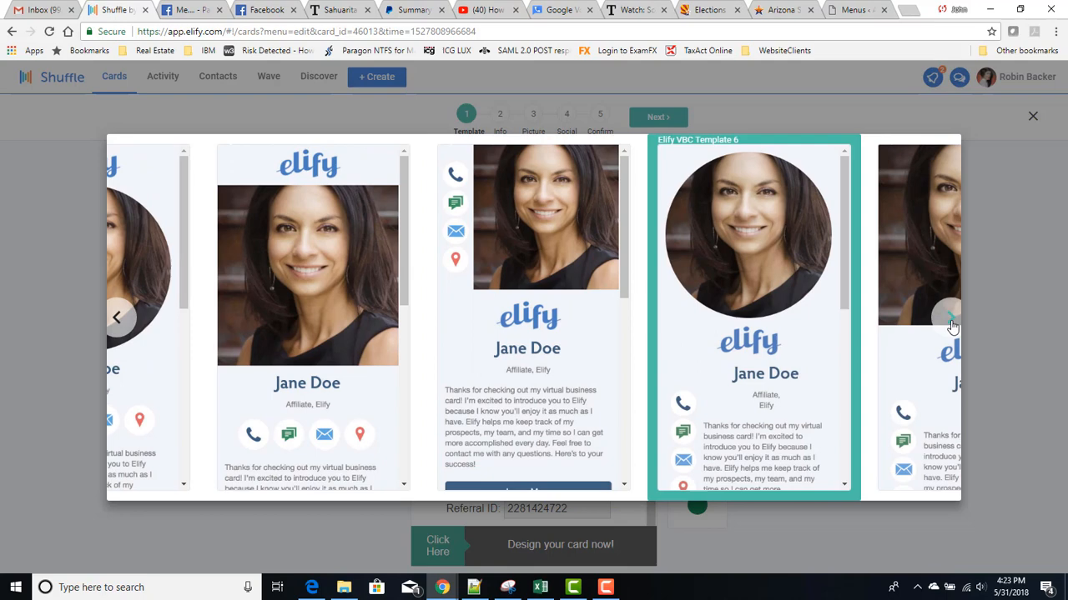
click(951, 317)
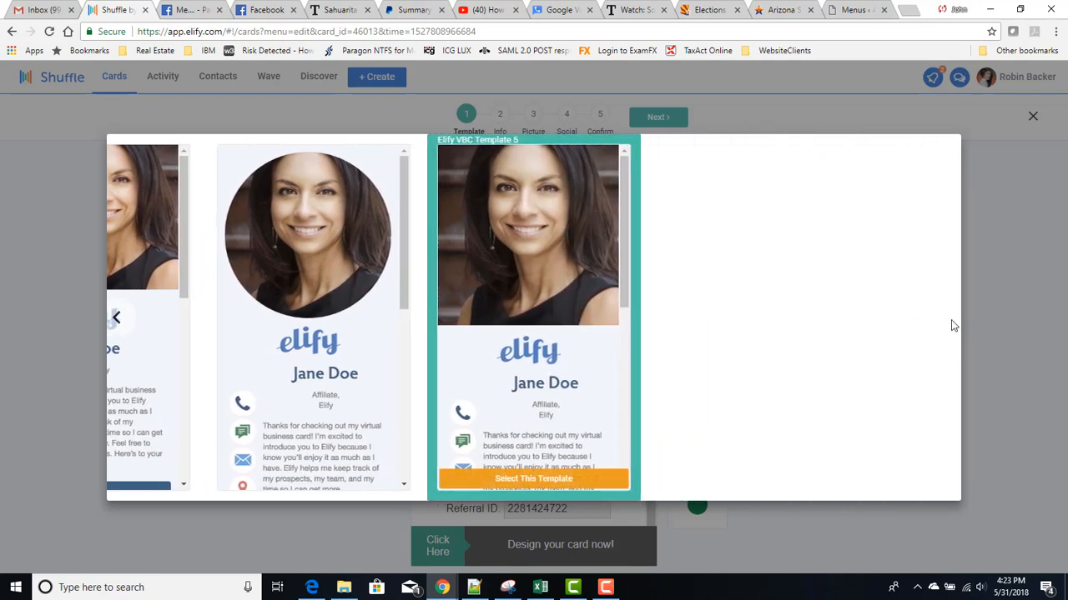
click(117, 317)
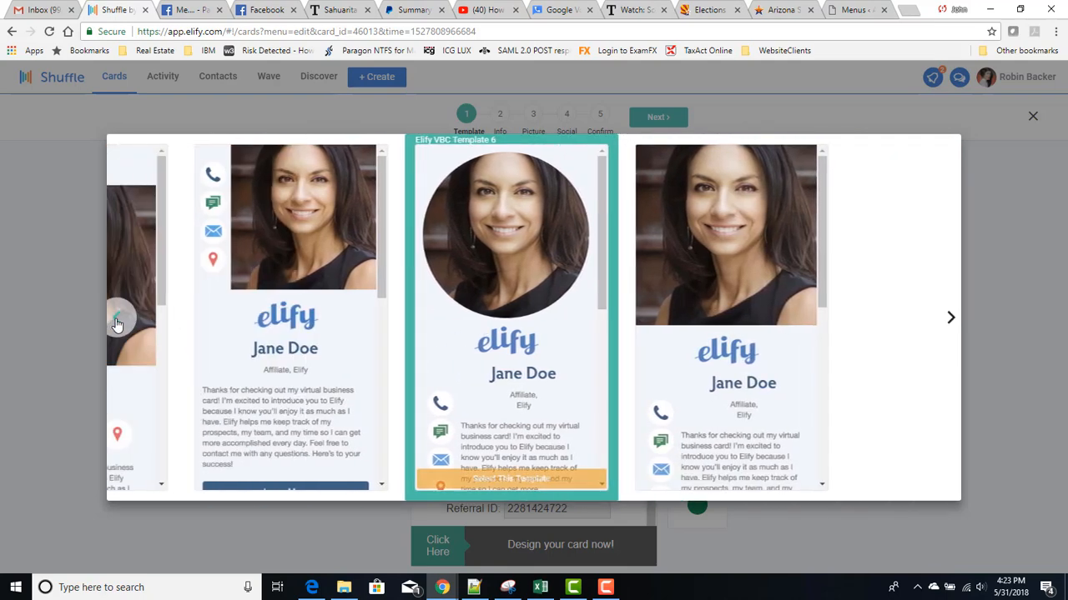
click(950, 317)
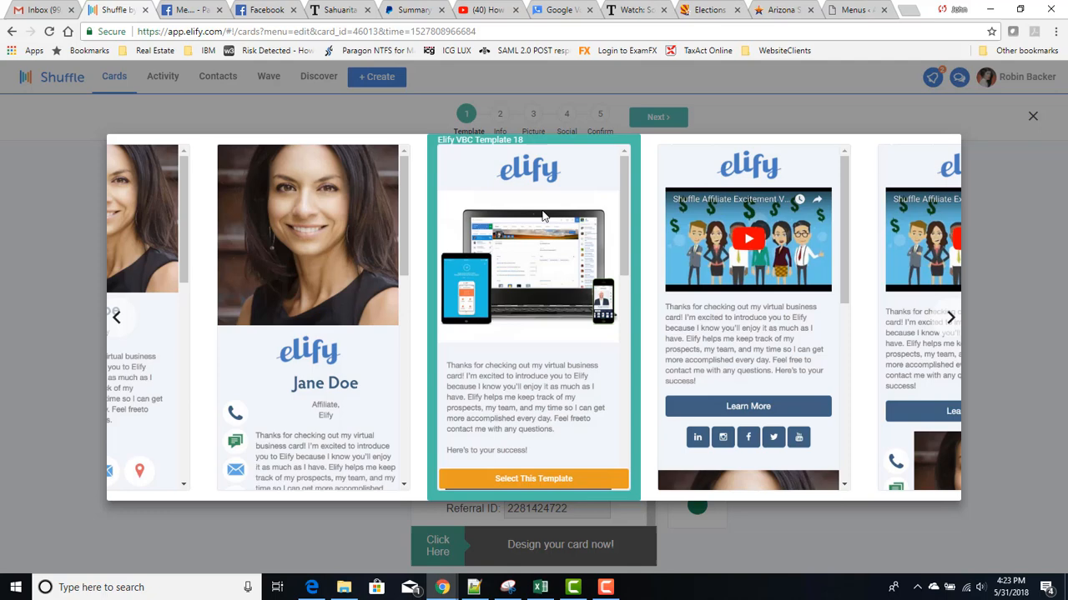
mouse_move(117, 323)
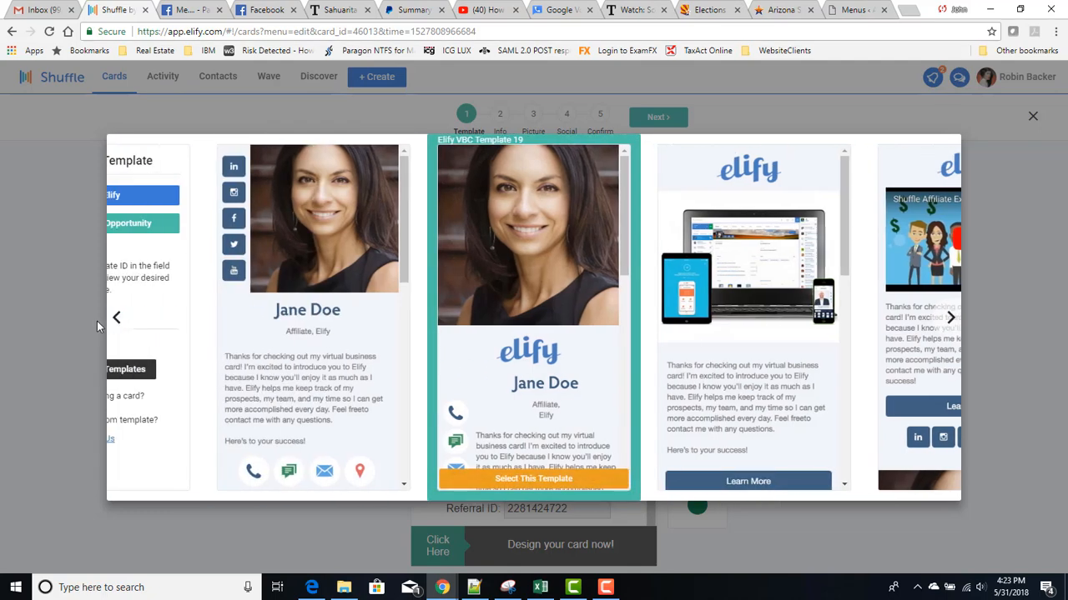
click(117, 318)
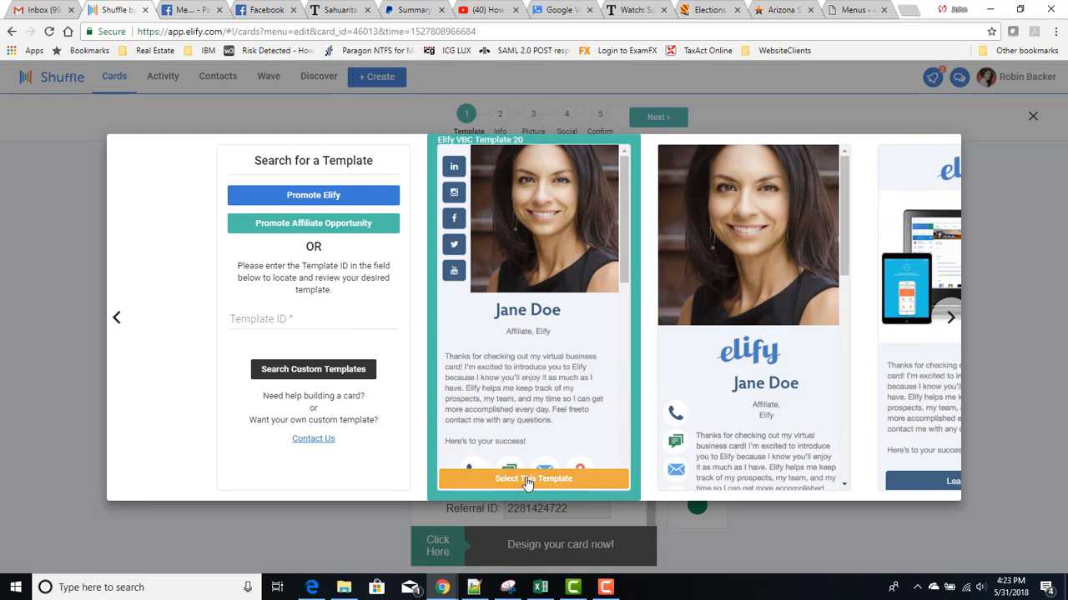
click(533, 478)
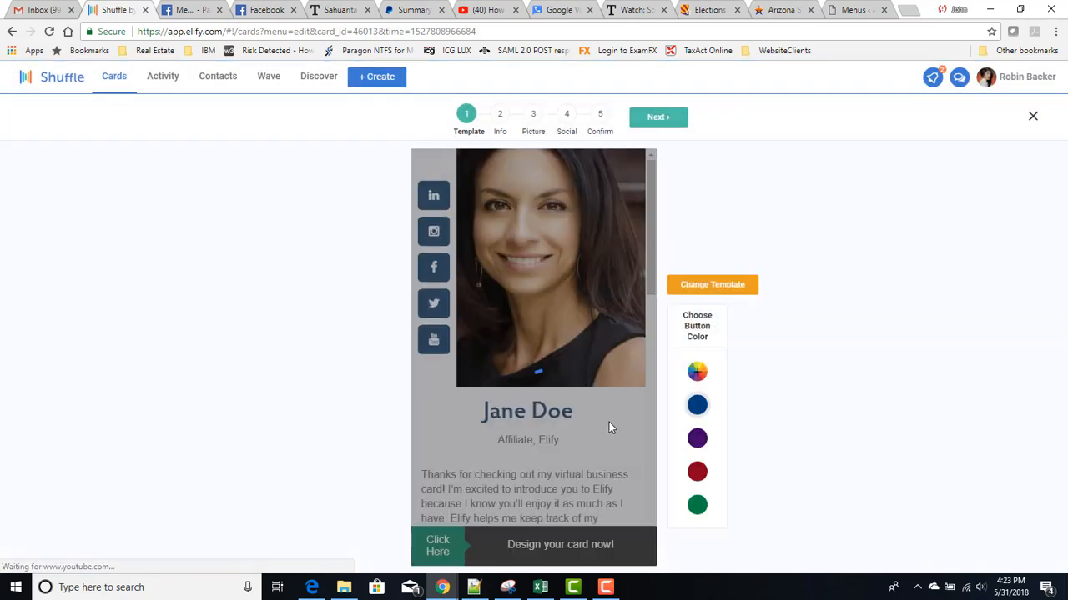
click(713, 284)
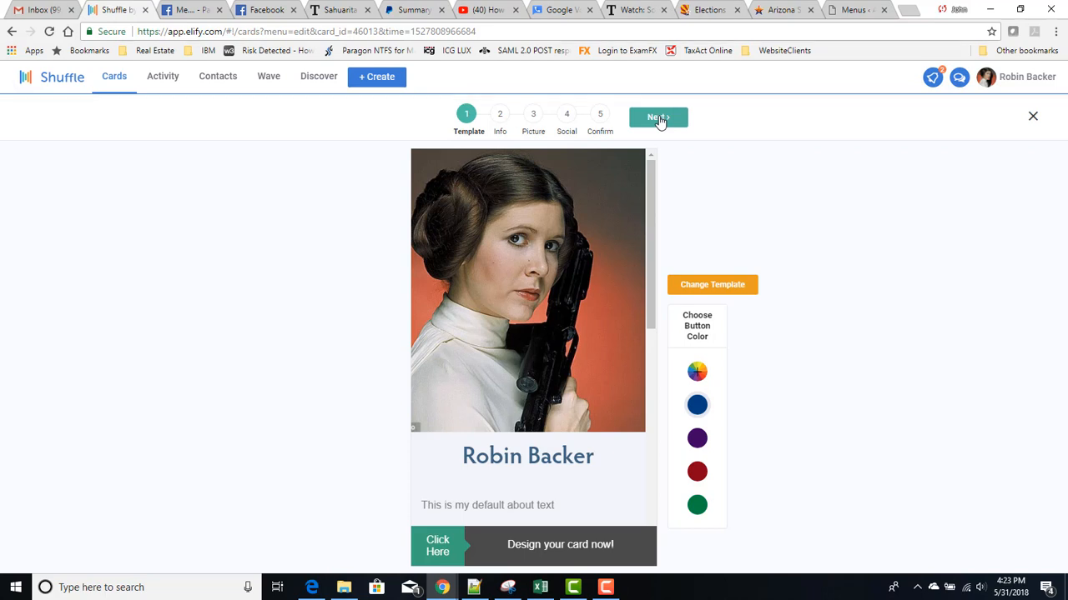
Move to the Info step and toggle Phone Allows Text/SMS off and back on
click(657, 117)
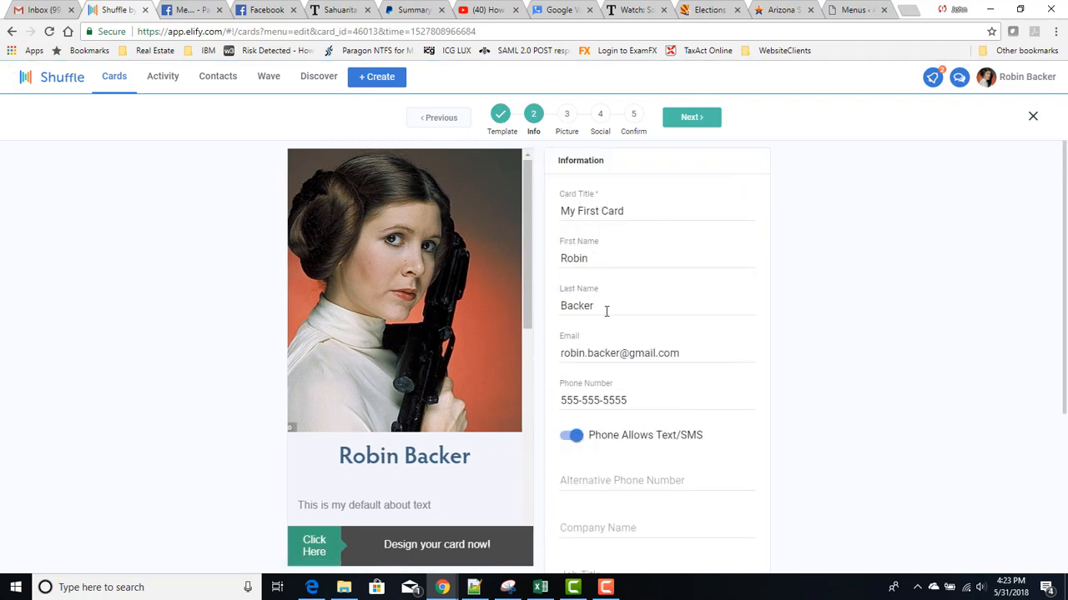
scroll(down, 3)
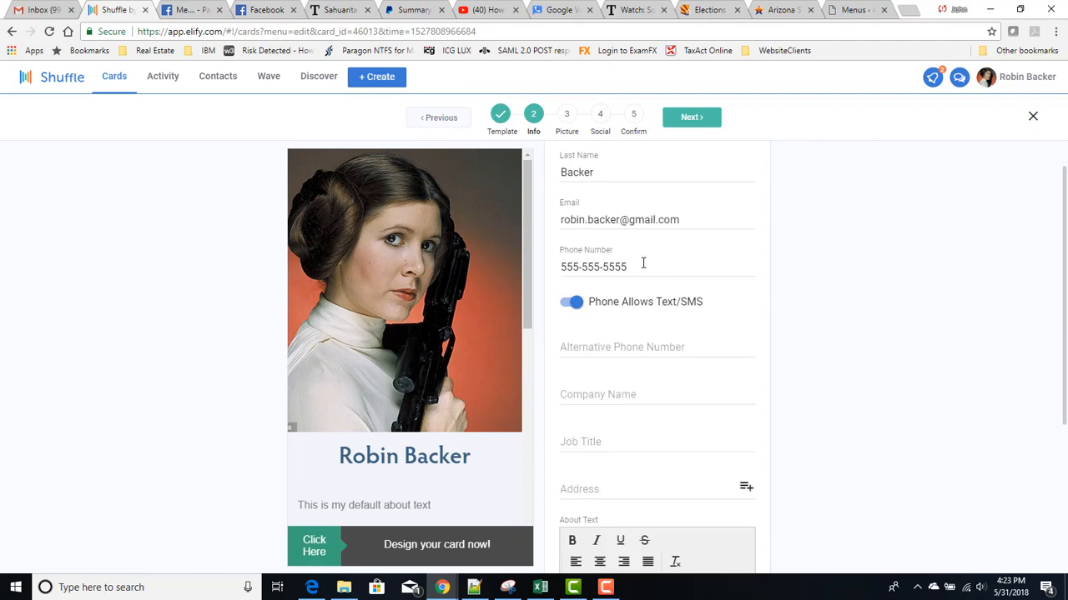
scroll(down, 3)
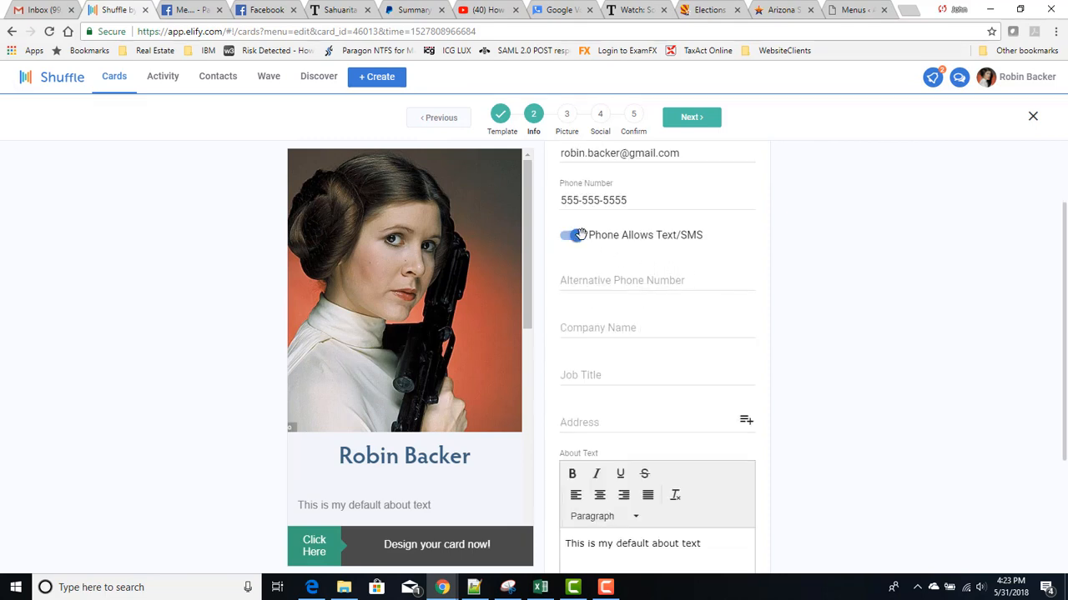
click(572, 235)
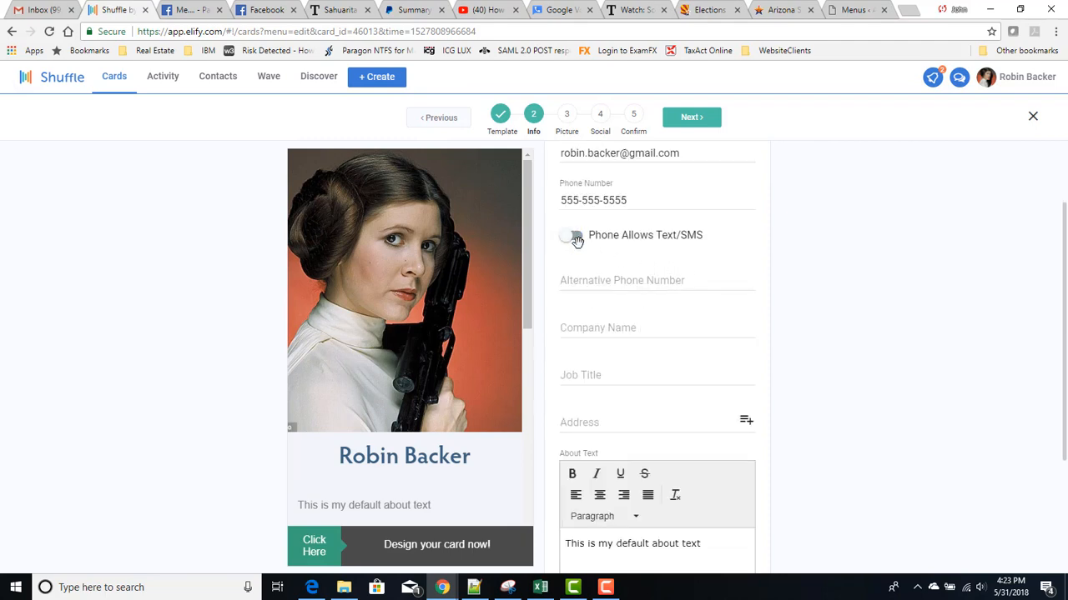
click(569, 236)
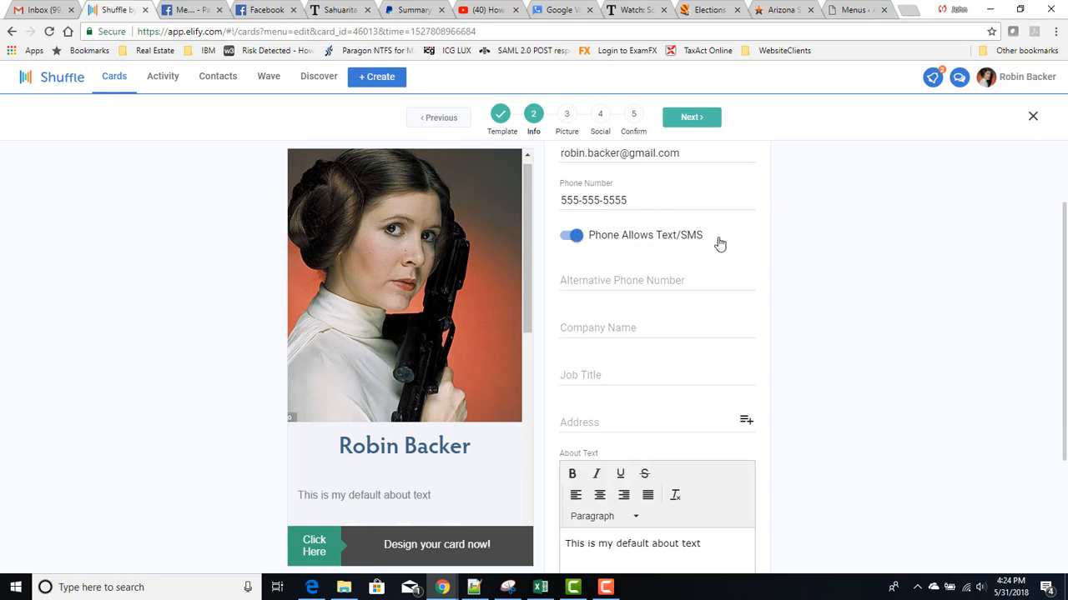
Switch off the Shuffle Ad Banner so call, text and email icons show
scroll(down, 3)
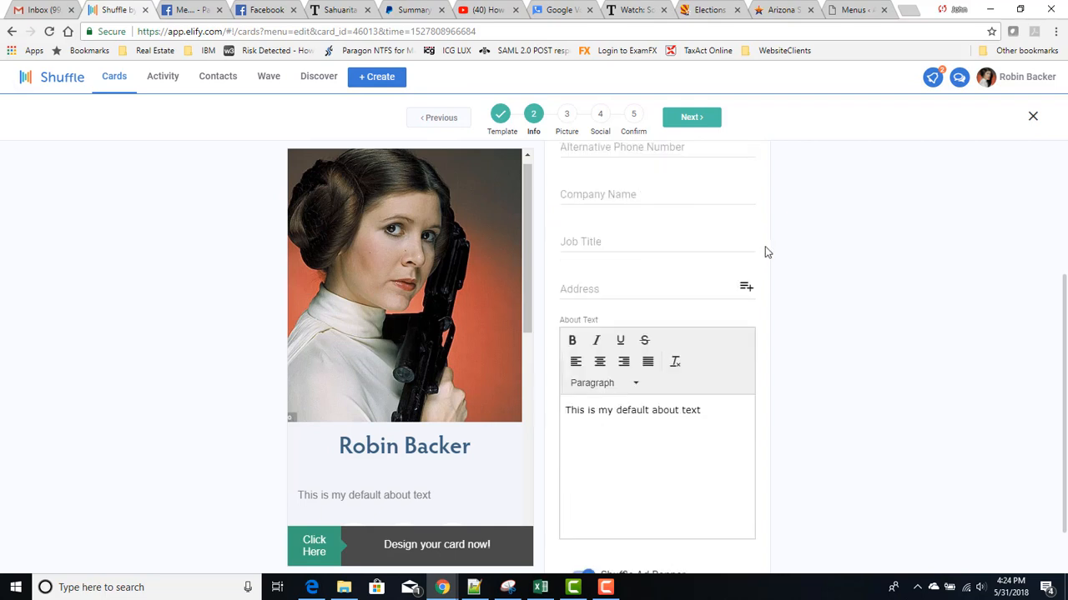
mouse_move(785, 399)
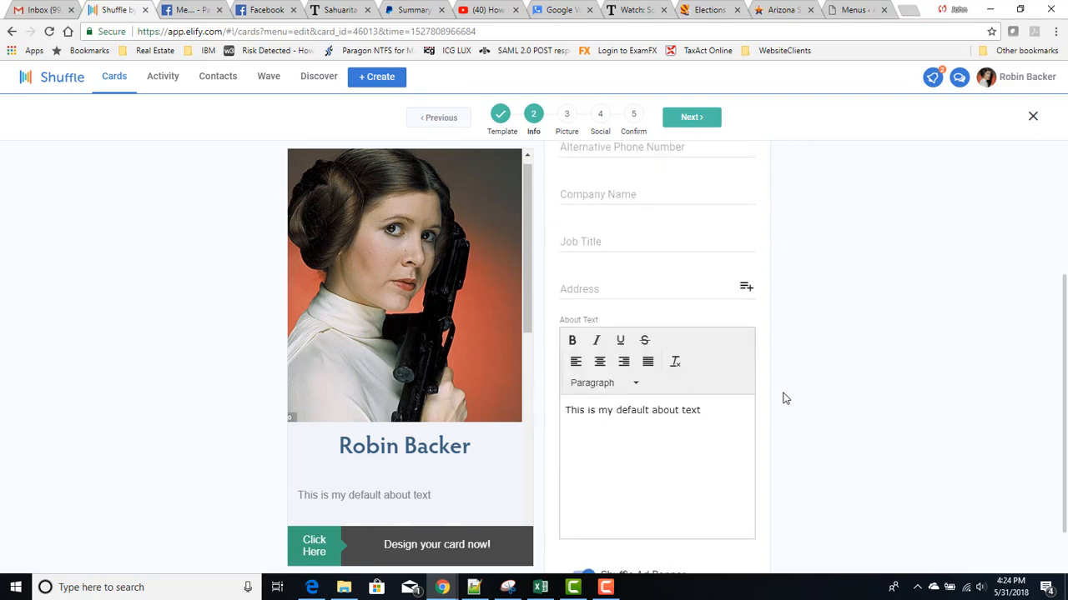
scroll(down, 3)
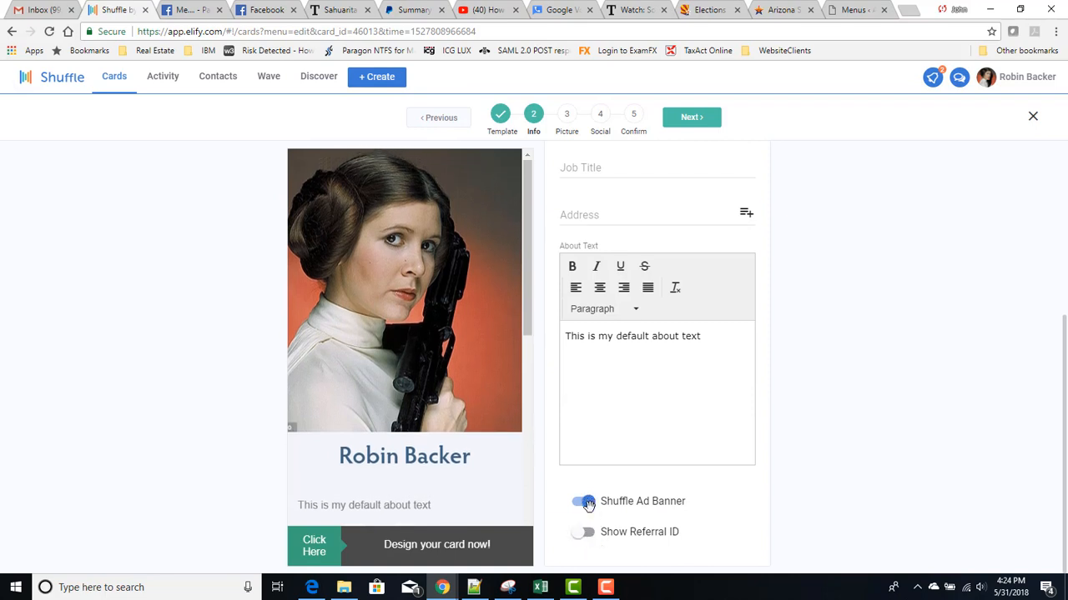
click(583, 501)
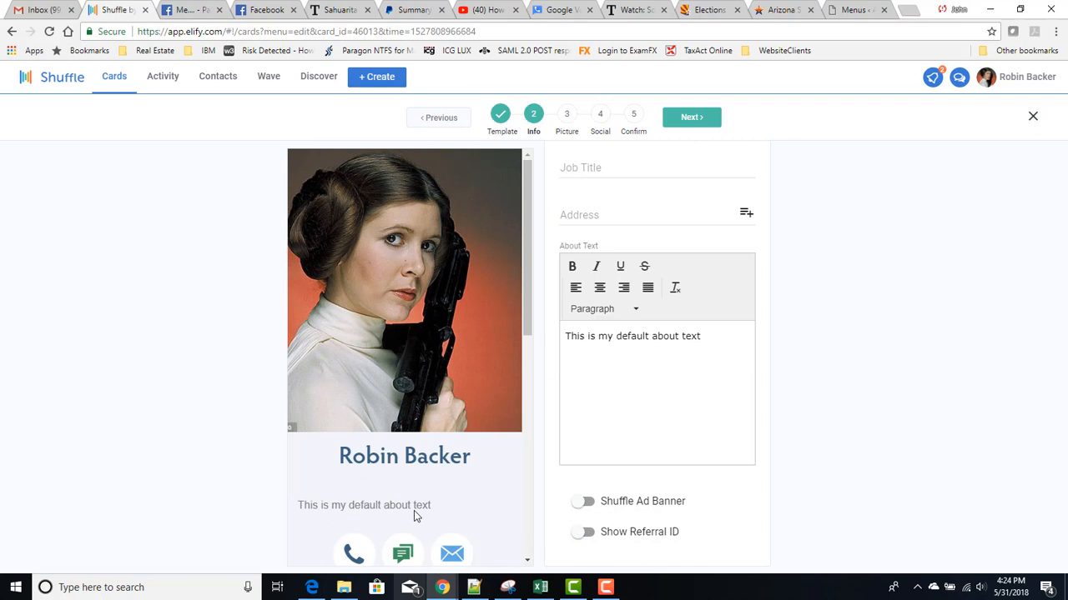
mouse_move(748, 156)
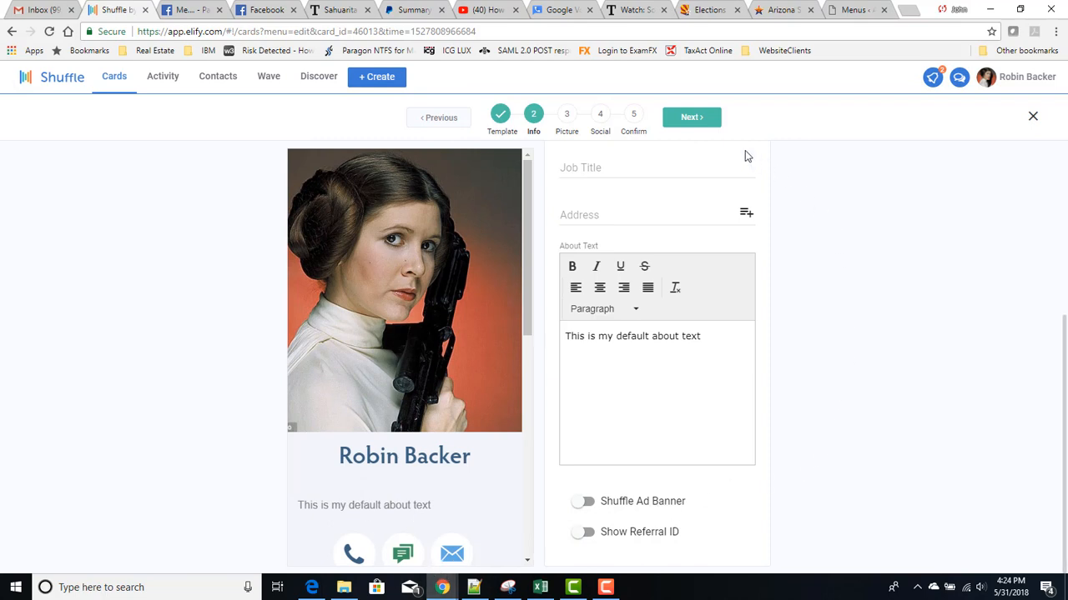
Advance to the Picture step, opening and closing the Product Photos dialog without changes
click(691, 116)
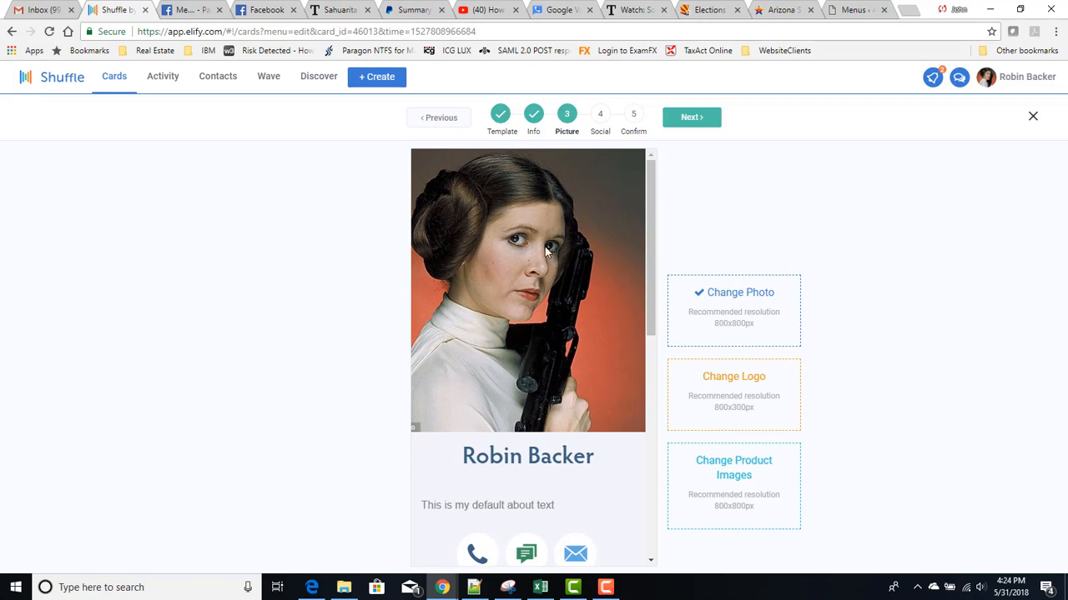
mouse_move(745, 388)
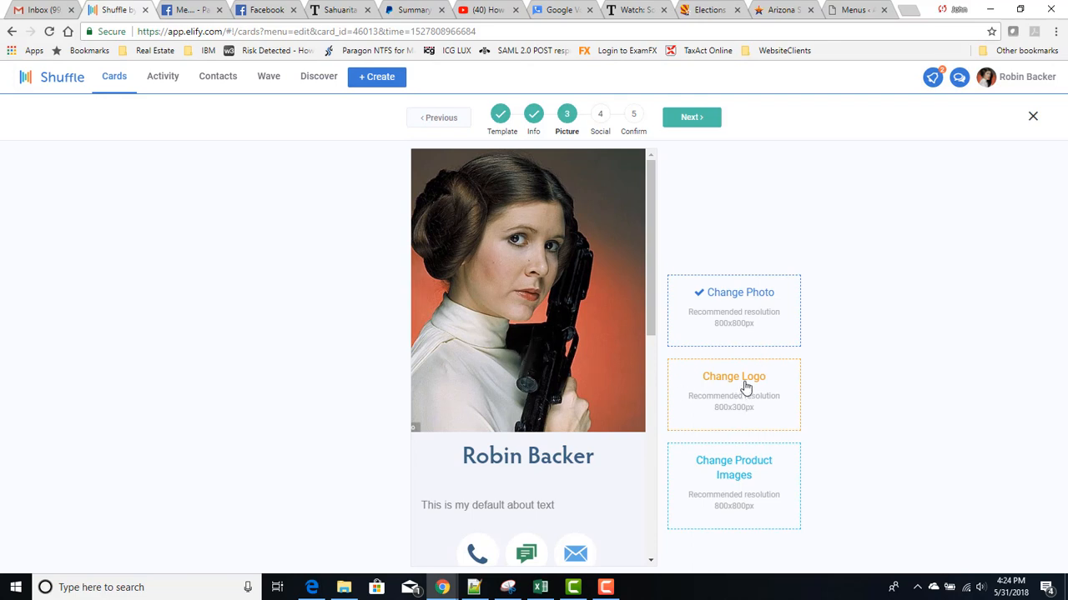
scroll(down, 3)
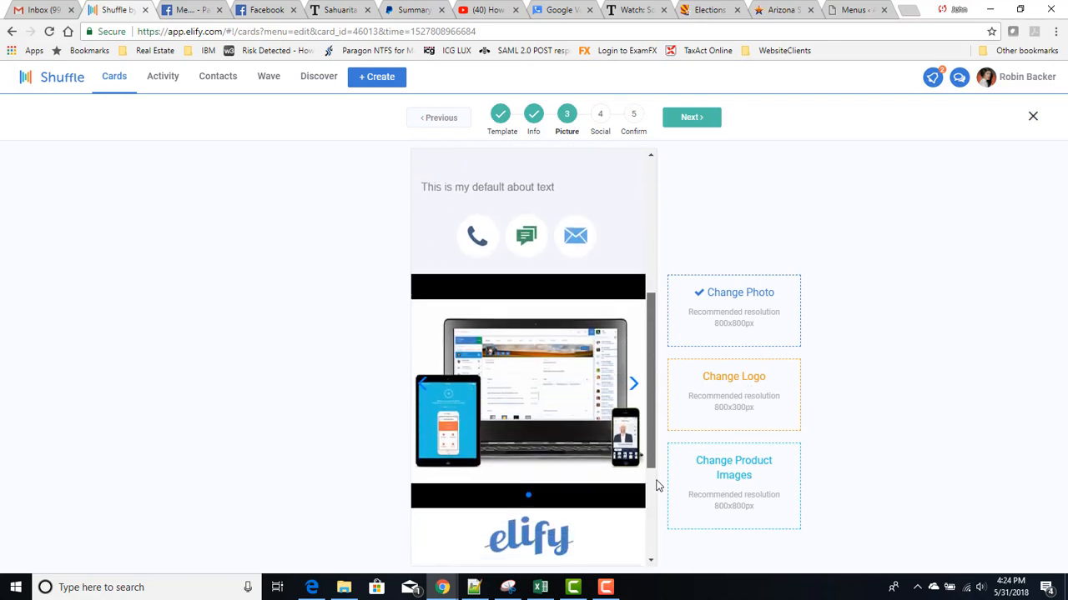
scroll(down, 3)
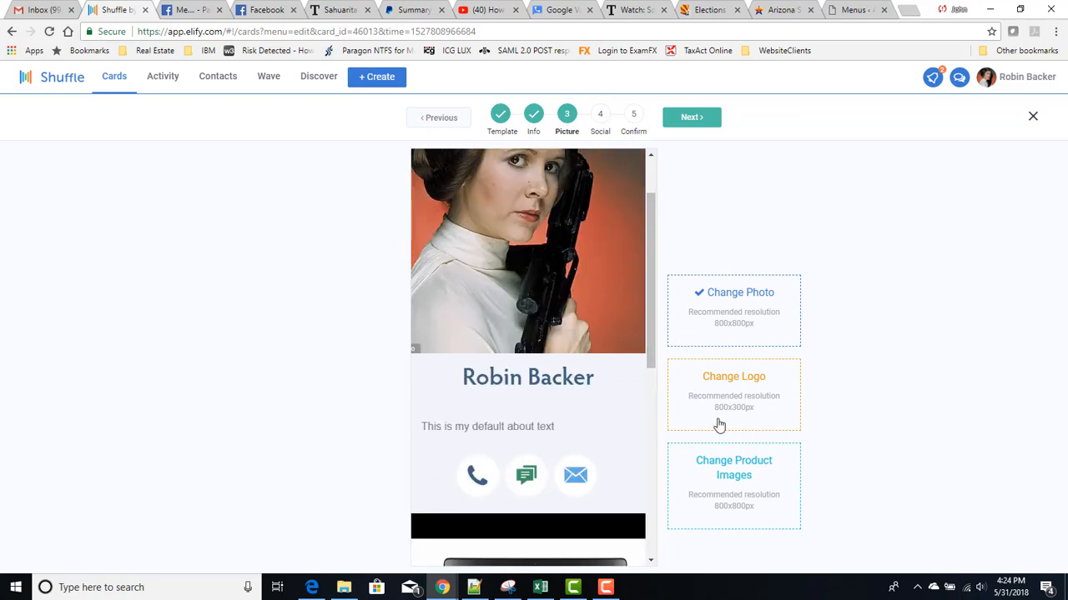
click(733, 468)
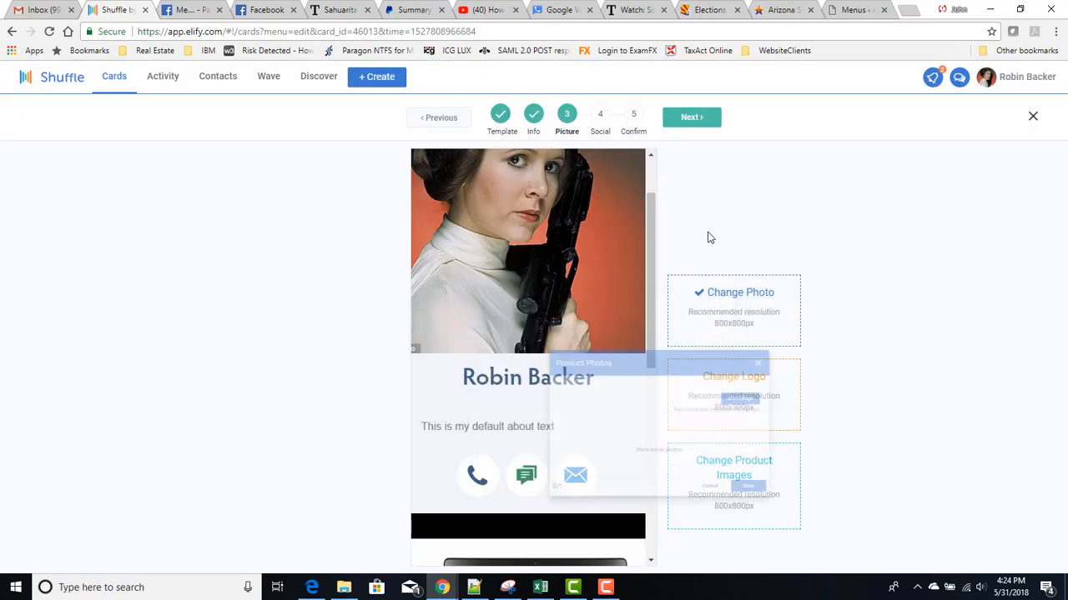
click(757, 363)
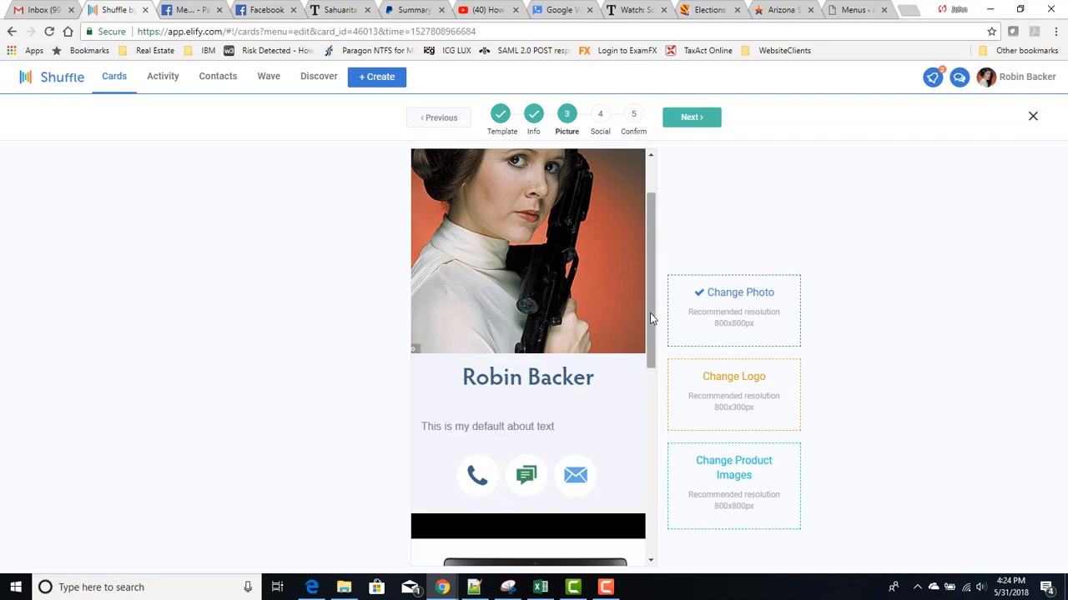
scroll(up, 3)
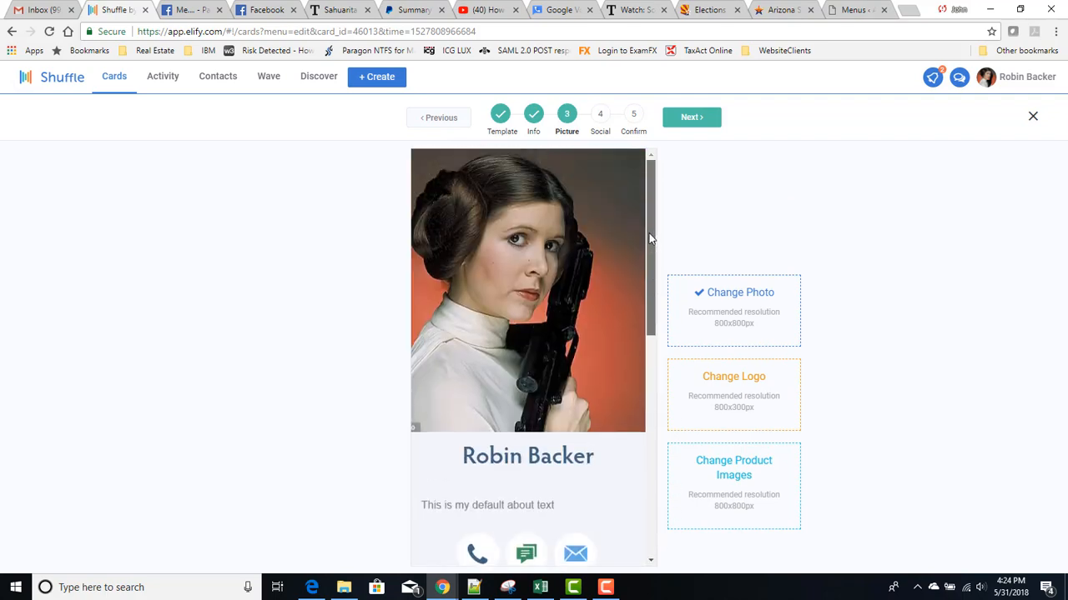
Advance to the Social step, leaving the Youtube, Vimeo and Link Buttons fields empty
click(690, 116)
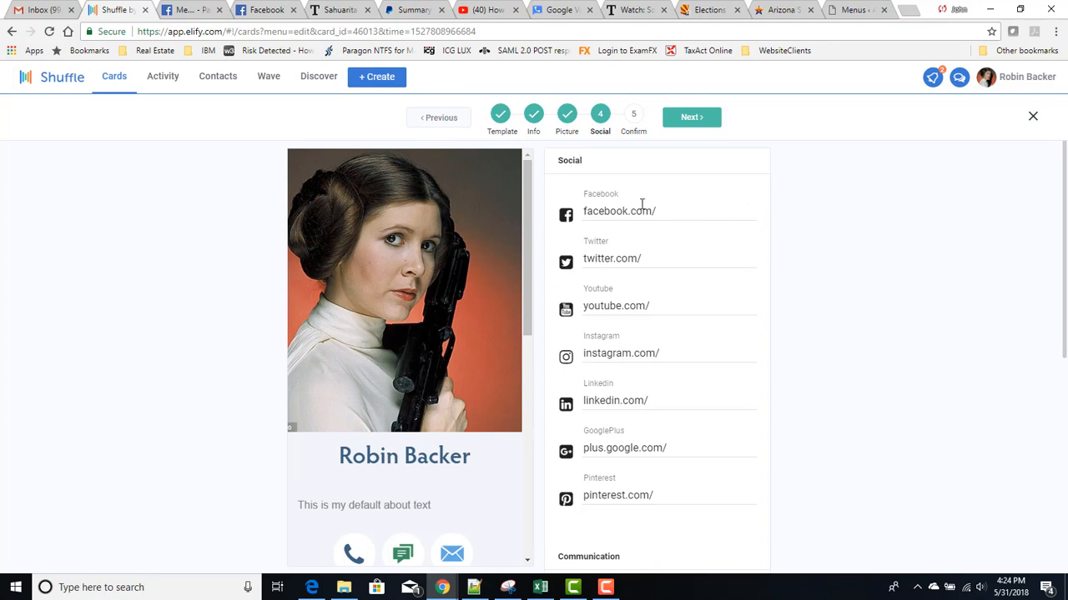
mouse_move(626, 328)
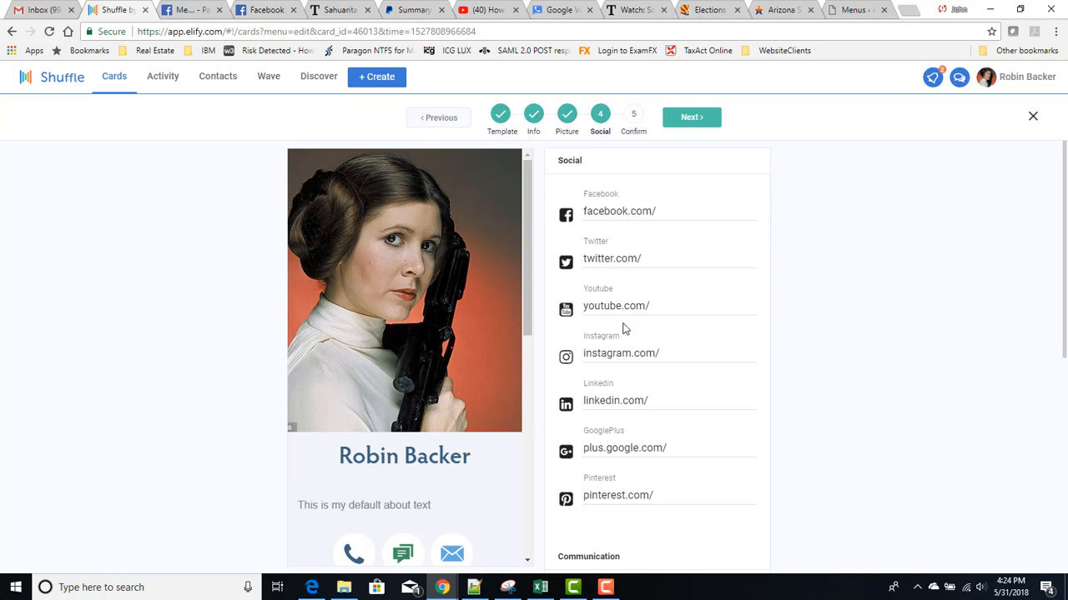
mouse_move(617, 448)
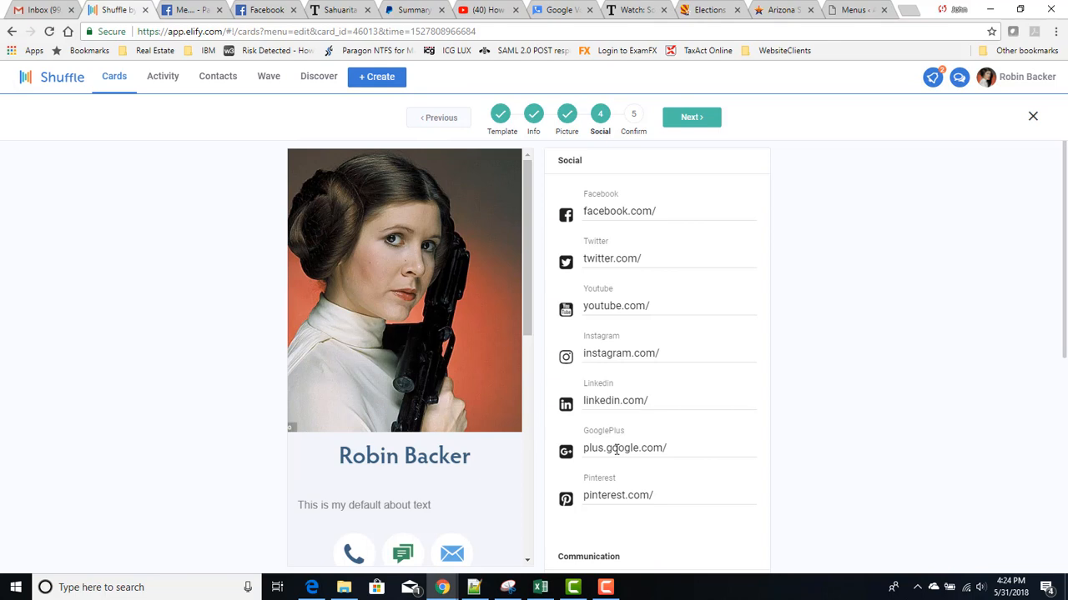
mouse_move(620, 510)
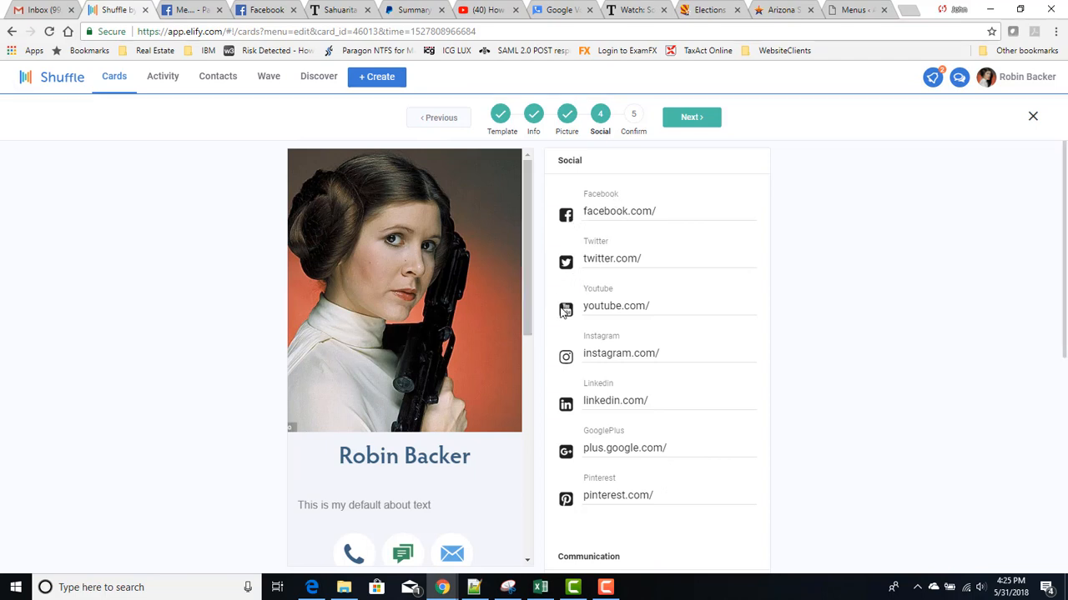
scroll(down, 3)
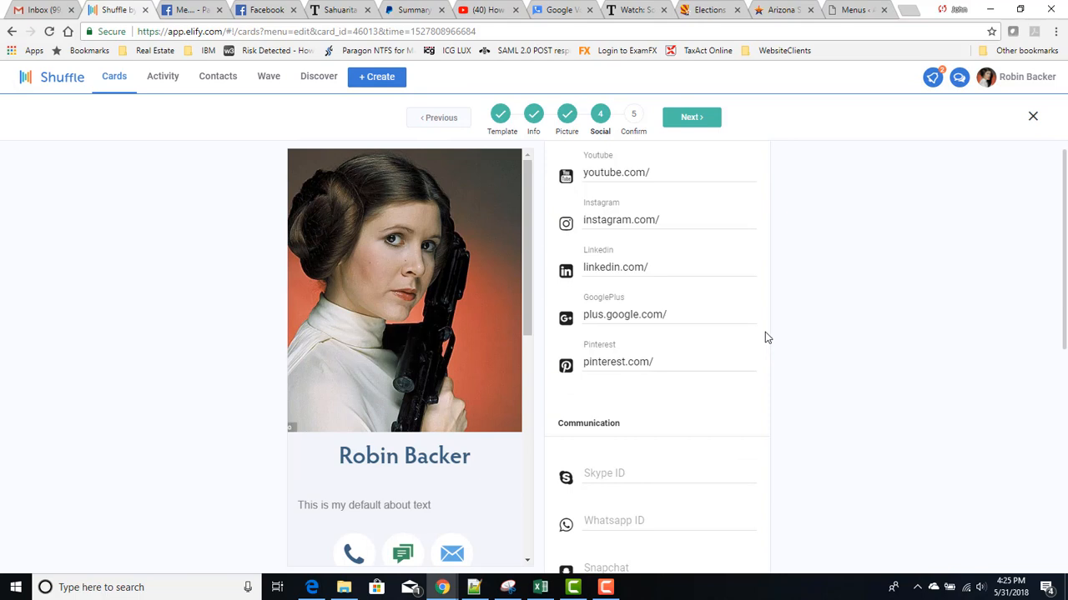
scroll(down, 3)
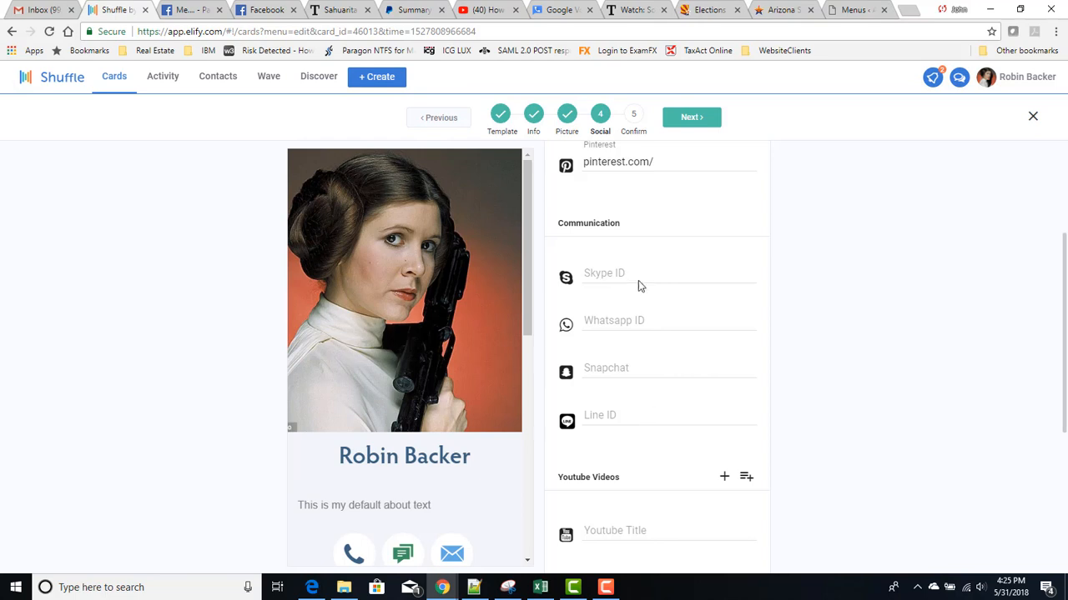
mouse_move(723, 406)
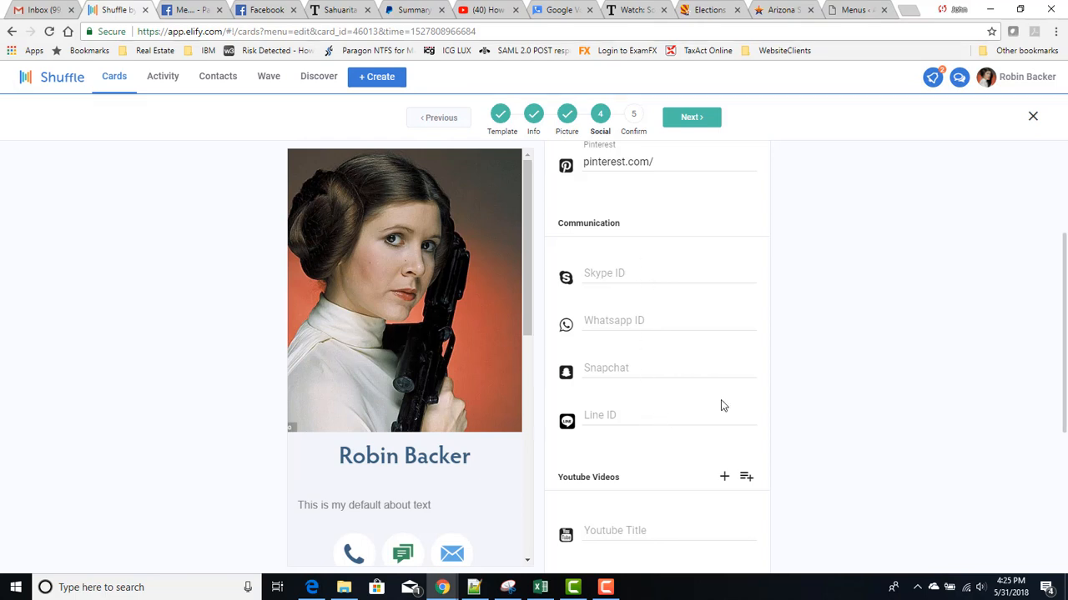
scroll(down, 3)
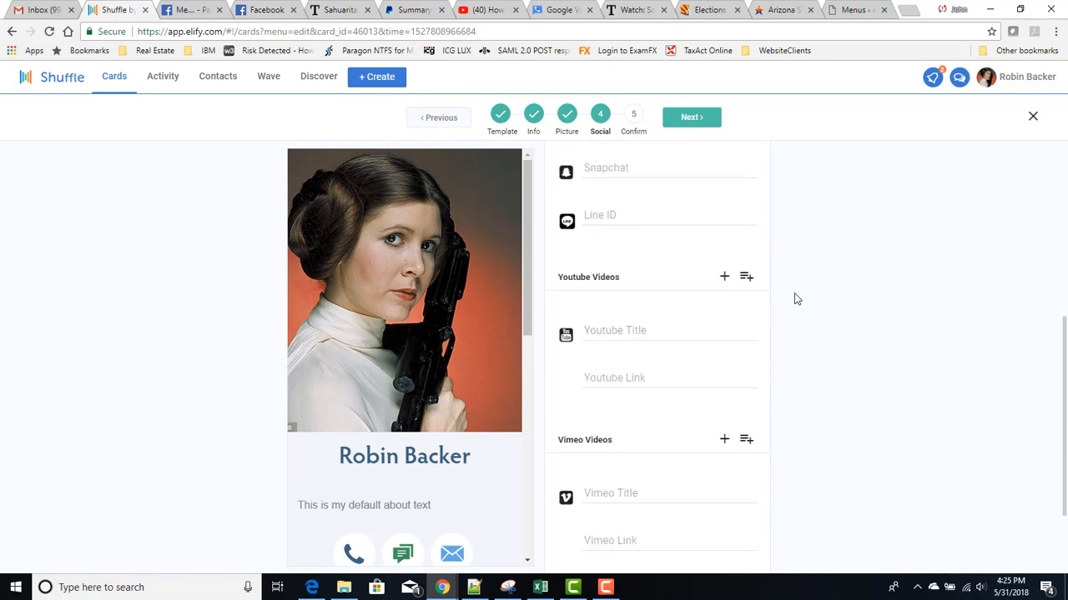
mouse_move(641, 285)
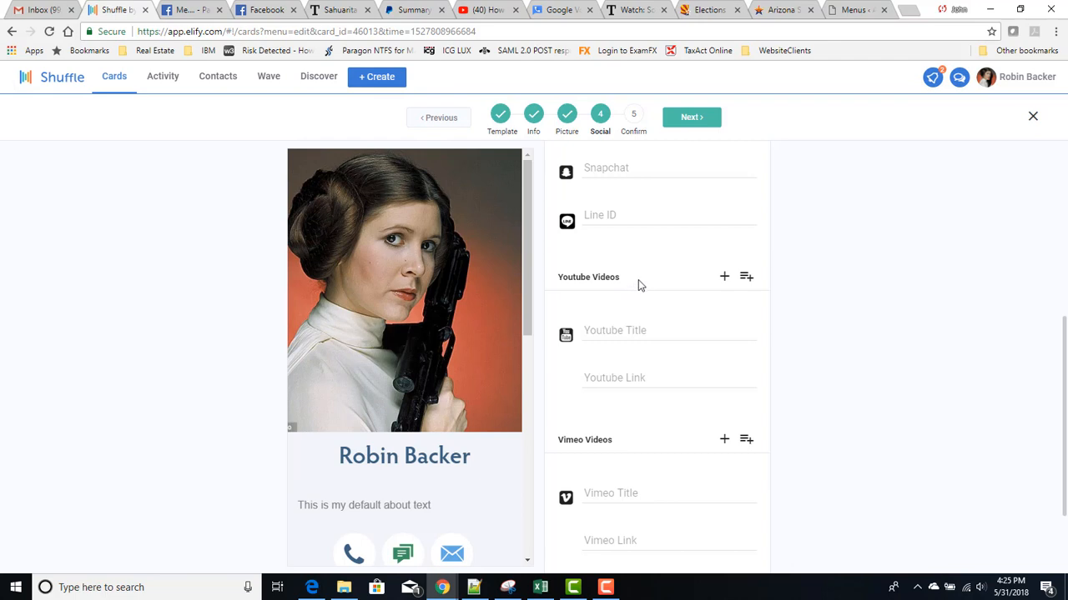
mouse_move(646, 448)
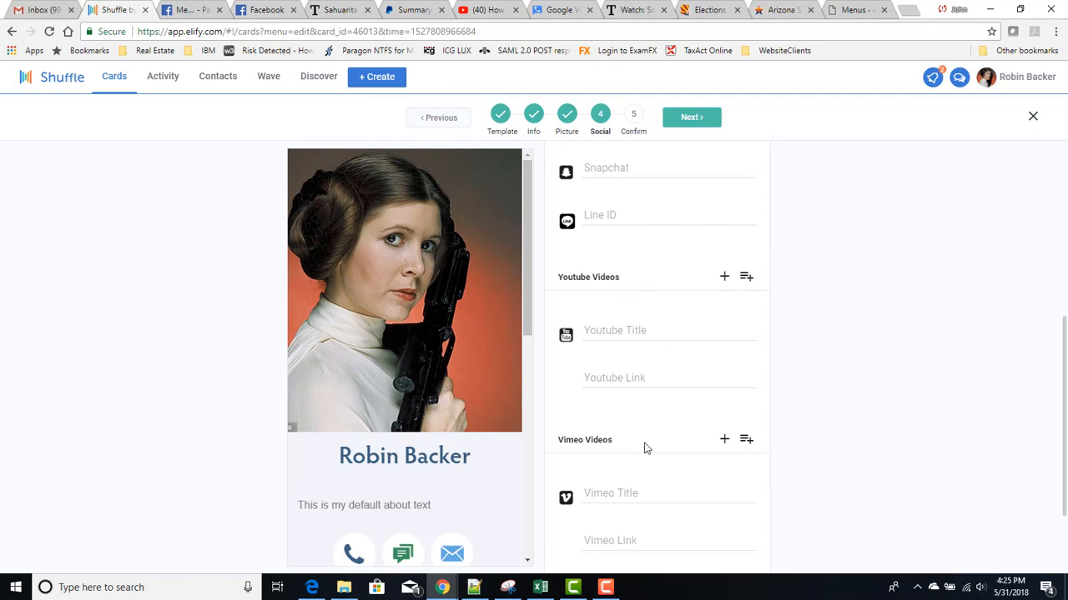
mouse_move(656, 440)
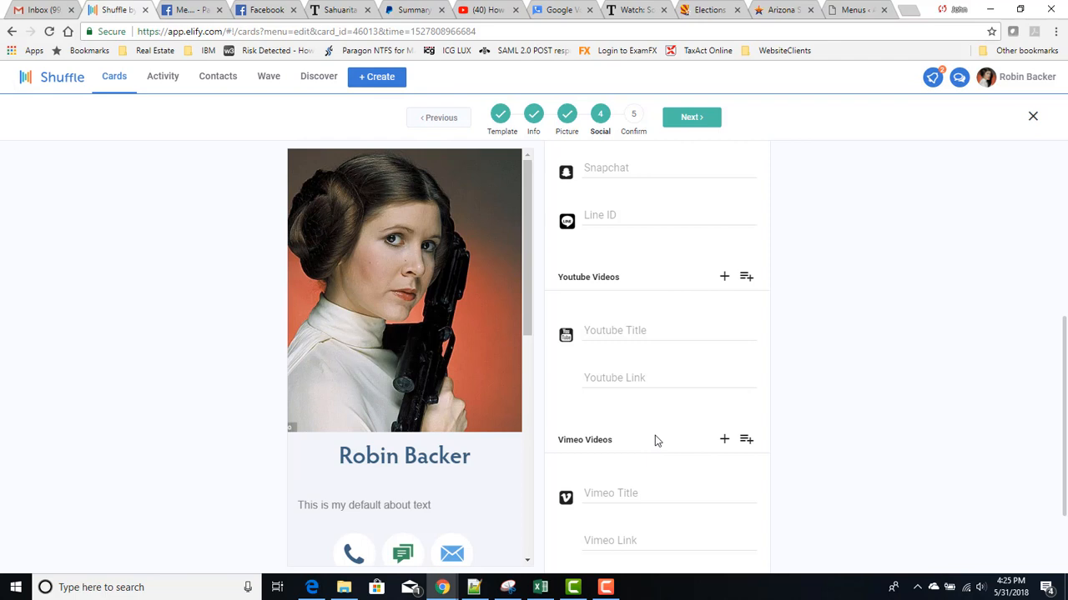
mouse_move(677, 340)
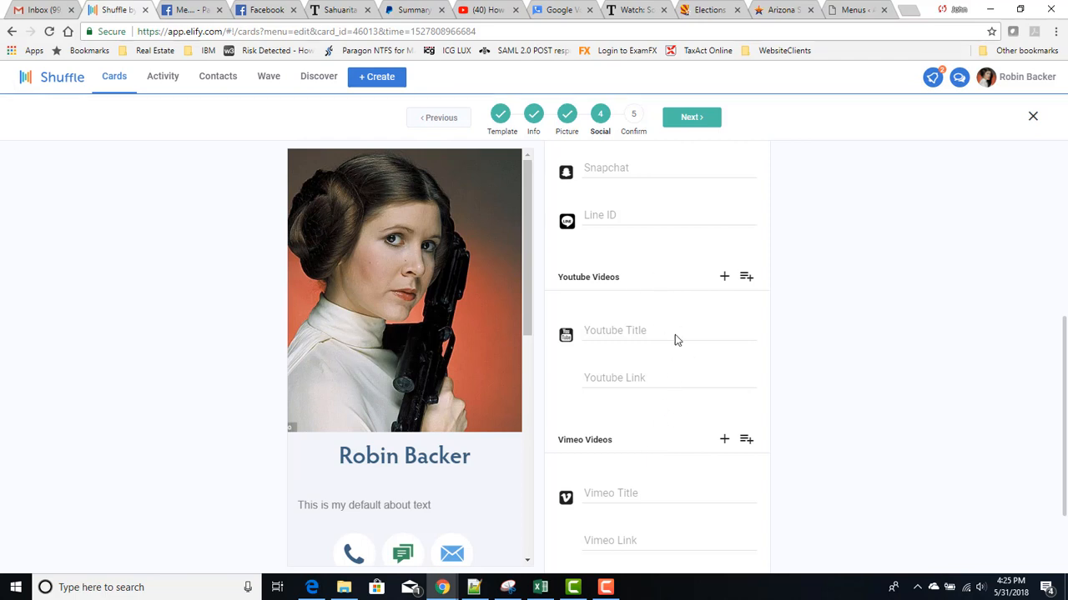
scroll(down, 3)
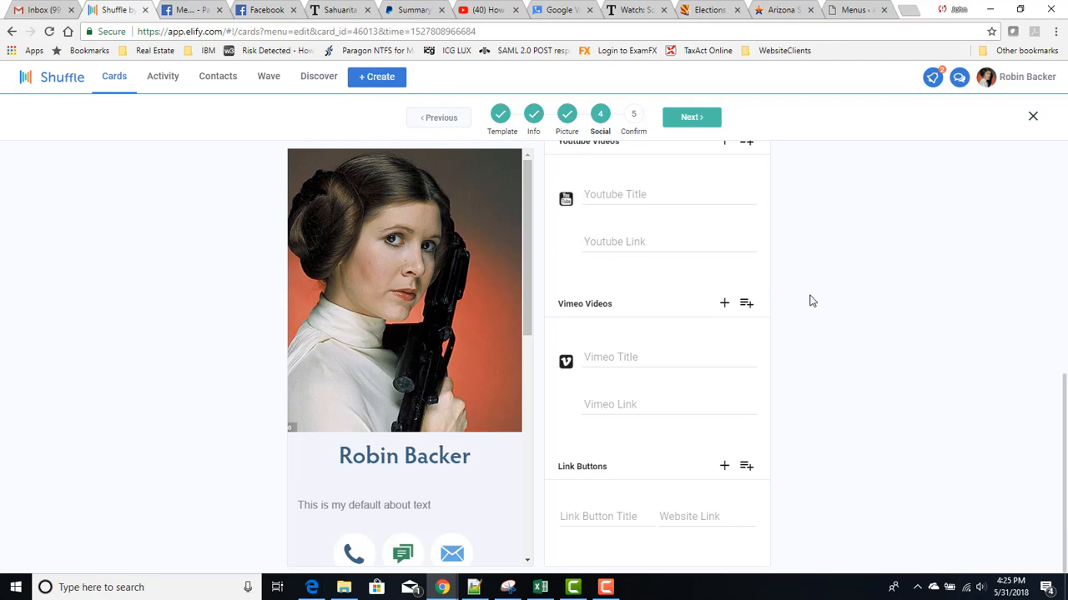
mouse_move(641, 482)
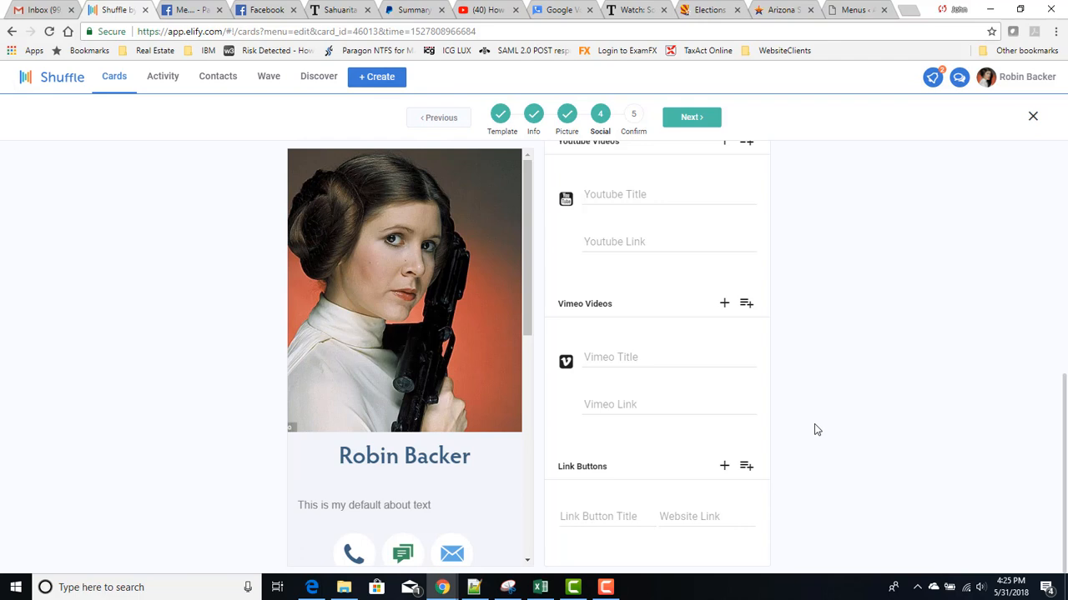
mouse_move(837, 368)
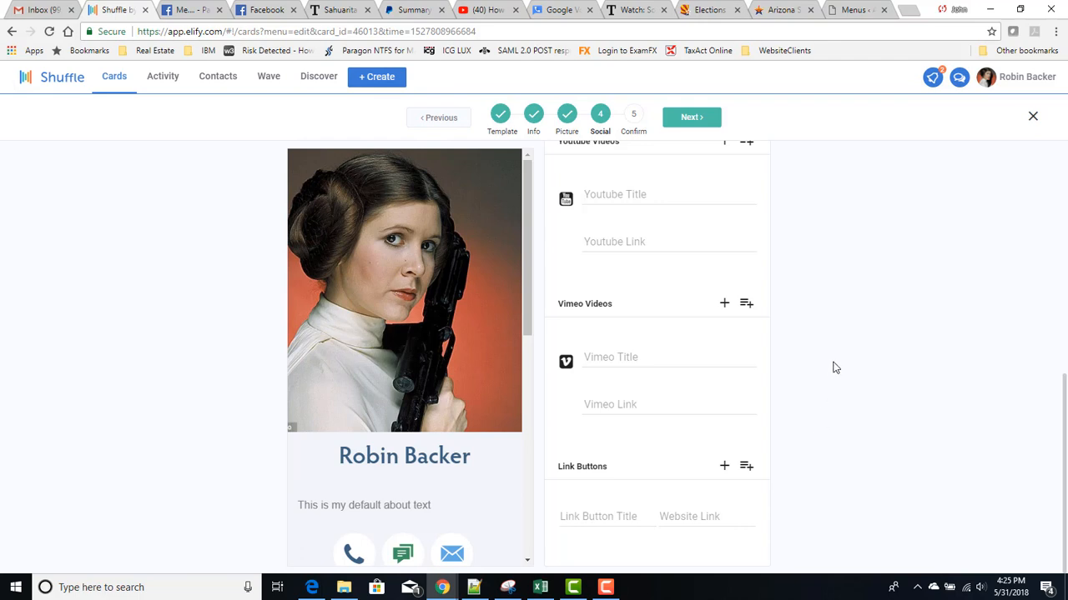
Proceed to the Confirm step and save the card
click(690, 117)
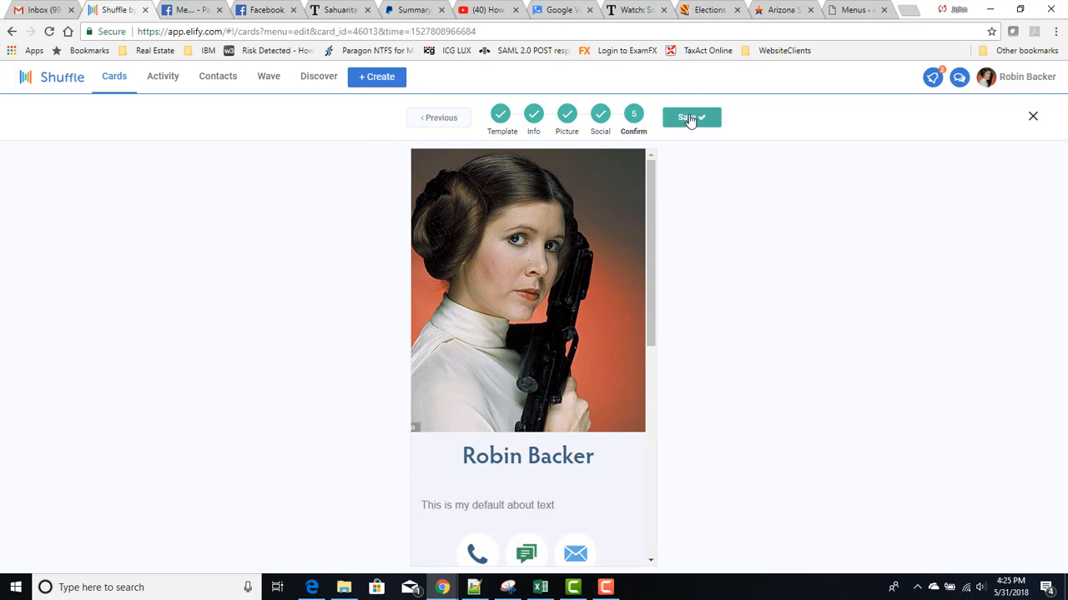
click(691, 116)
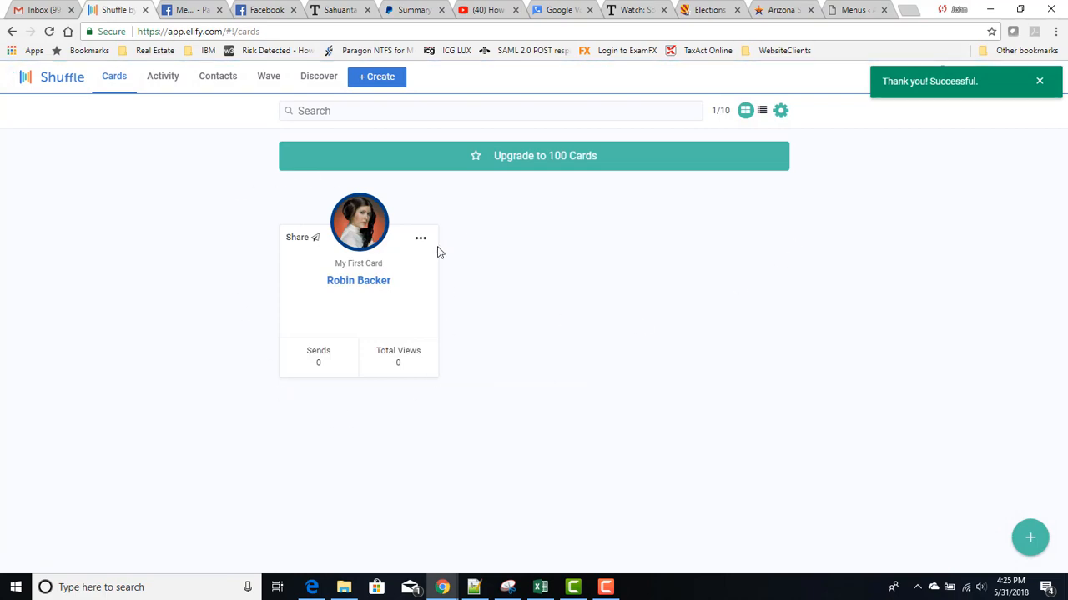
mouse_move(356, 395)
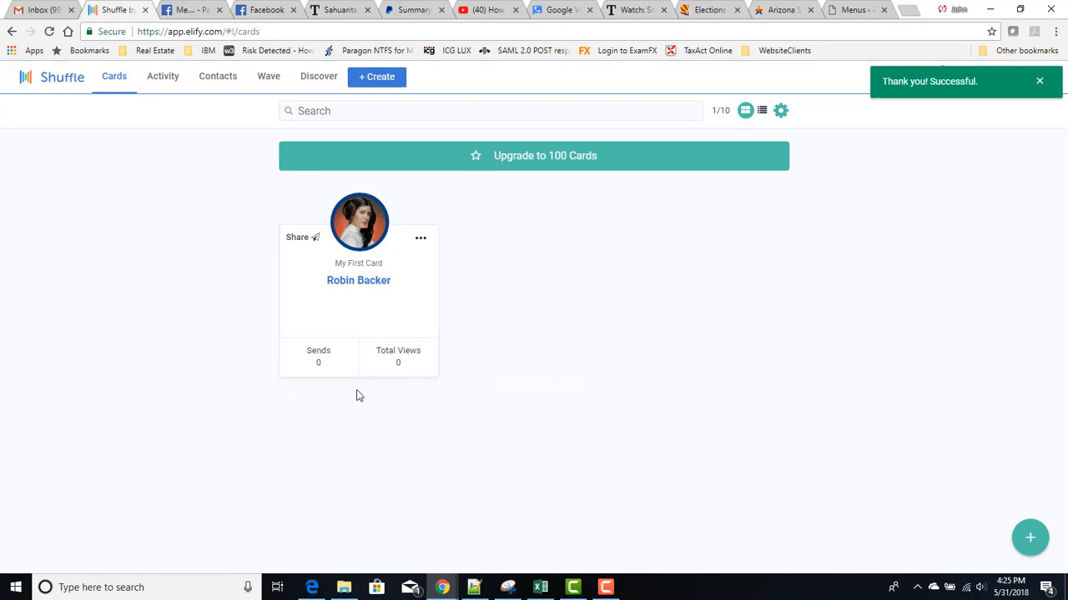
click(421, 237)
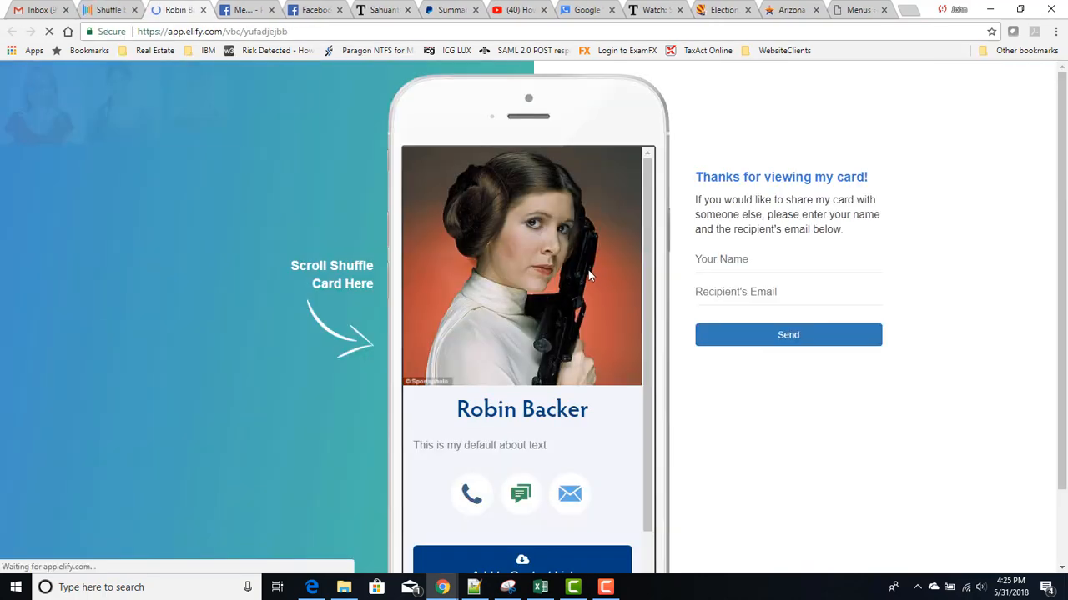
scroll(down, 3)
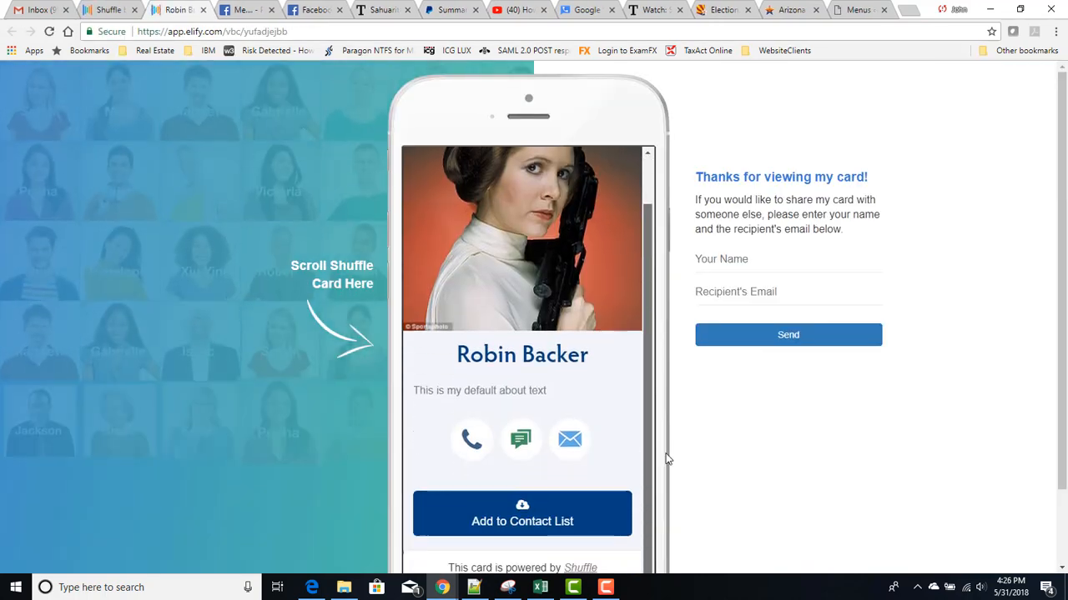
scroll(down, 3)
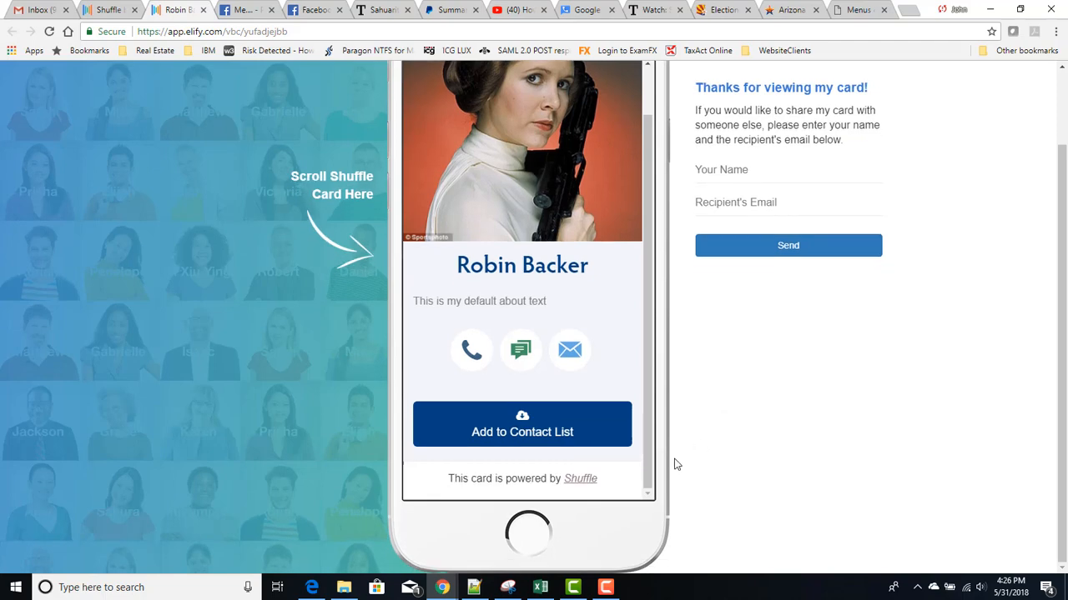
scroll(up, 3)
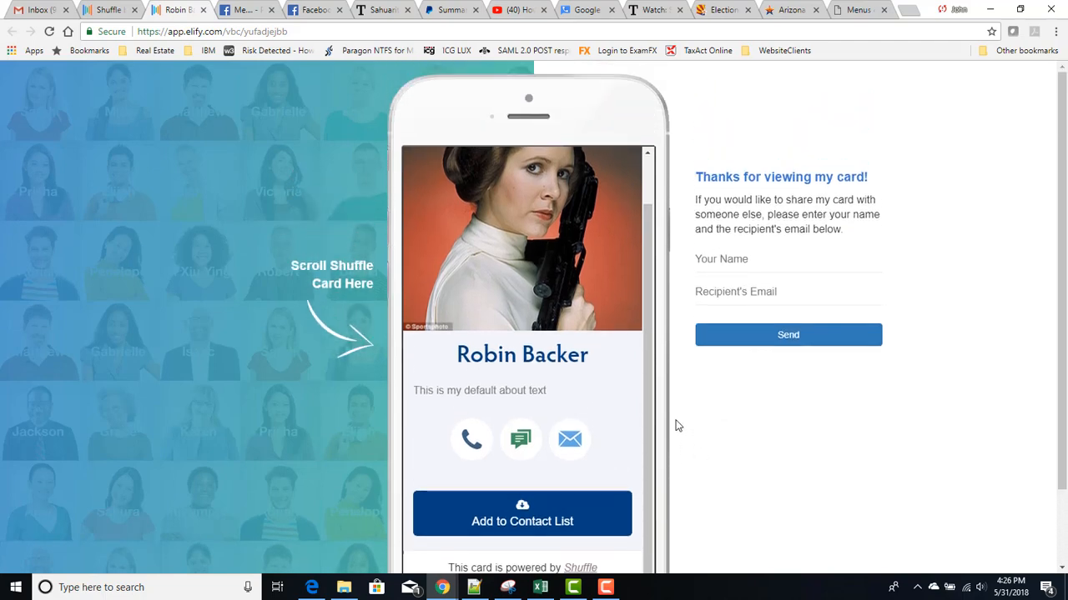
scroll(down, 3)
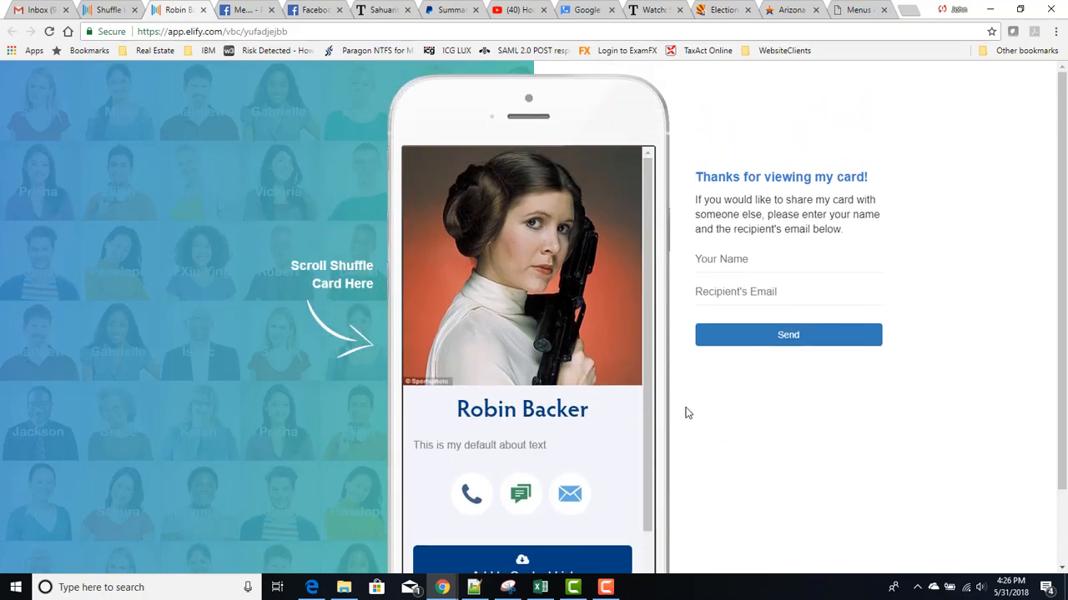
mouse_move(351, 135)
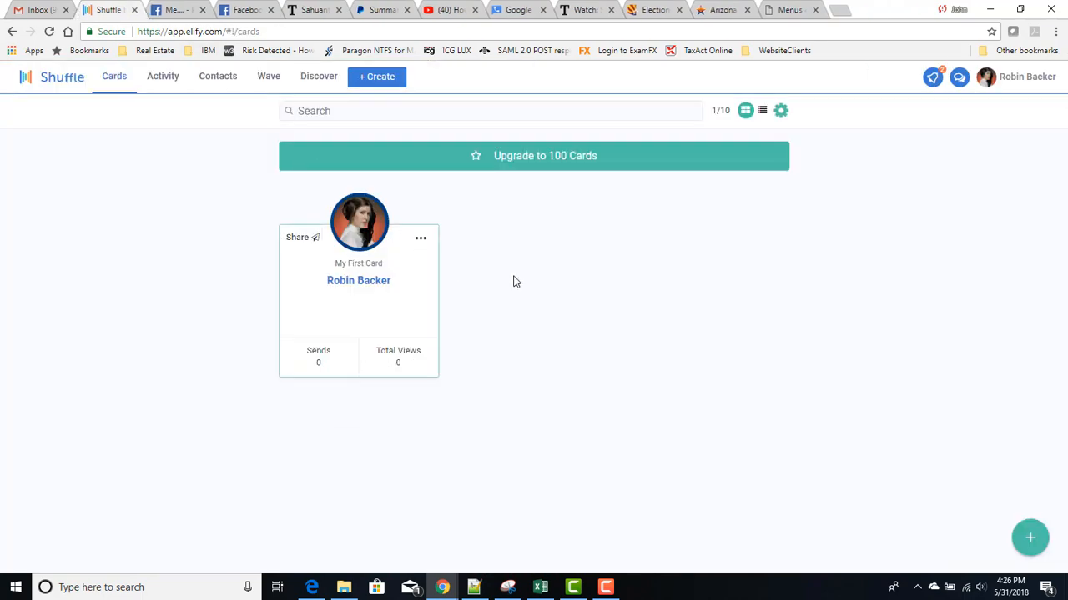
mouse_move(426, 243)
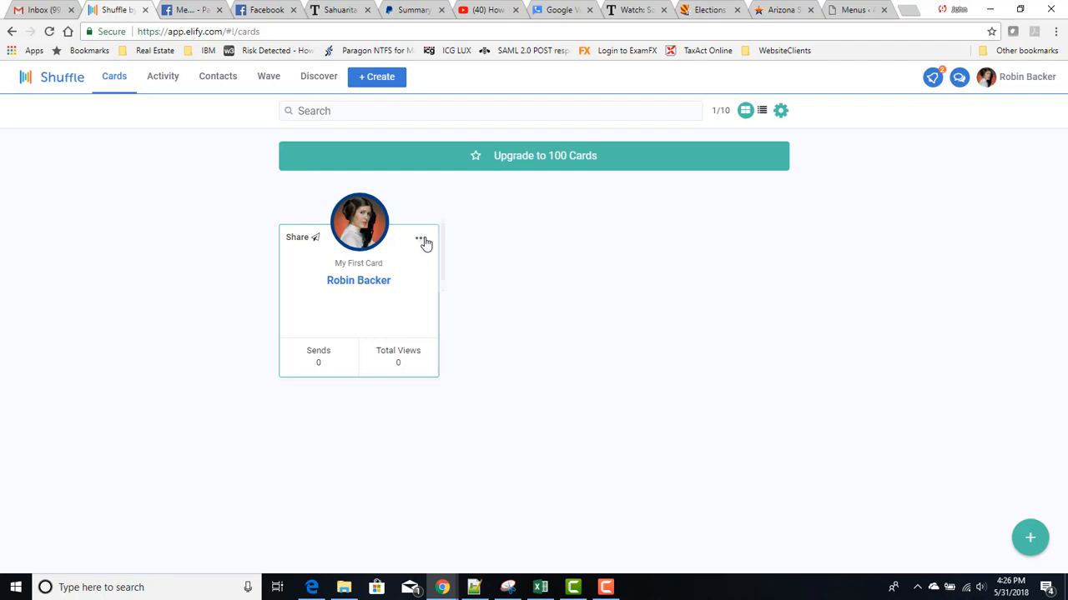
Delete My First Card from its menu and confirm the deletion
click(420, 241)
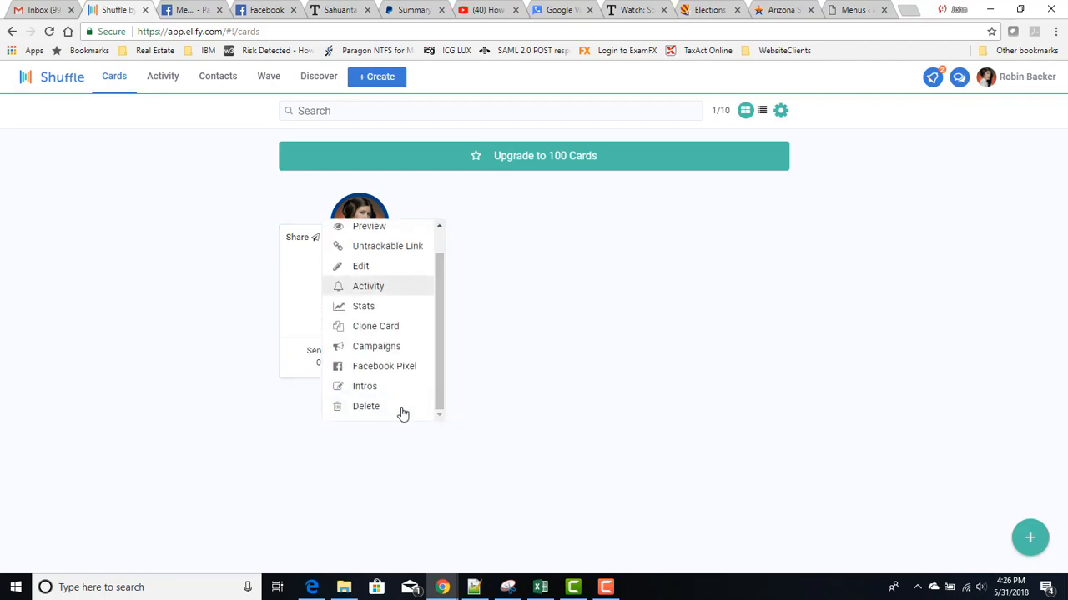
click(367, 407)
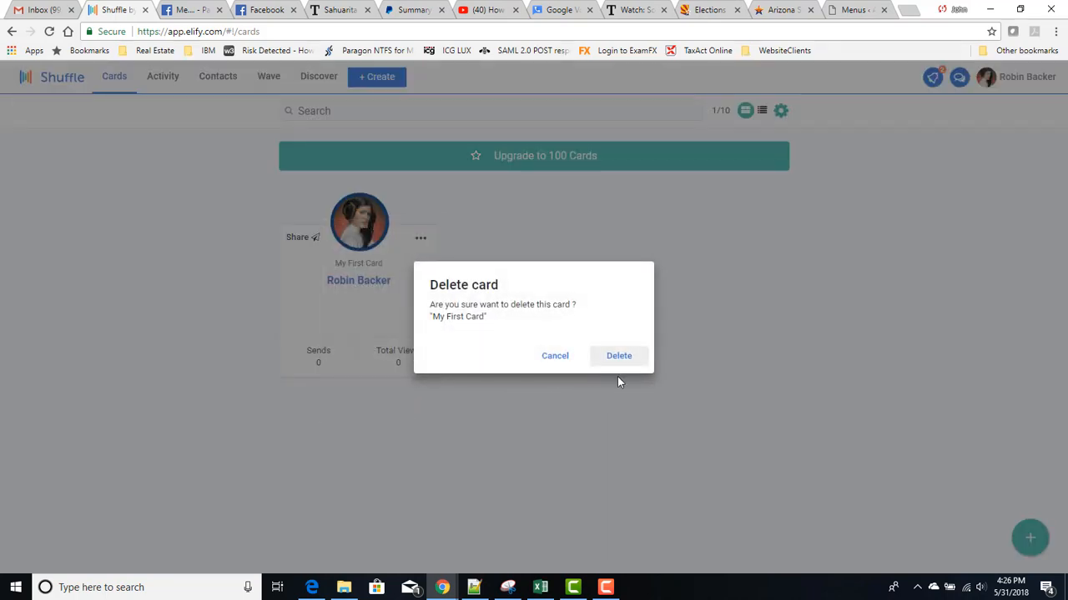
click(618, 355)
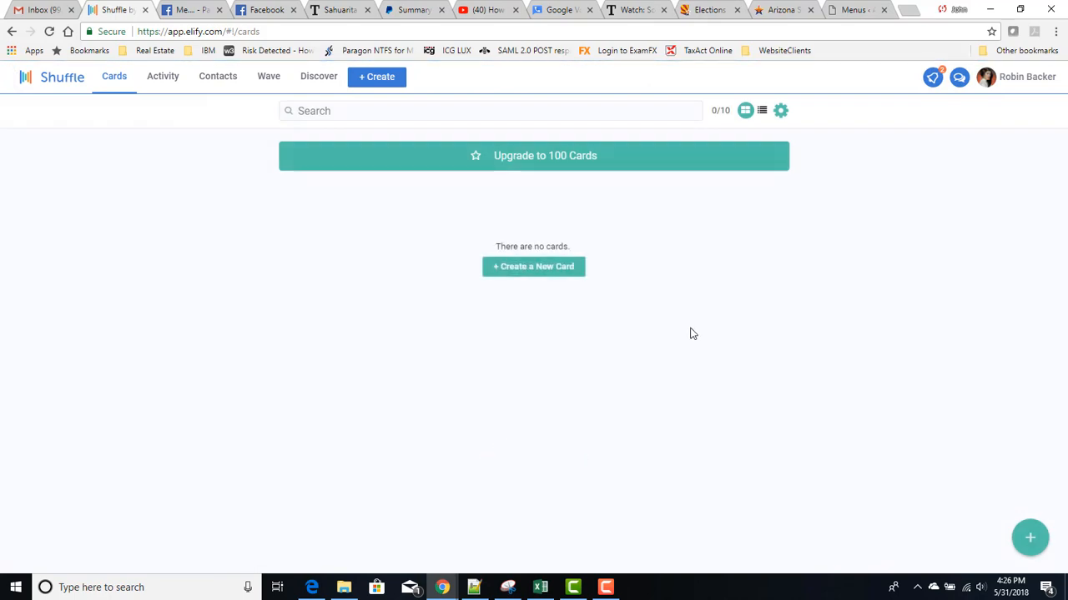
mouse_move(387, 215)
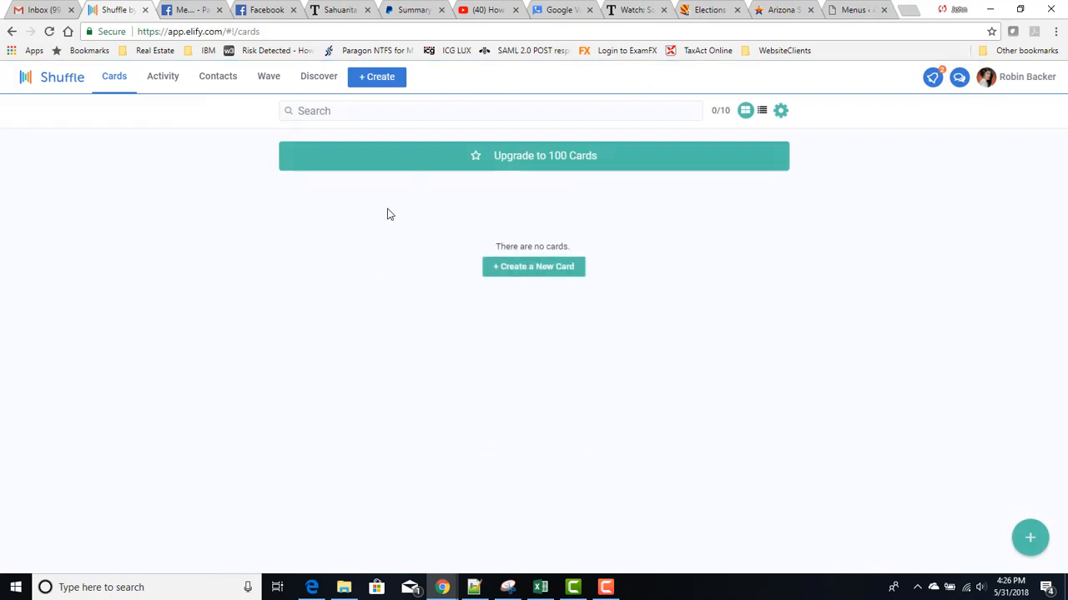
mouse_move(636, 300)
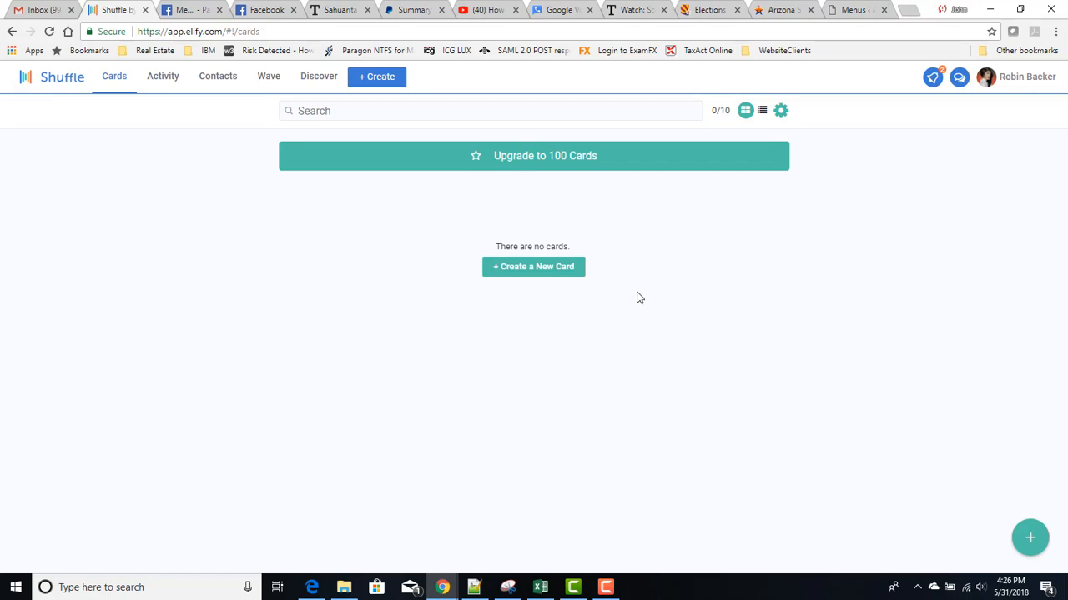
mouse_move(534, 267)
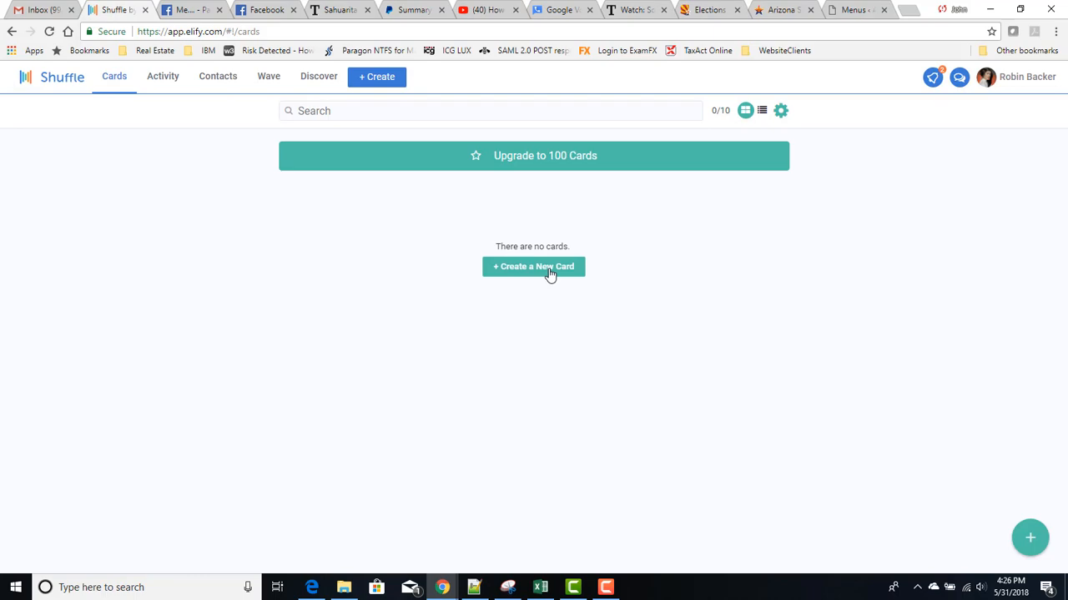
mouse_move(532, 281)
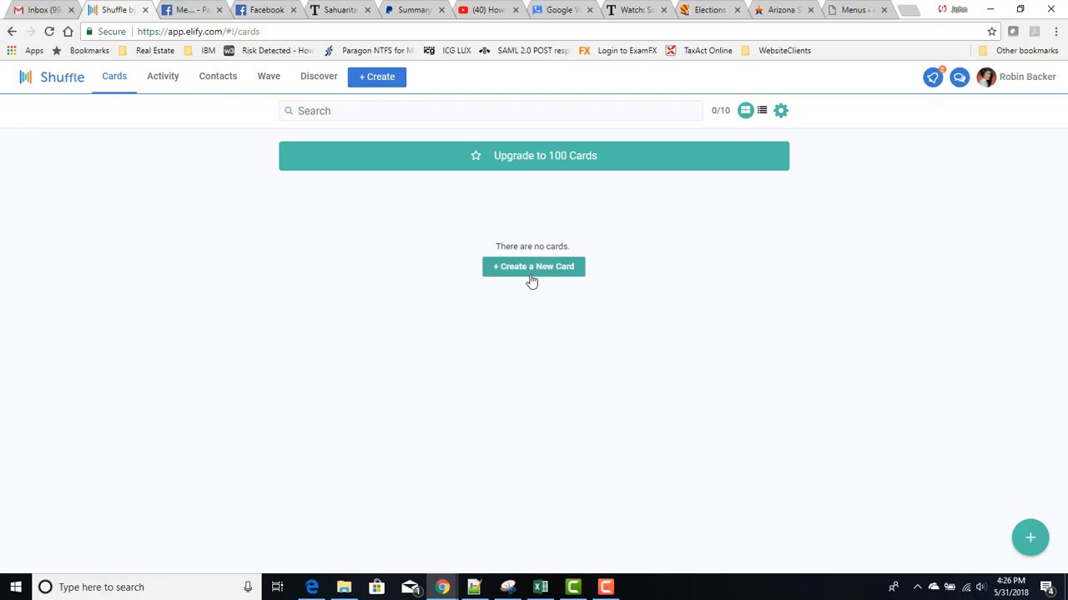
Start a new card using the Elify VBC Template 20 design
click(533, 266)
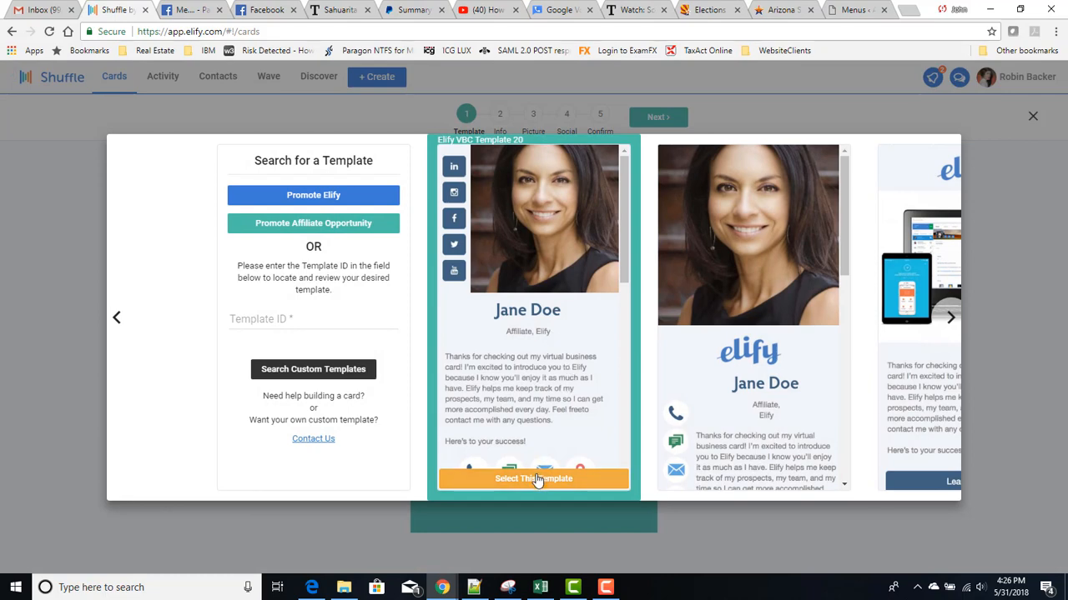
click(533, 479)
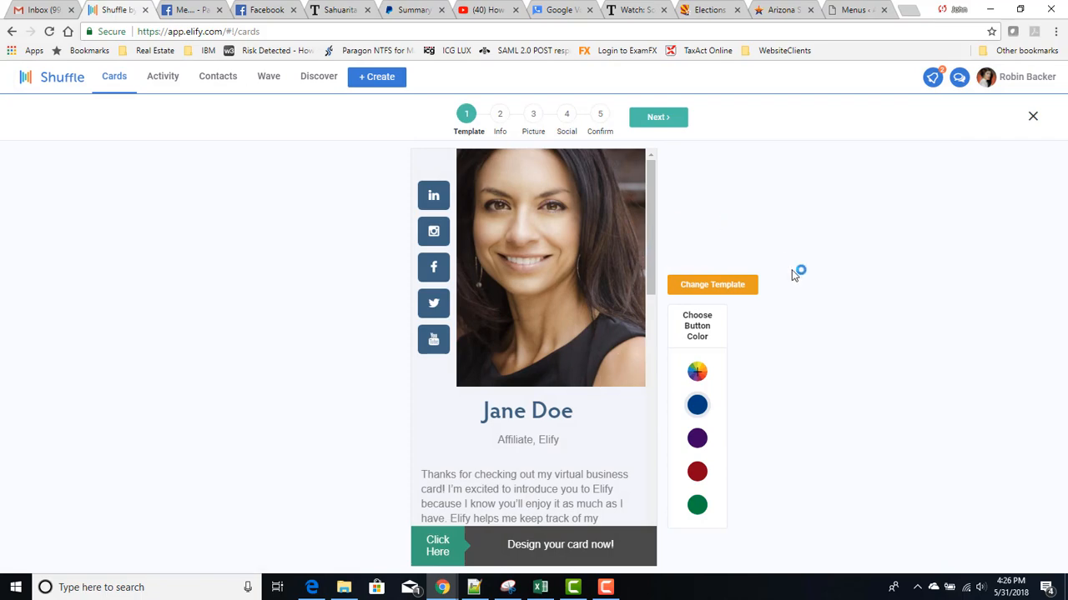
scroll(down, 3)
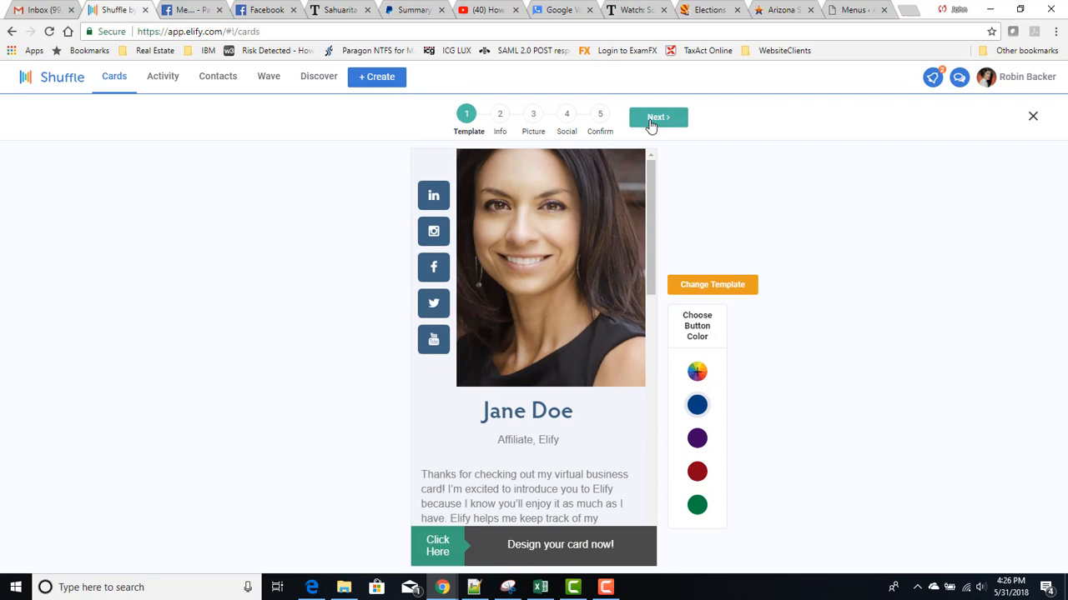
Advance to the card information step and fill in the profile details
click(658, 116)
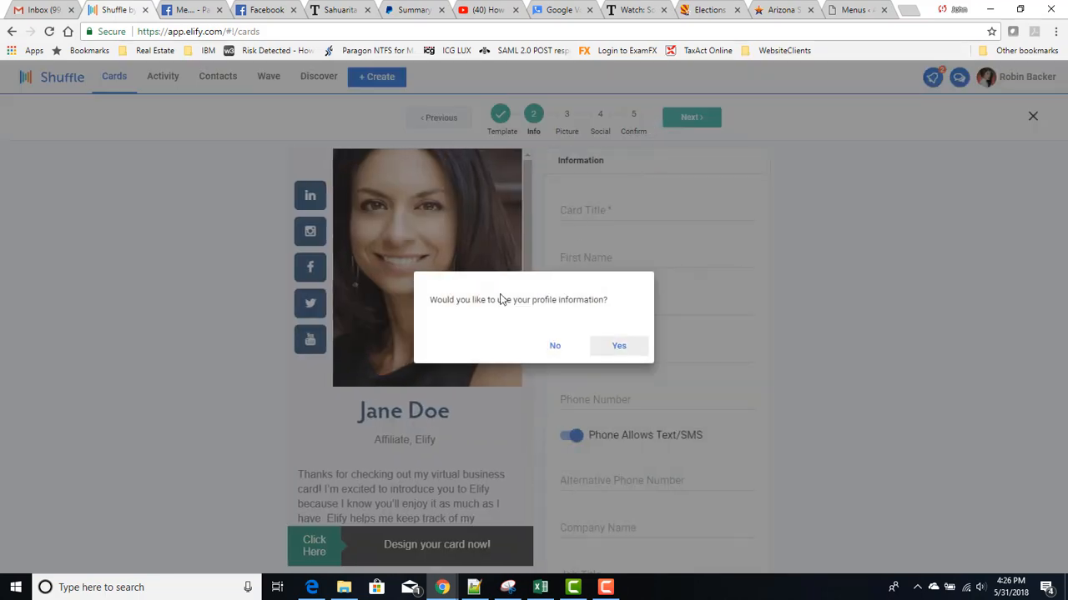
mouse_move(509, 319)
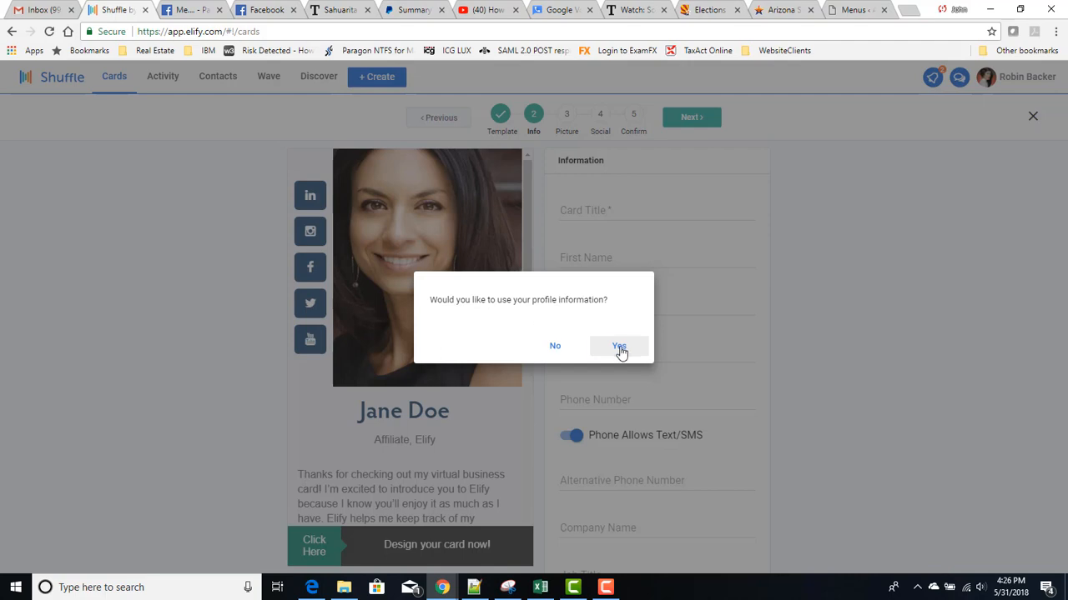
click(618, 347)
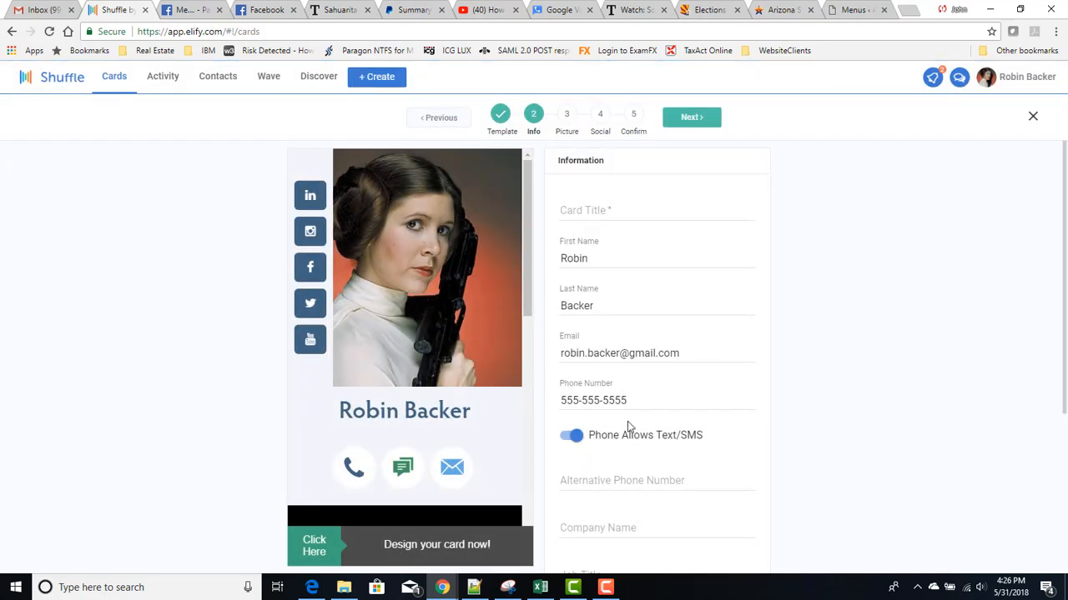
scroll(down, 3)
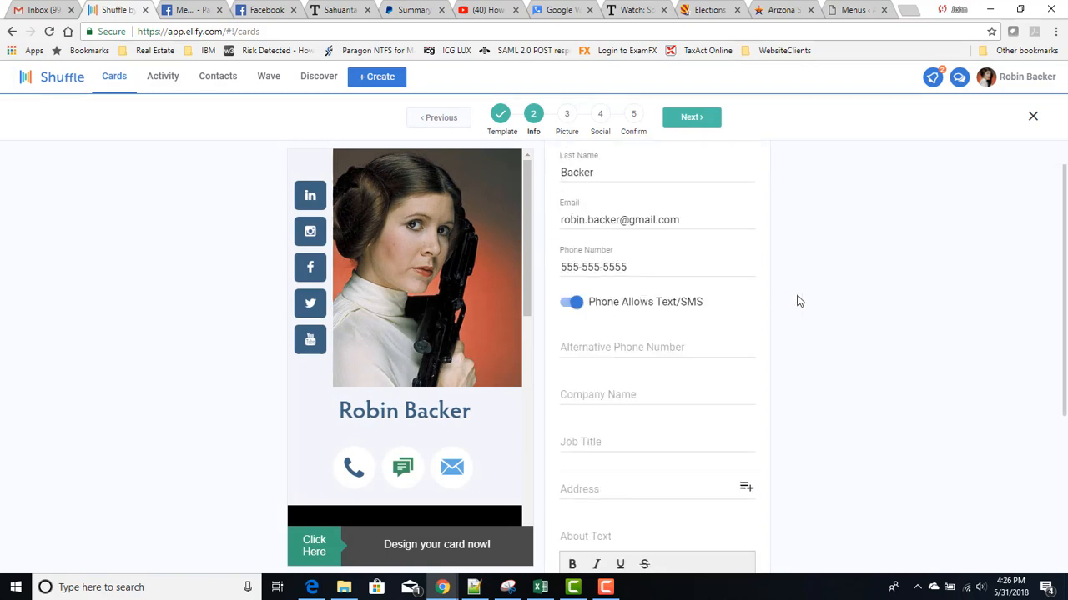
scroll(down, 3)
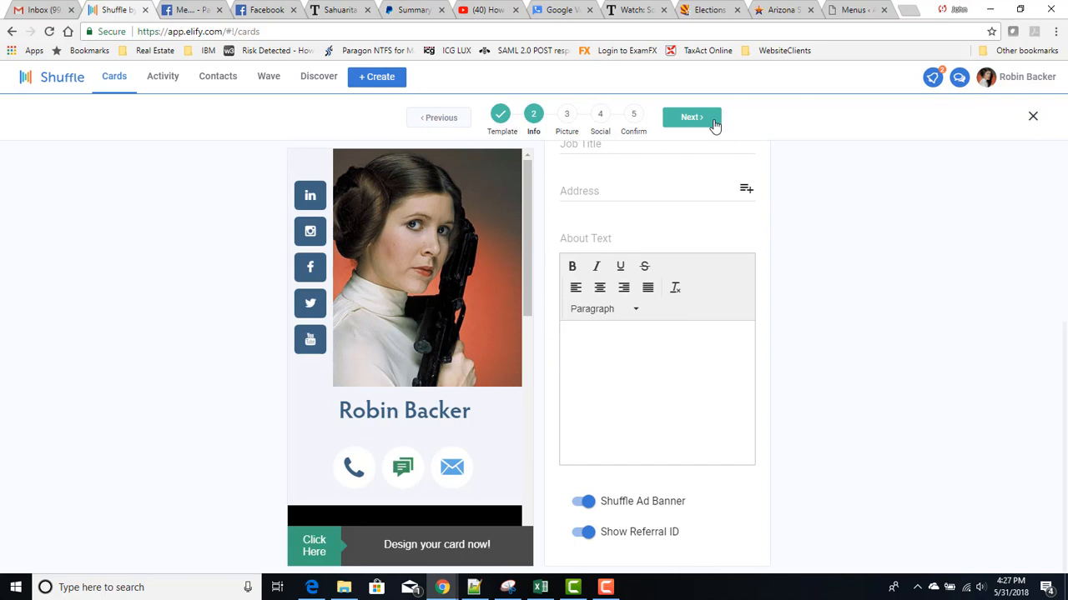
Enter 'card title' as the Card Title and continue to the Picture step
click(692, 117)
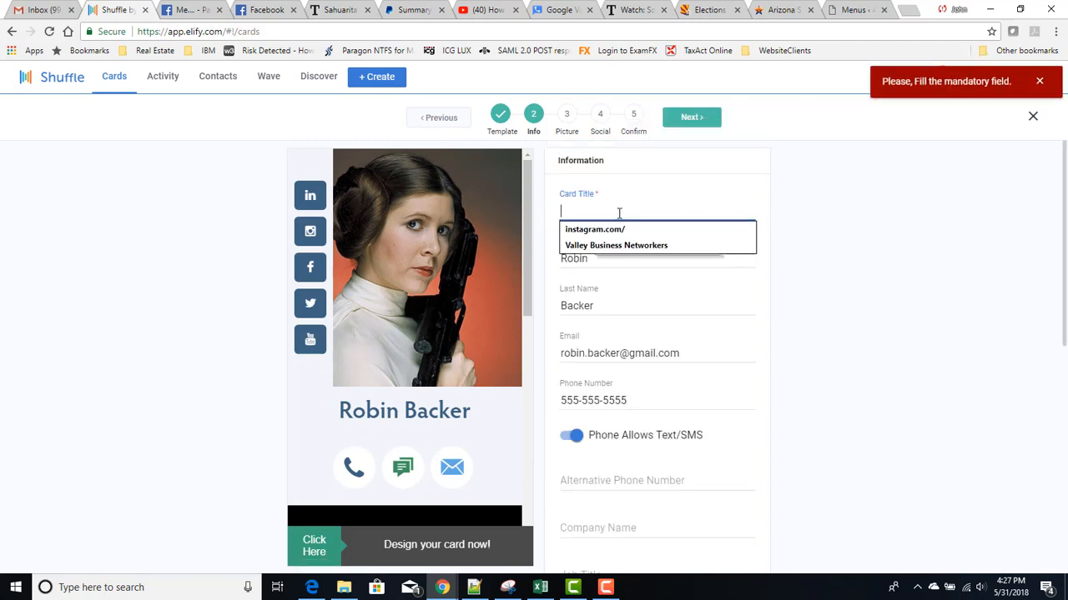
text(ca)
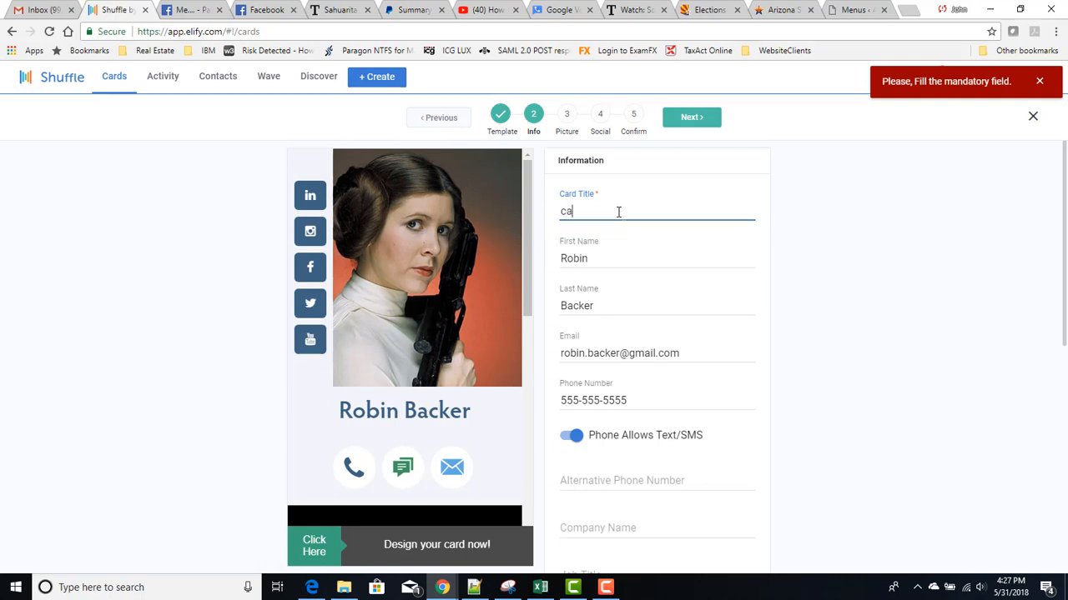
text(rd title)
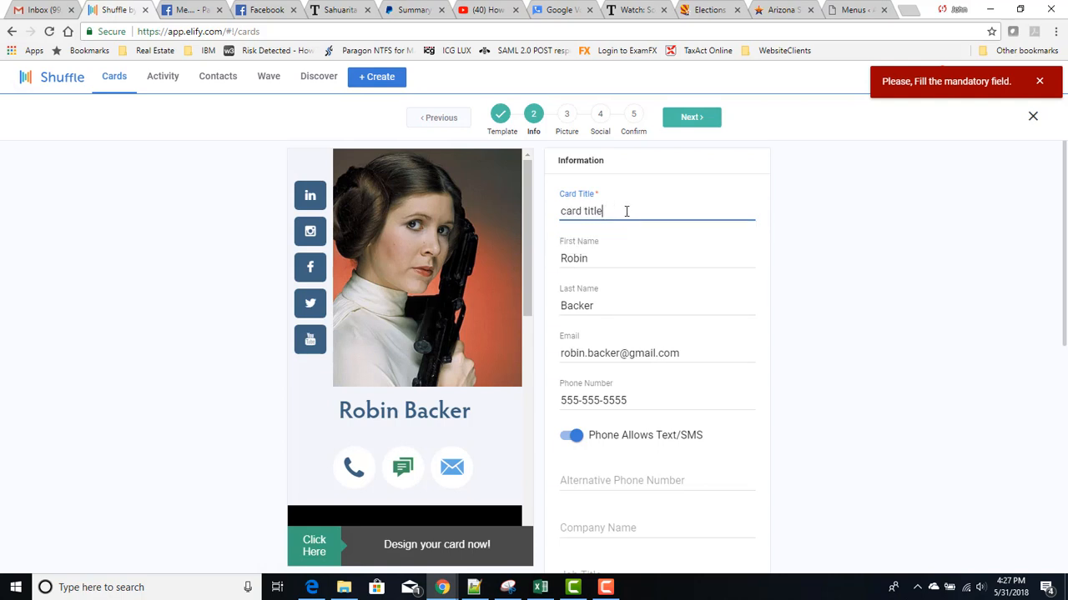
click(690, 117)
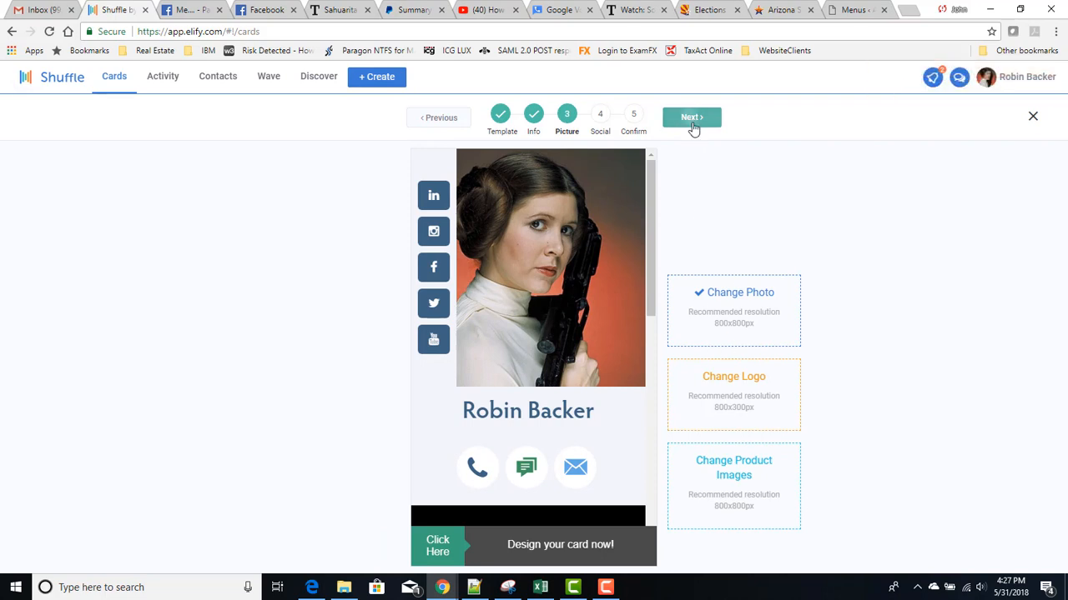
click(691, 117)
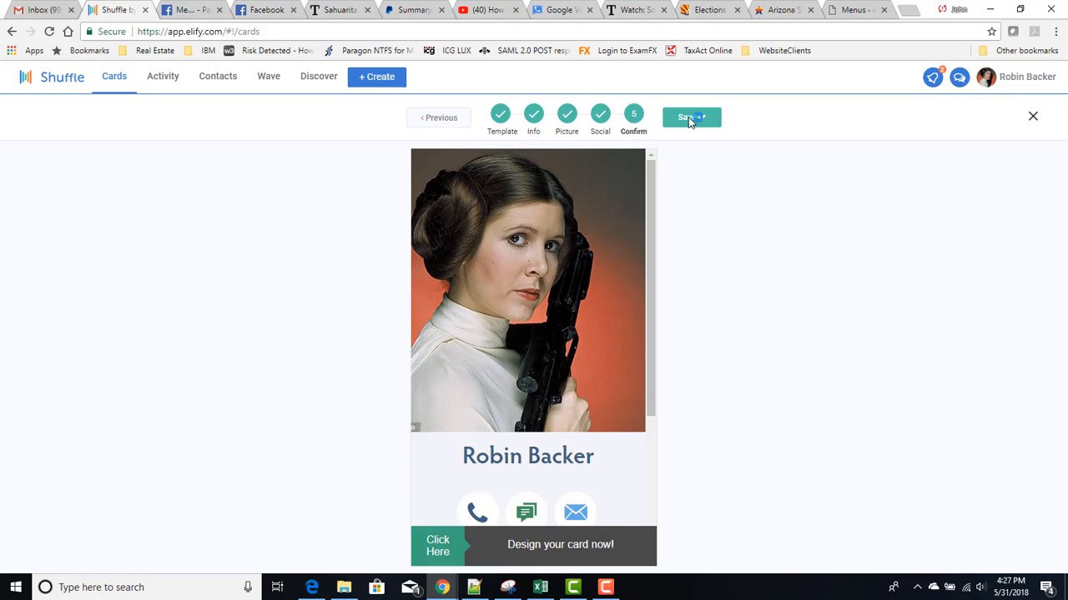
click(691, 117)
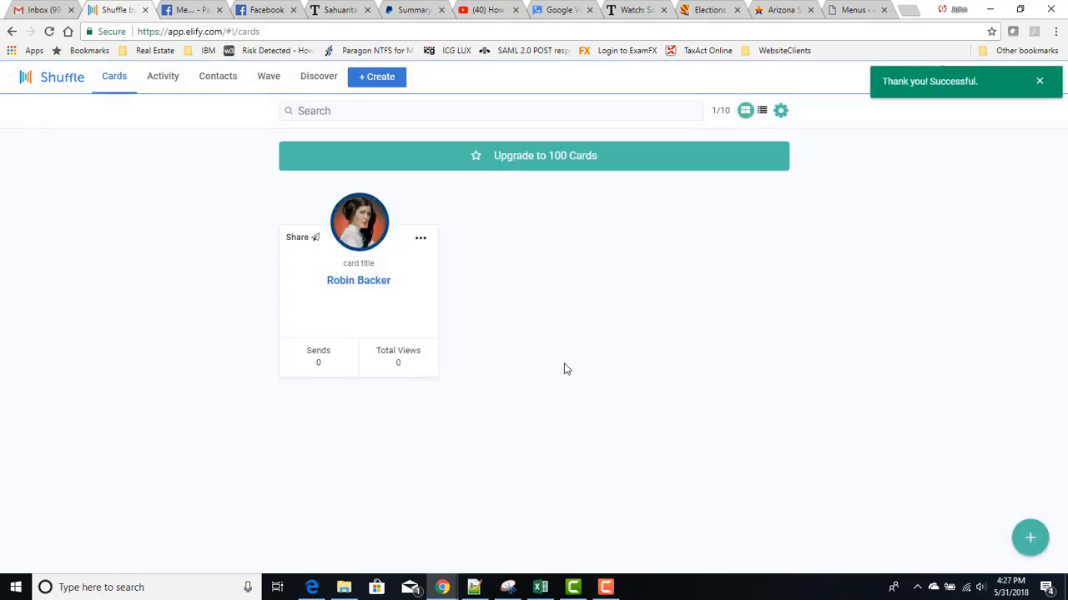
mouse_move(533, 373)
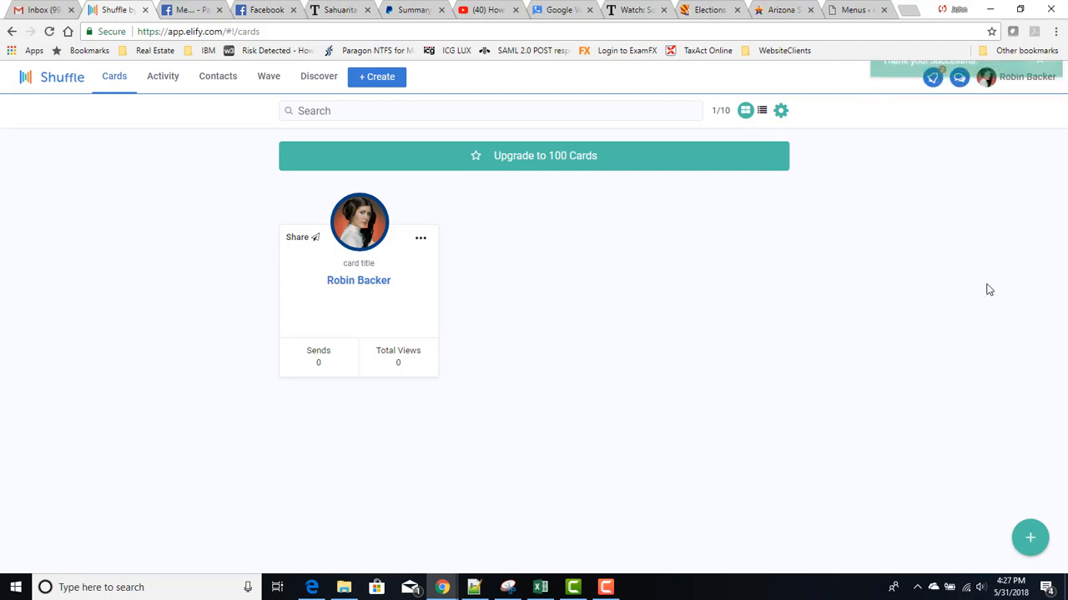
mouse_move(593, 315)
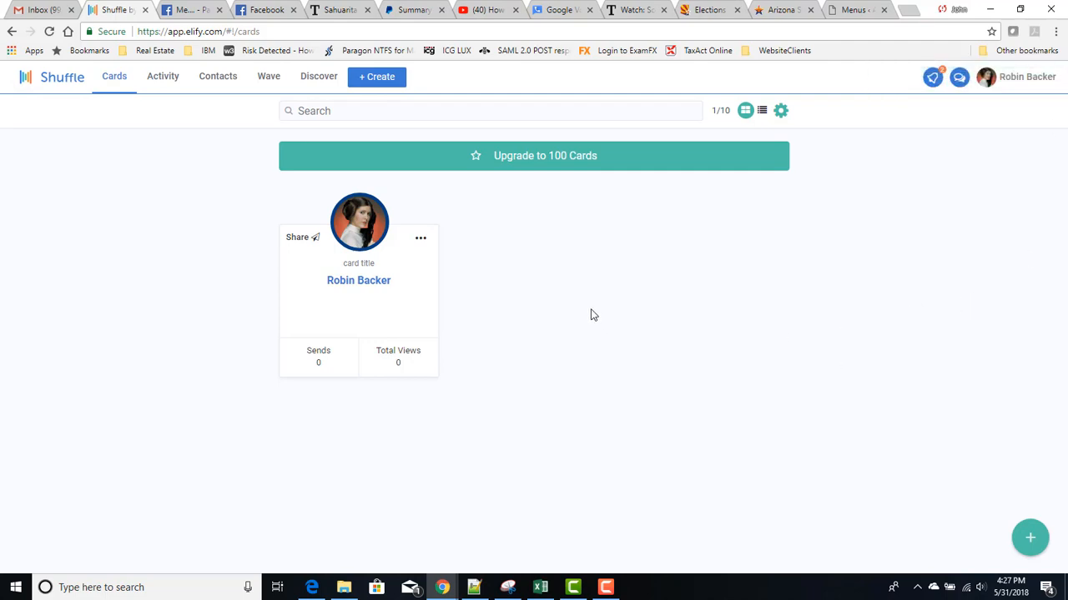
mouse_move(1015, 111)
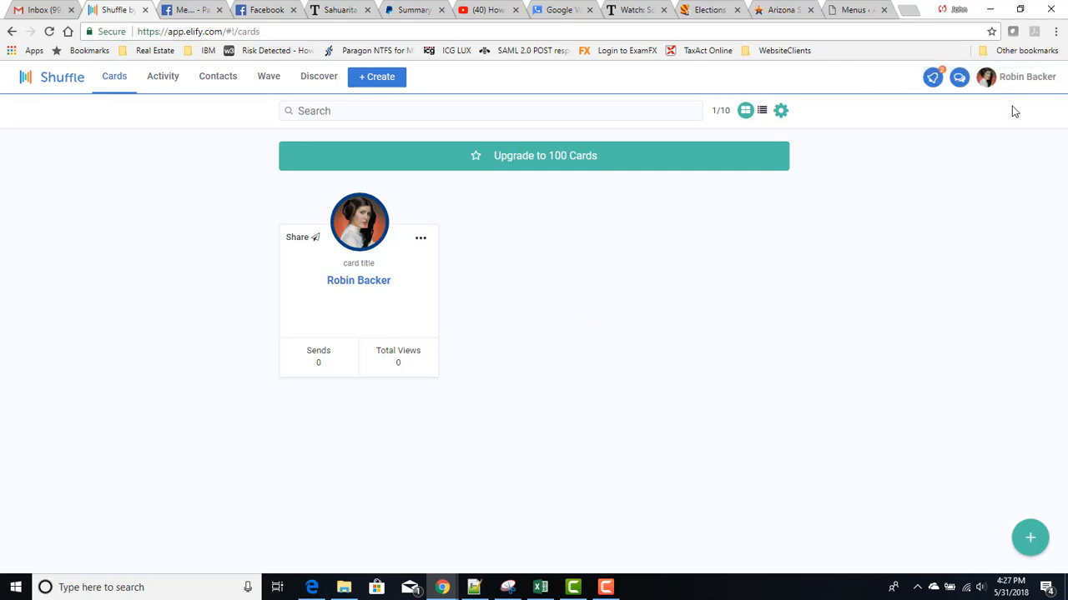
mouse_move(1024, 81)
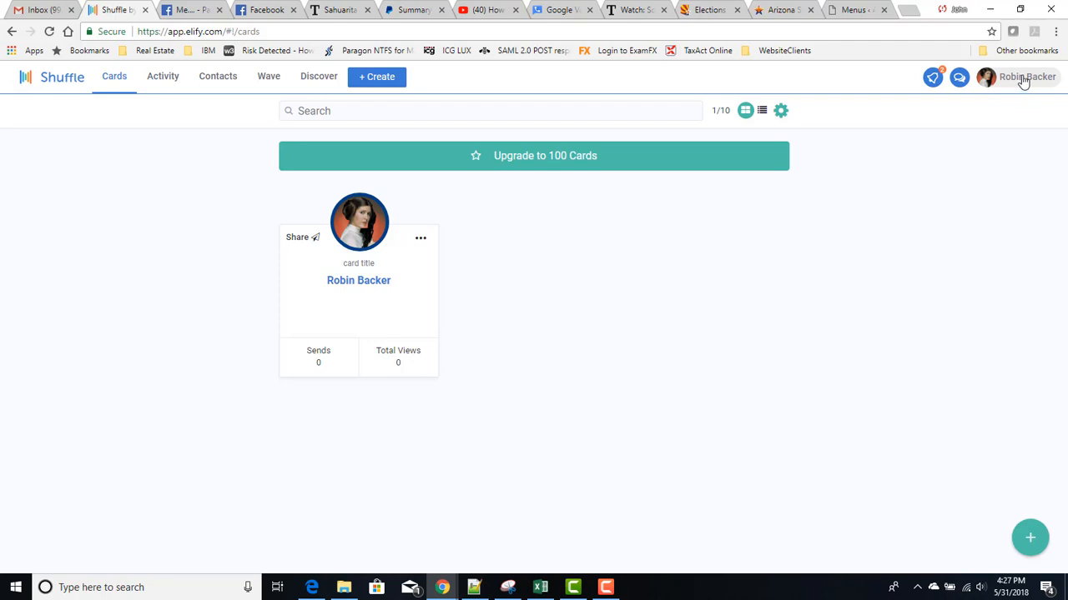
click(1027, 77)
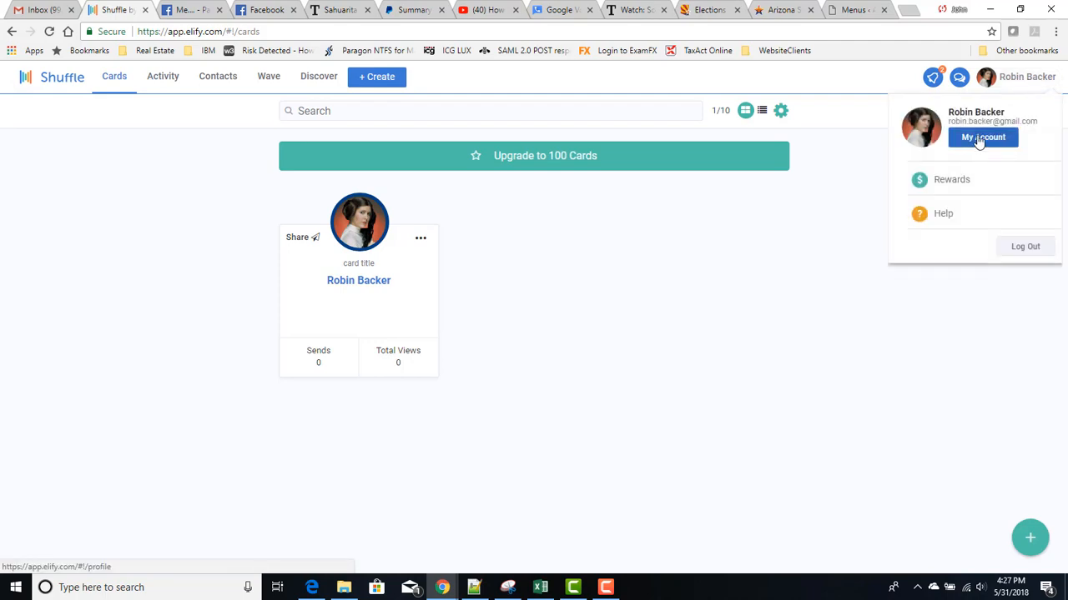
click(983, 136)
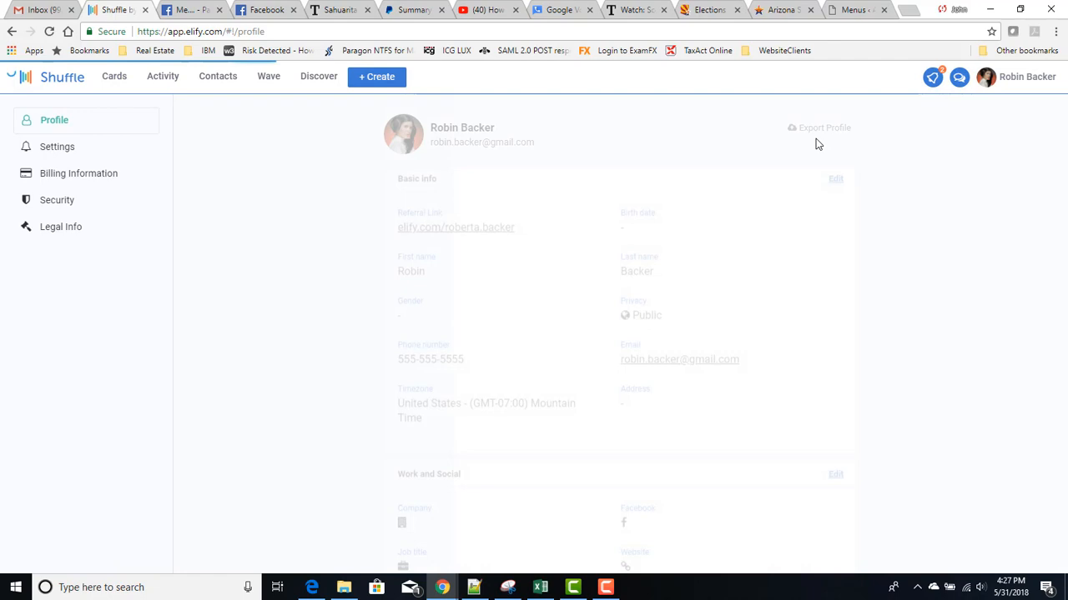
click(54, 119)
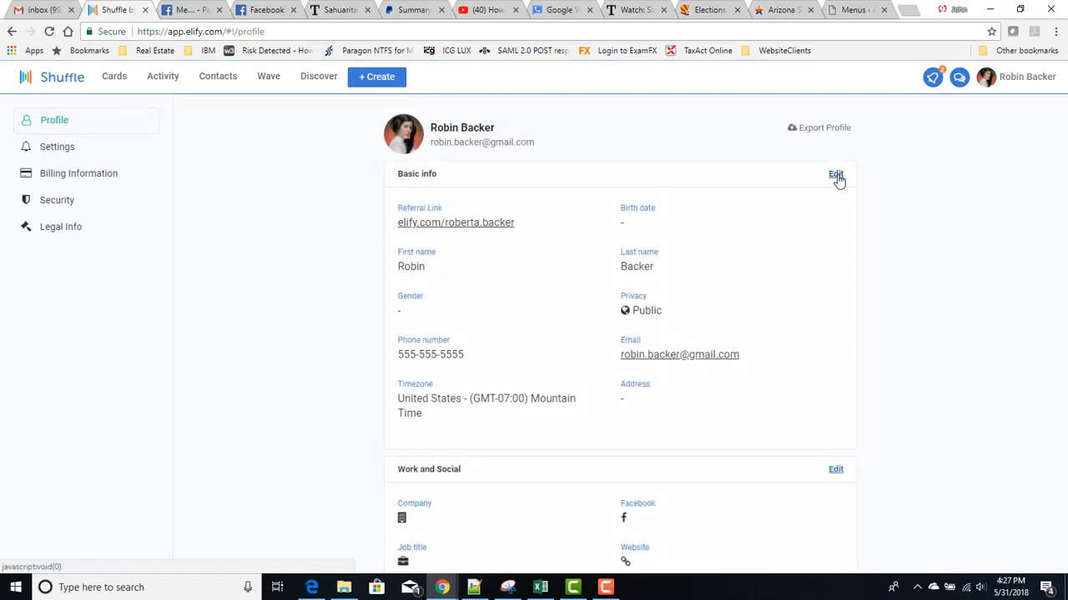
scroll(down, 3)
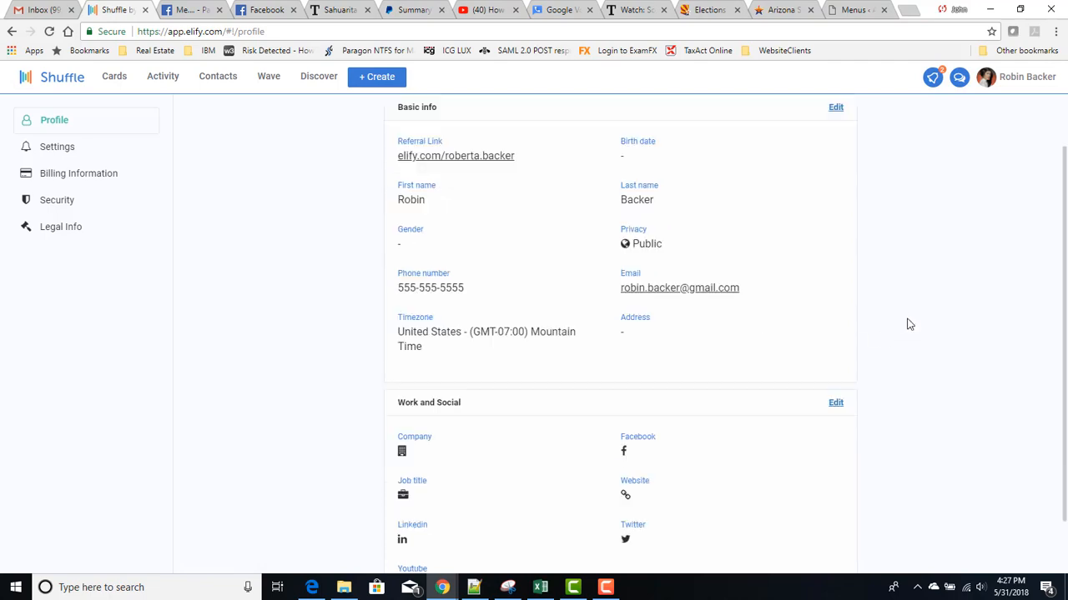
scroll(down, 3)
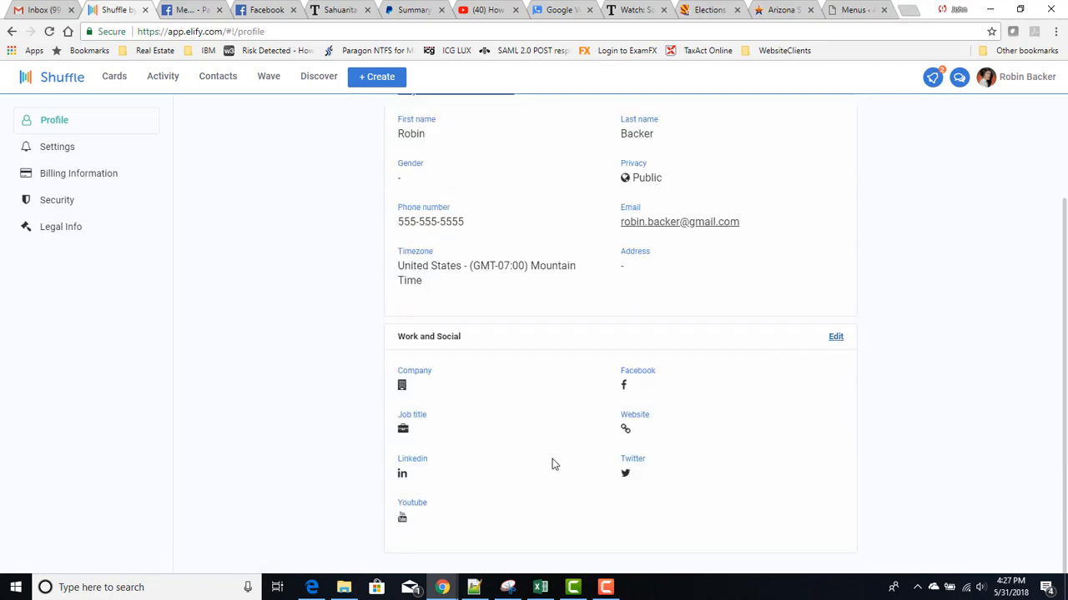
mouse_move(1027, 311)
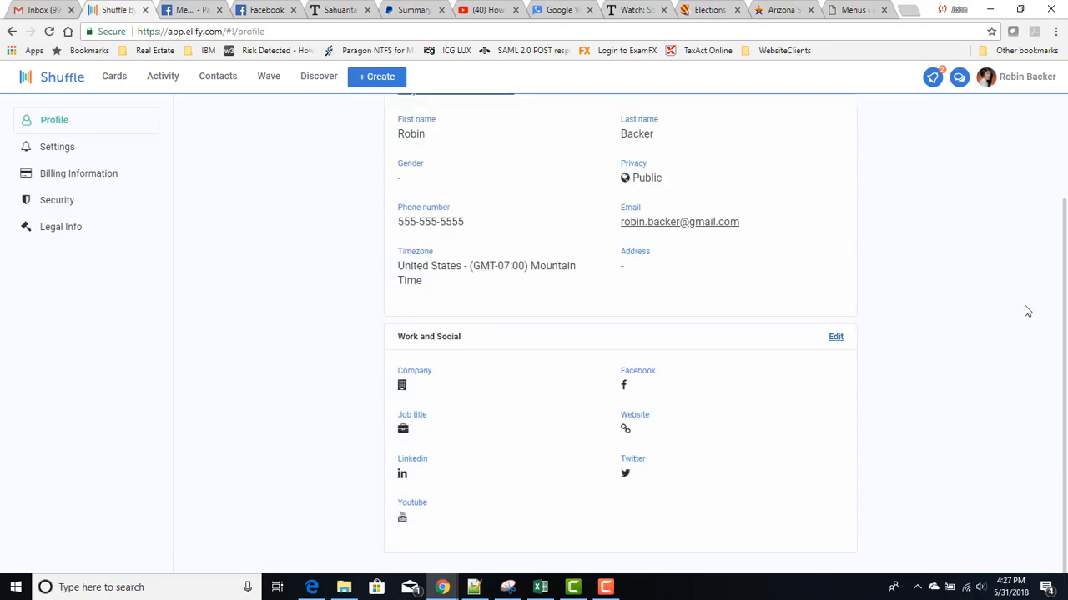
scroll(up, 3)
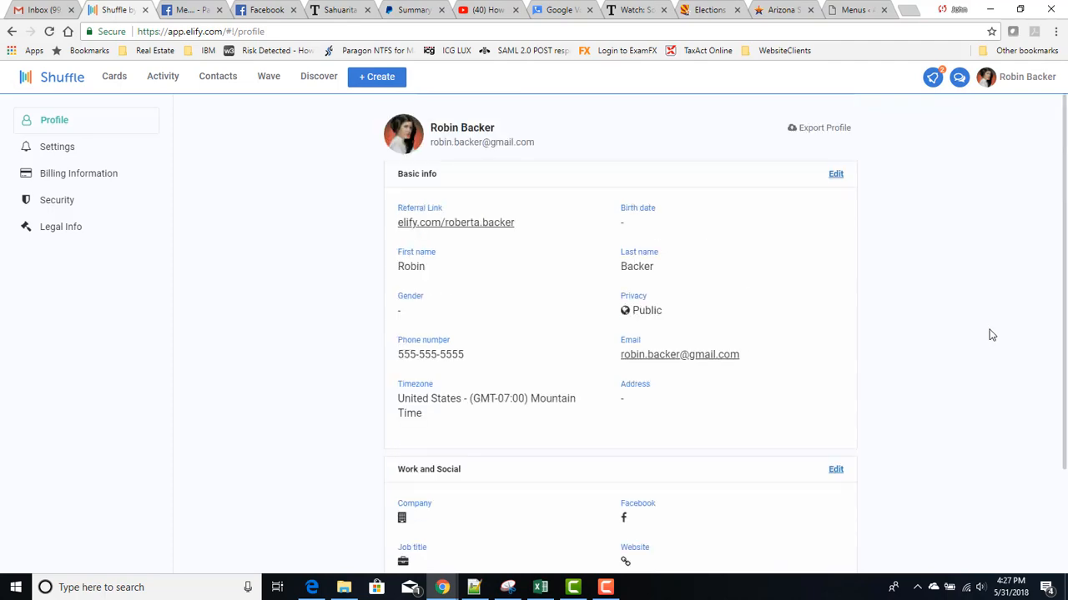
mouse_move(1003, 194)
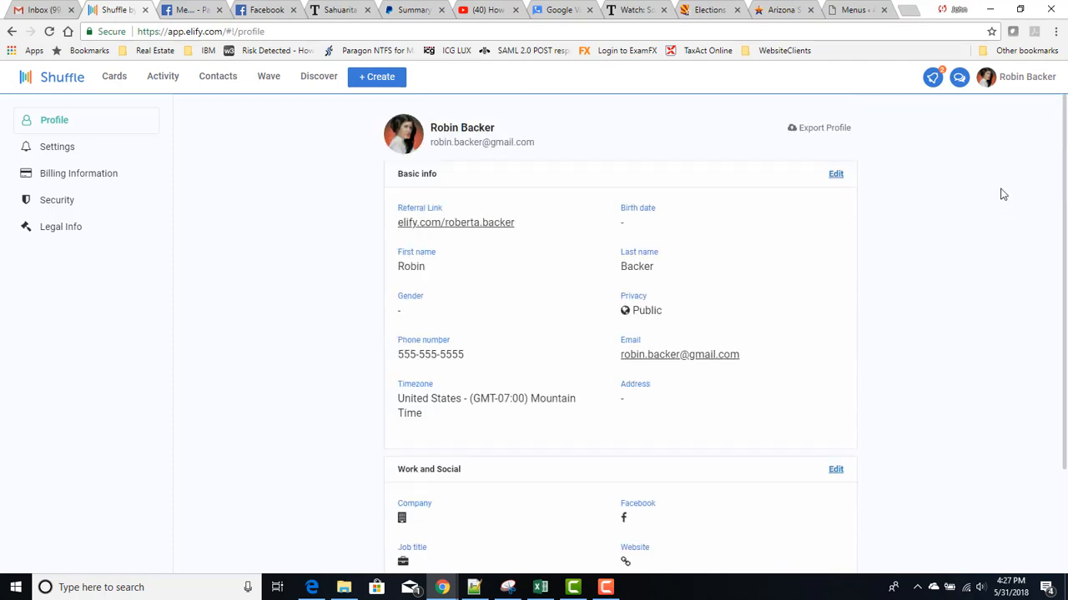
click(113, 75)
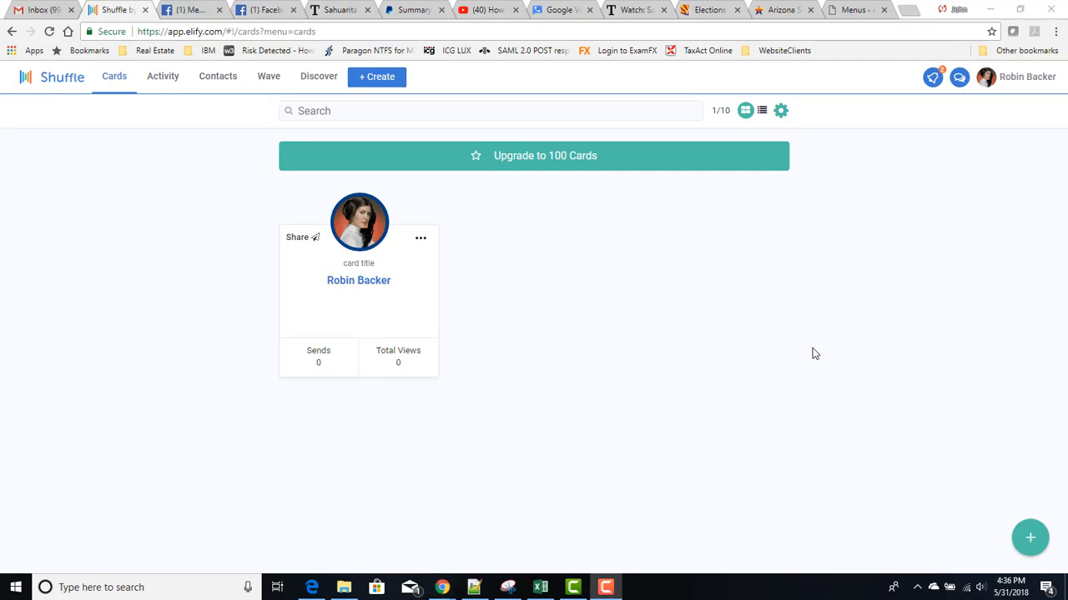
mouse_move(789, 343)
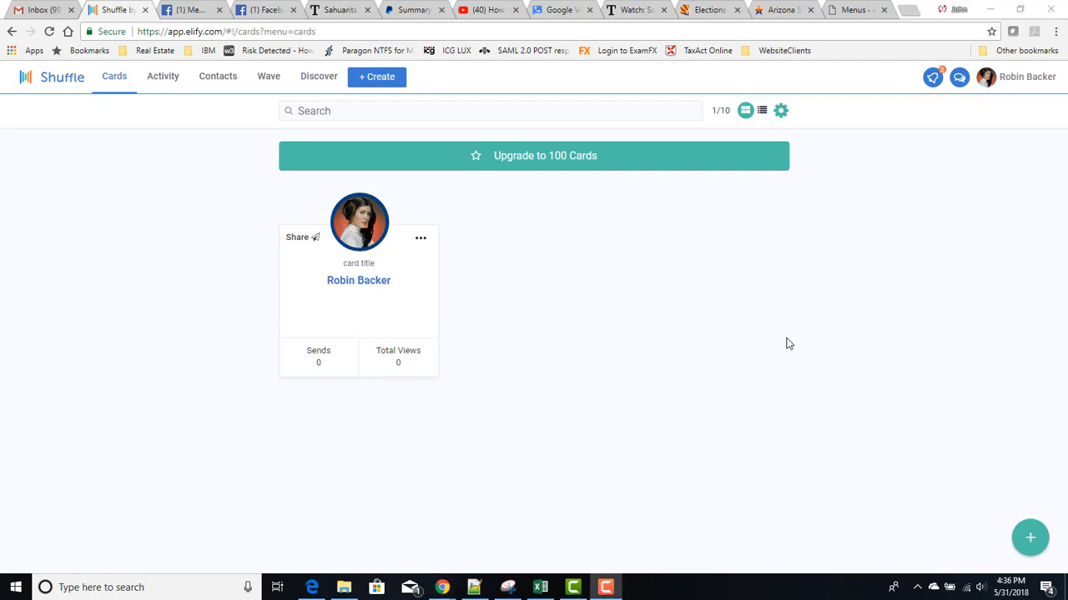
mouse_move(665, 473)
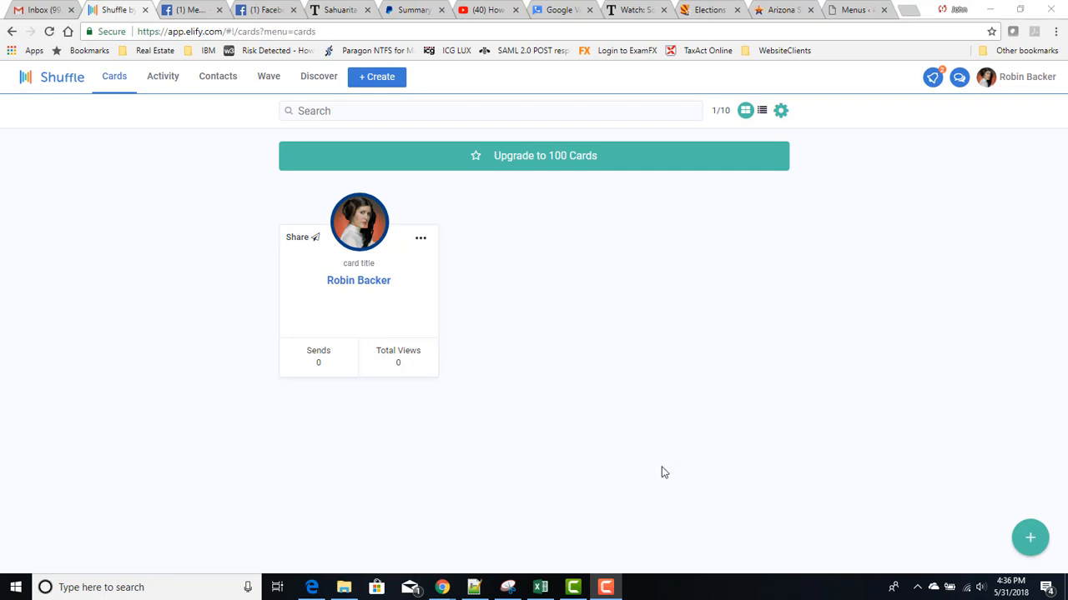
mouse_move(999, 567)
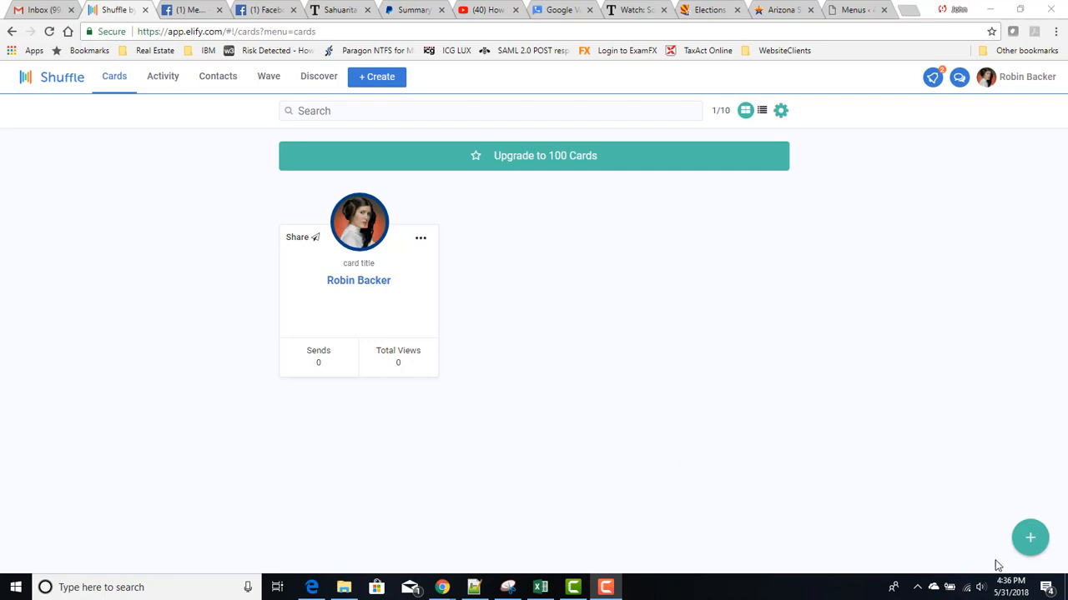
mouse_move(1030, 538)
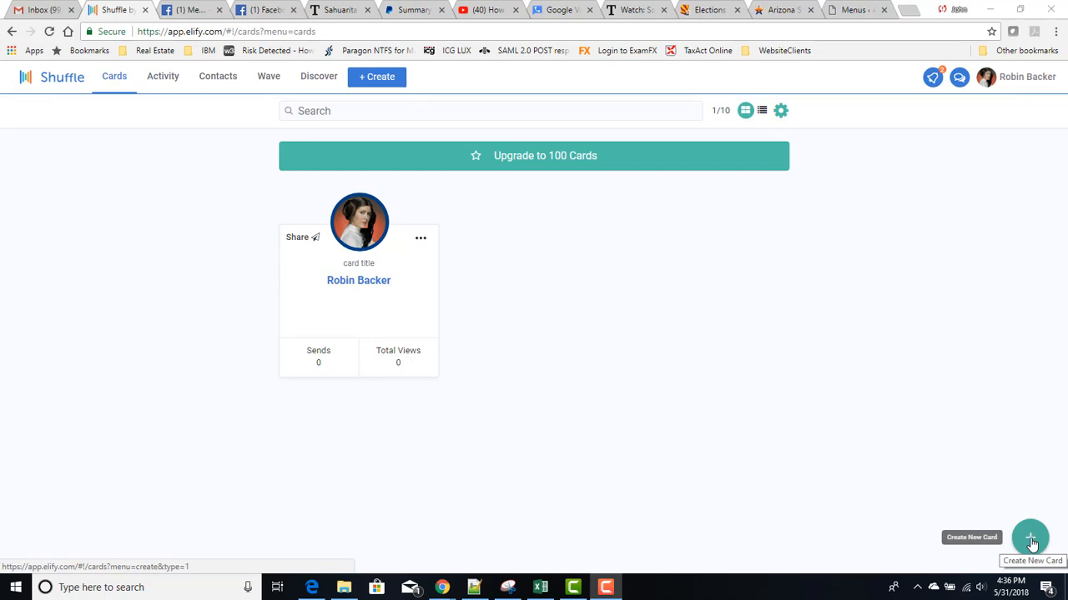
mouse_move(551, 177)
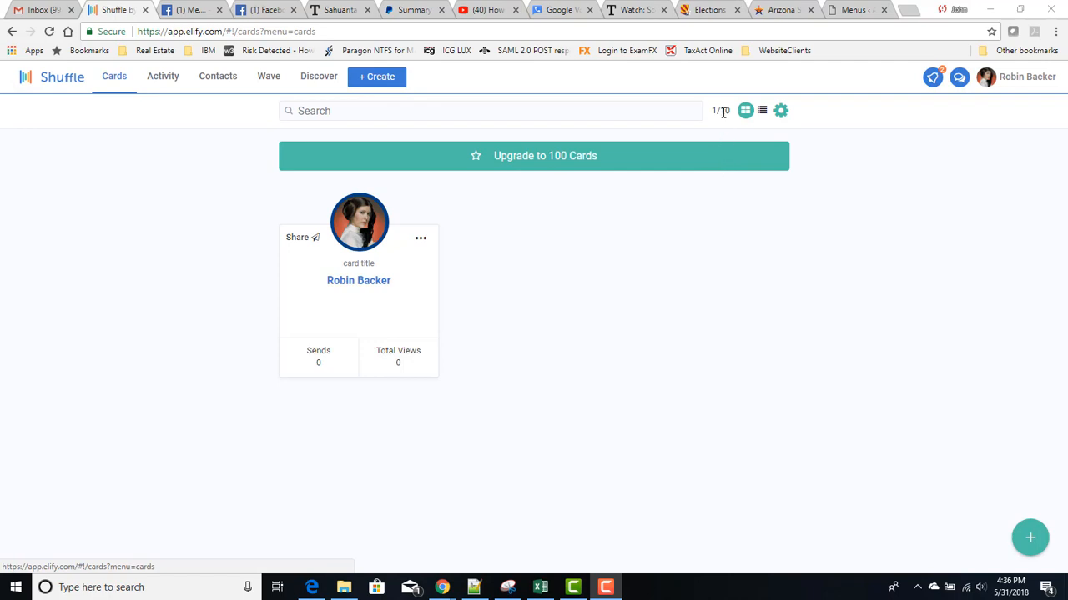
mouse_move(736, 390)
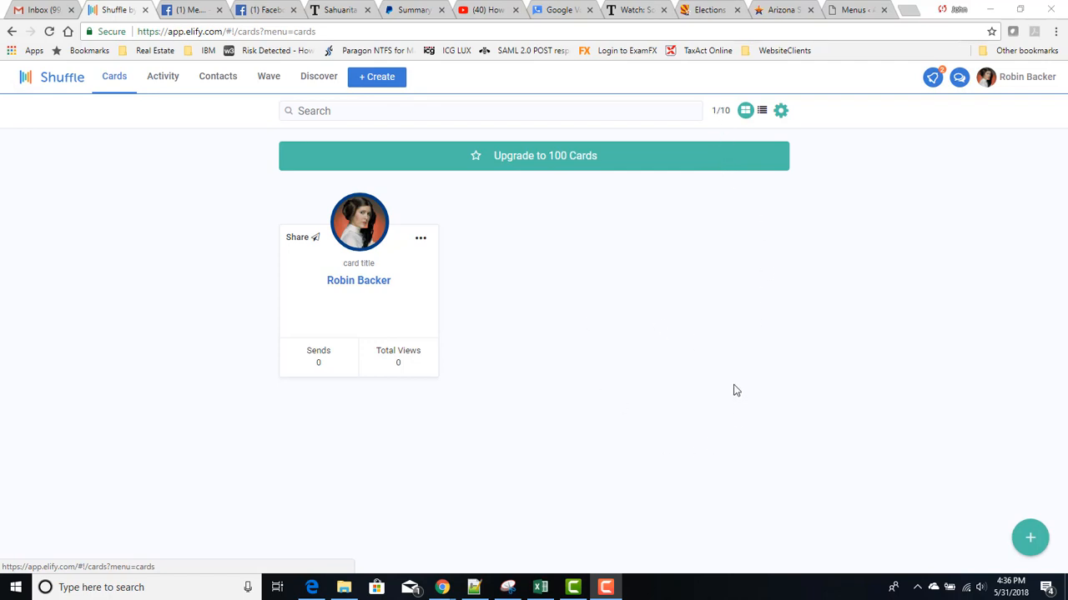
mouse_move(776, 403)
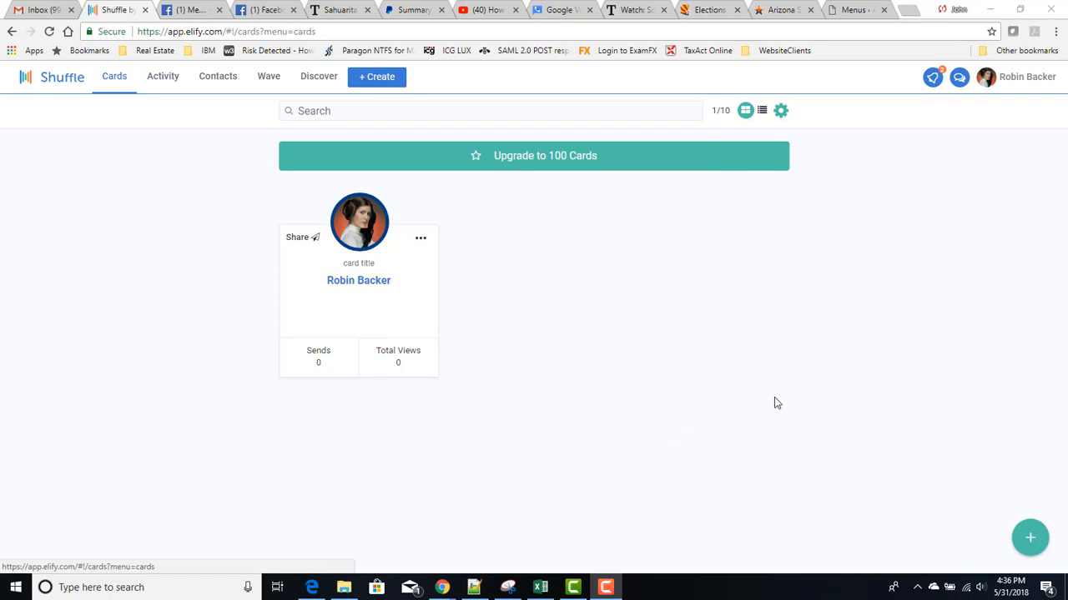
mouse_move(682, 346)
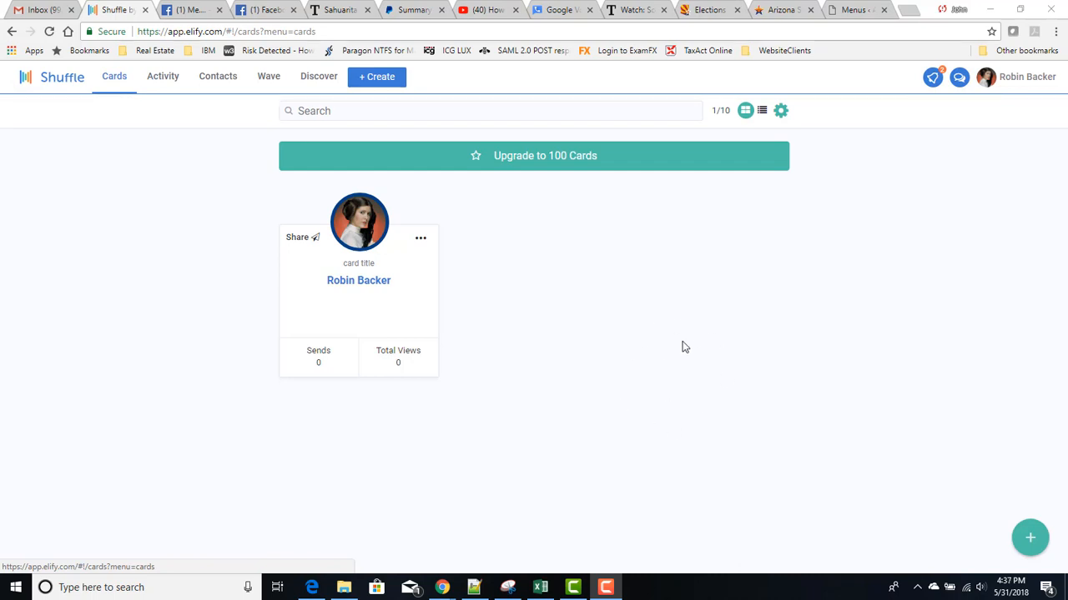
mouse_move(688, 332)
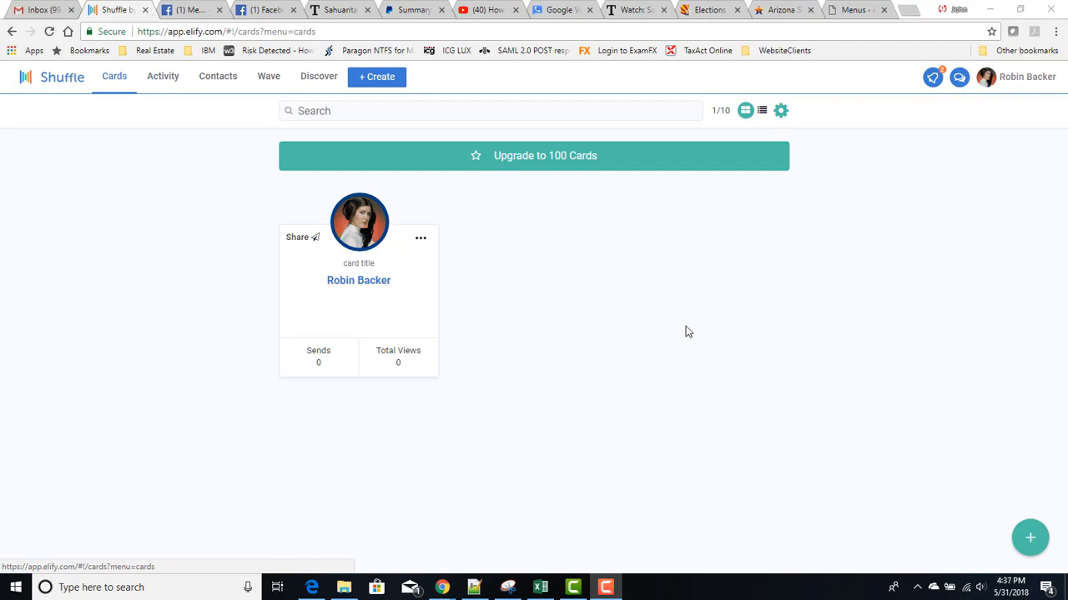